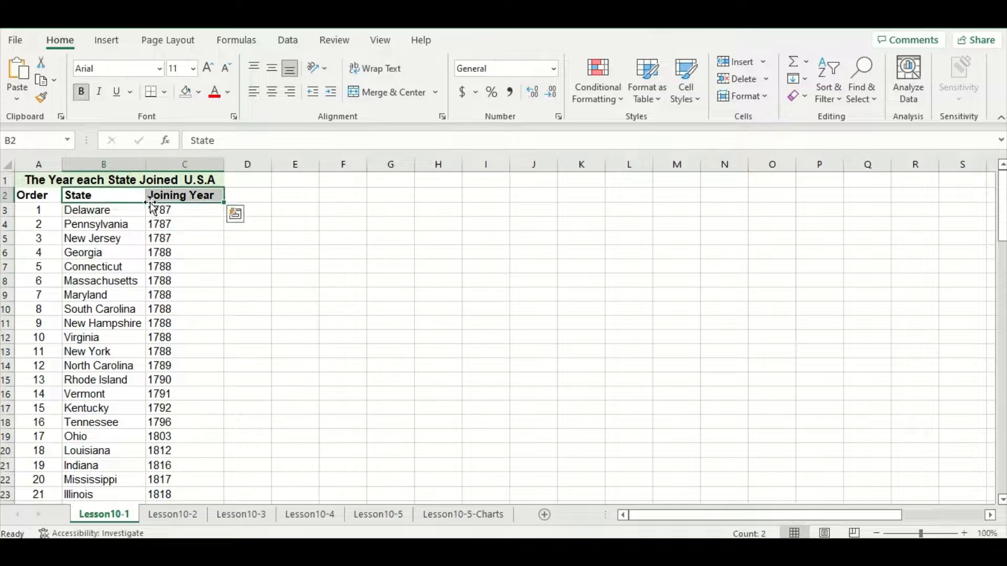
# - Insert a Filled Map chart from the State and Joining Year data in B2:C52
pyautogui.scroll(-3)
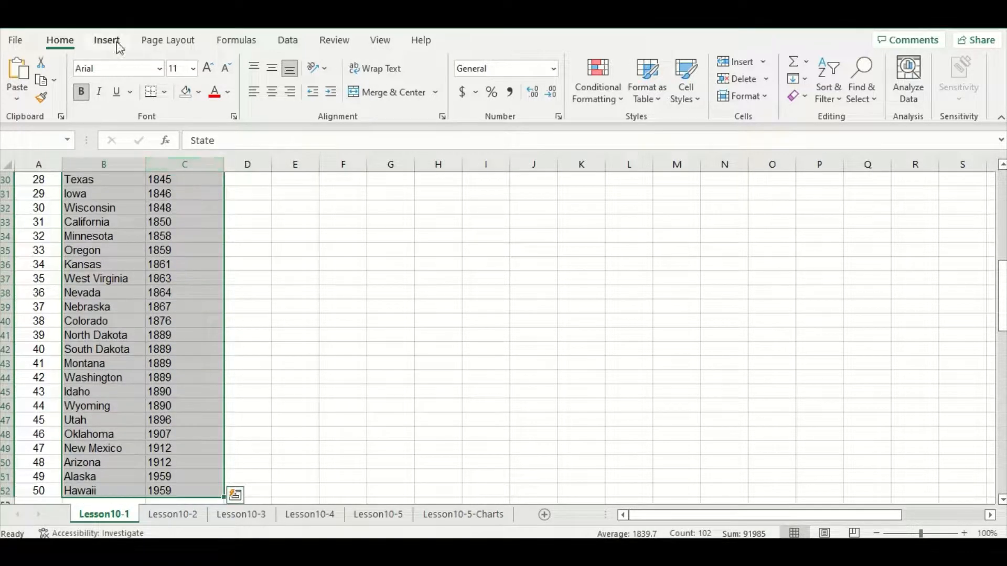
pyautogui.click(107, 40)
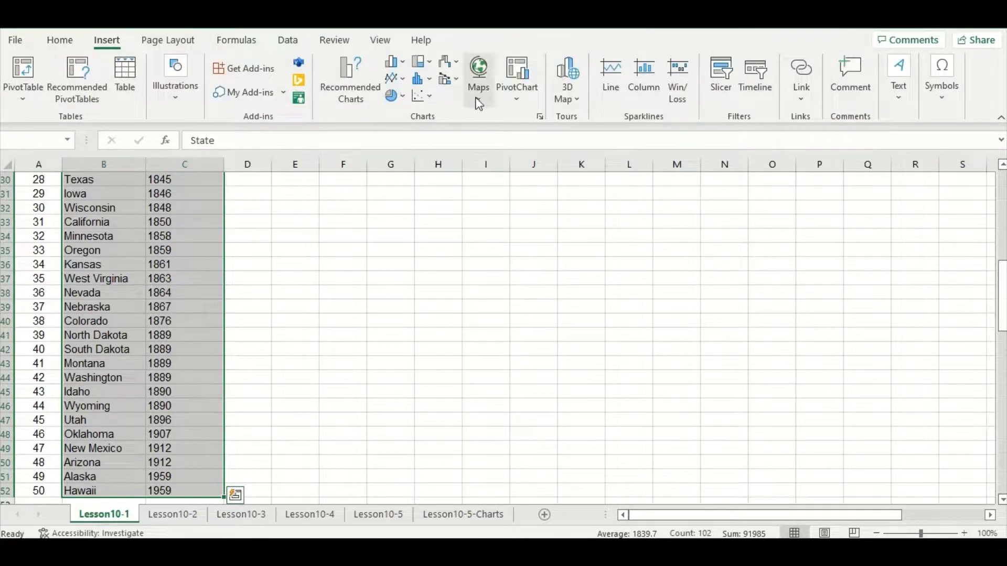
pyautogui.click(479, 70)
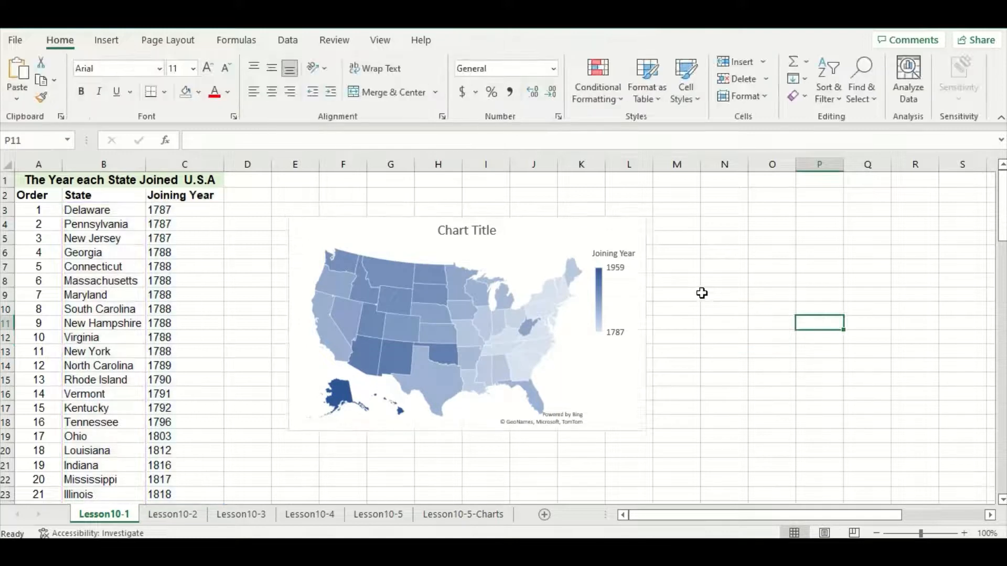
pyautogui.moveTo(671, 294)
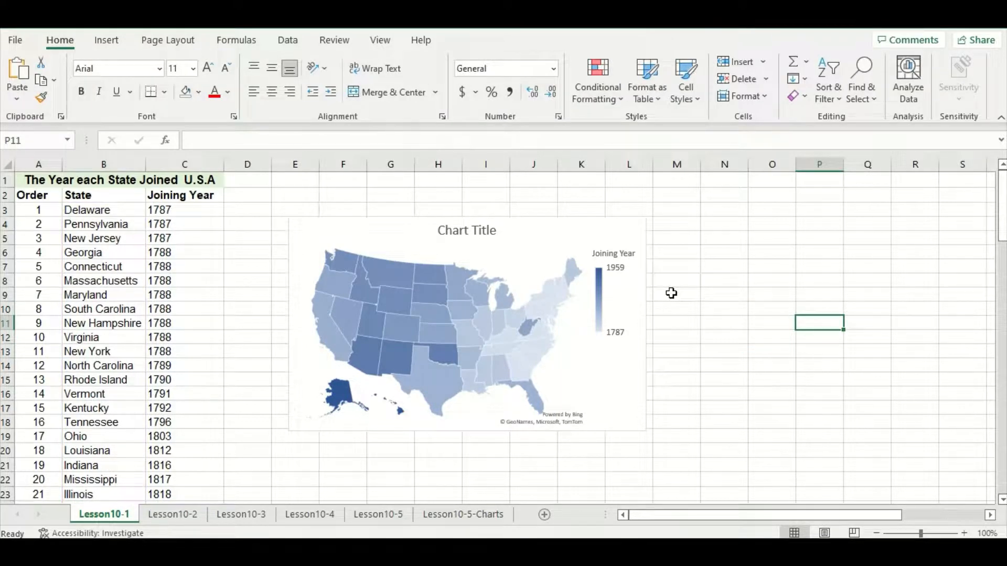
pyautogui.moveTo(667, 319)
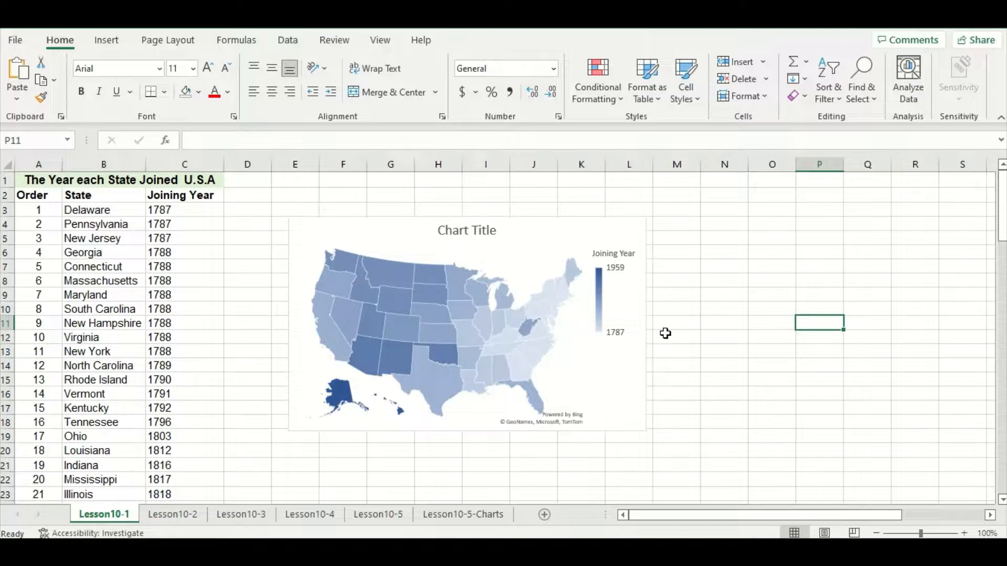
pyautogui.moveTo(656, 283)
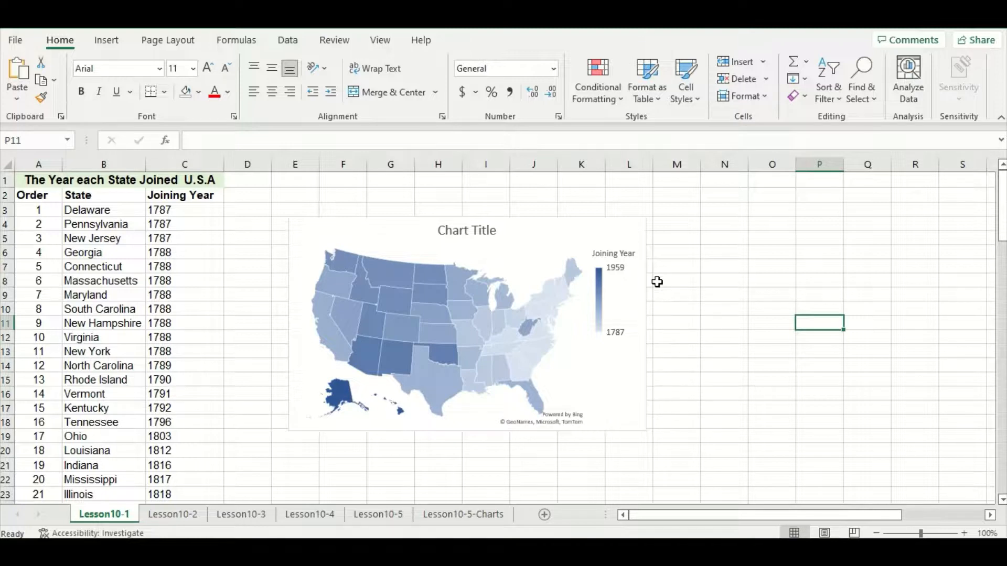
pyautogui.moveTo(657, 279)
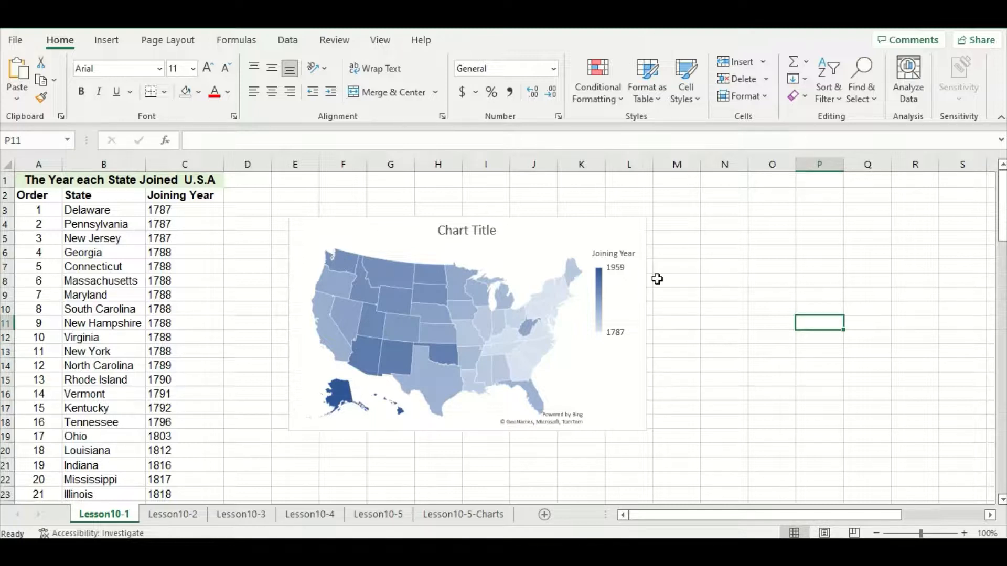
pyautogui.moveTo(518, 251)
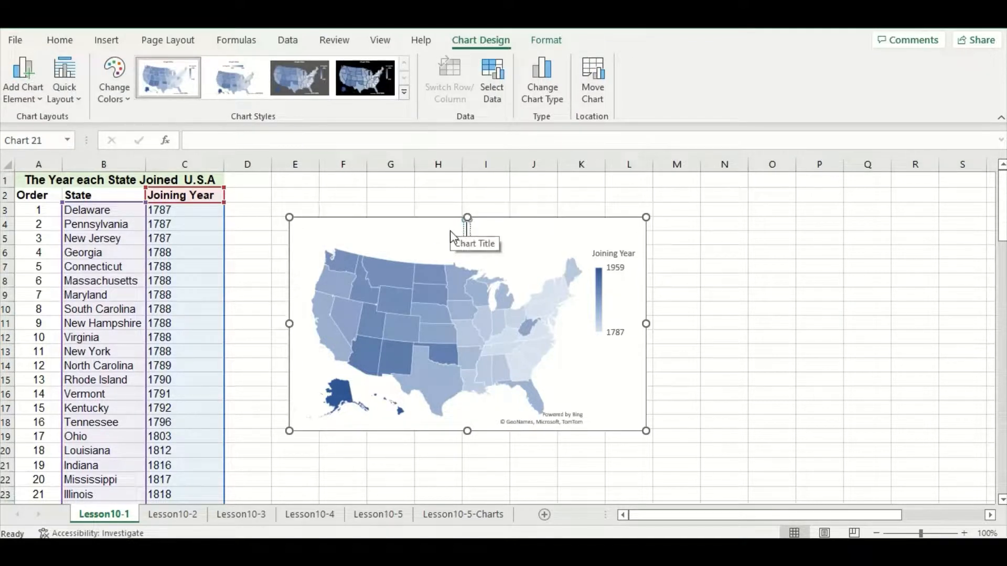
# - Title the chart 'Joining Year of Each State (USA)' and finish editing
pyautogui.write('Join')
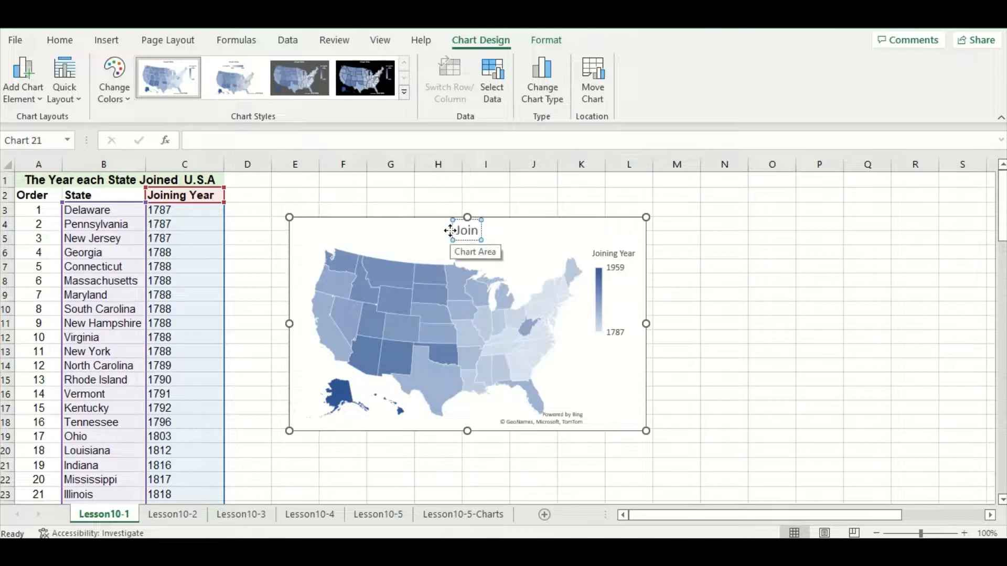
pyautogui.click(466, 229)
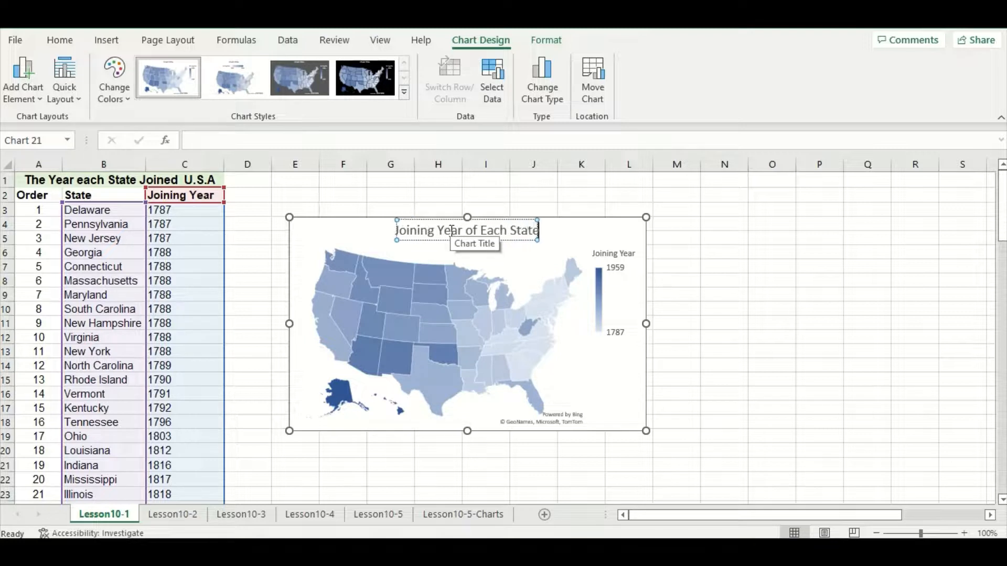
pyautogui.write('(USA')
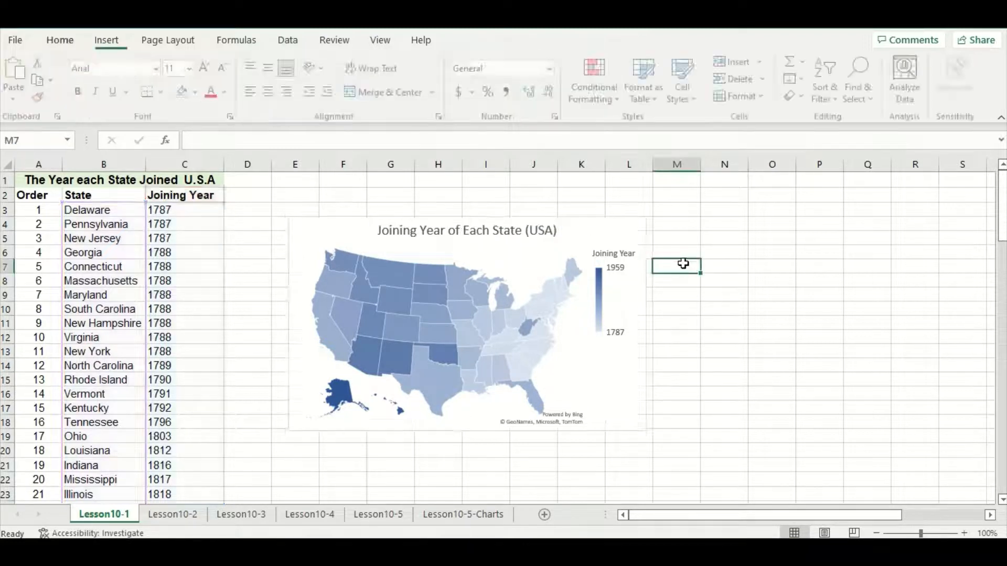
pyautogui.click(59, 40)
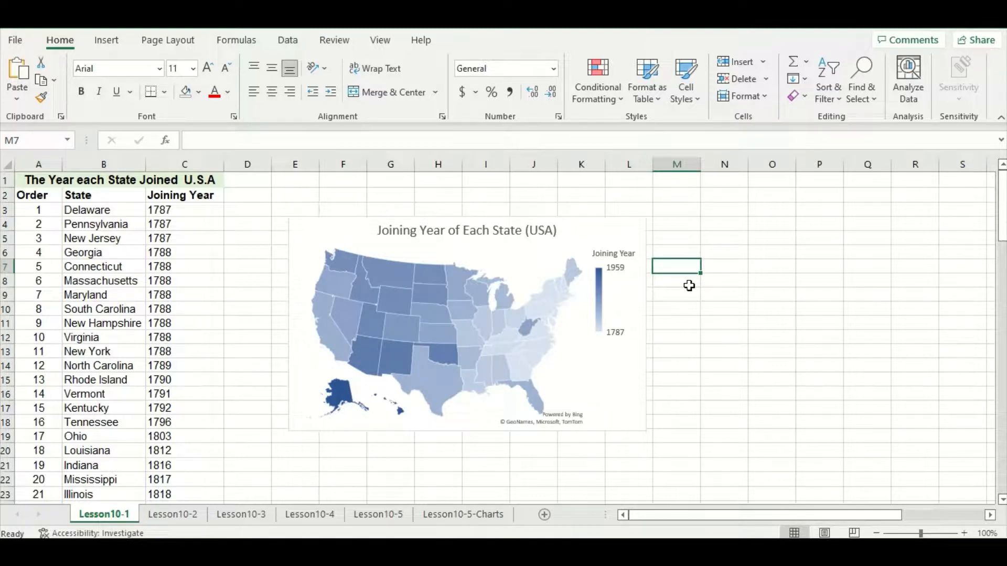
pyautogui.moveTo(620, 239)
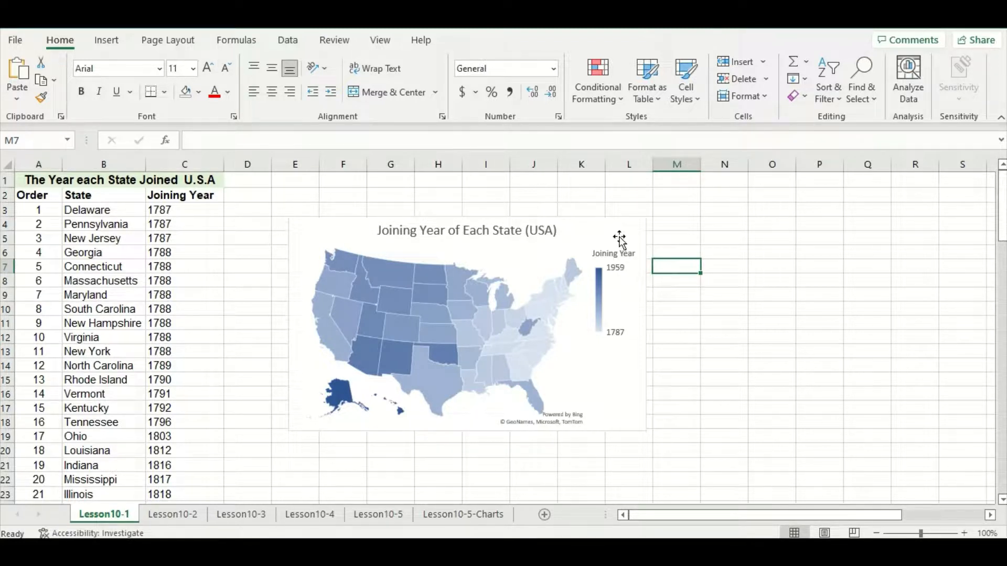
# - Turn on Data Labels so each state shows its joining year, then reach the label choices
pyautogui.click(467, 321)
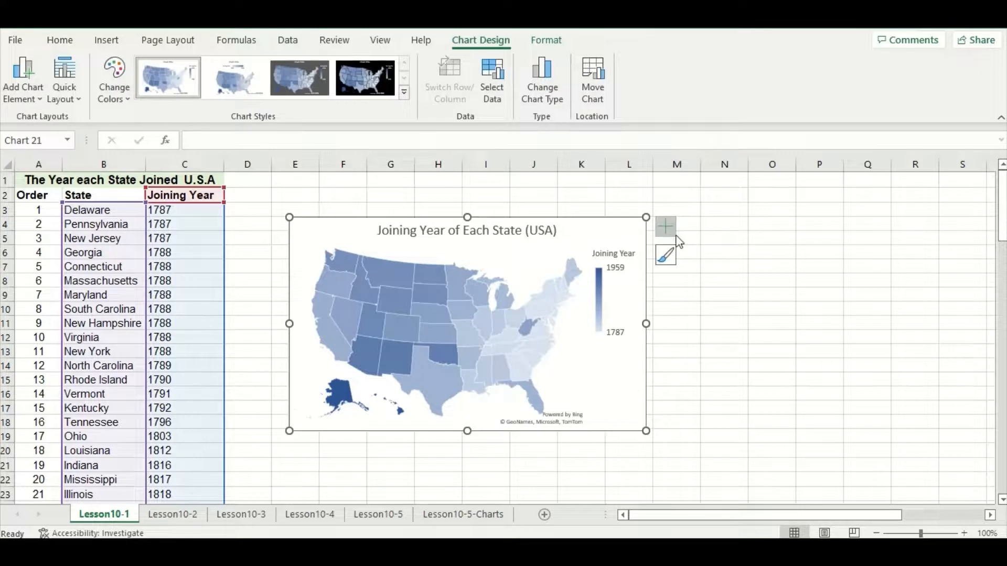
pyautogui.click(665, 227)
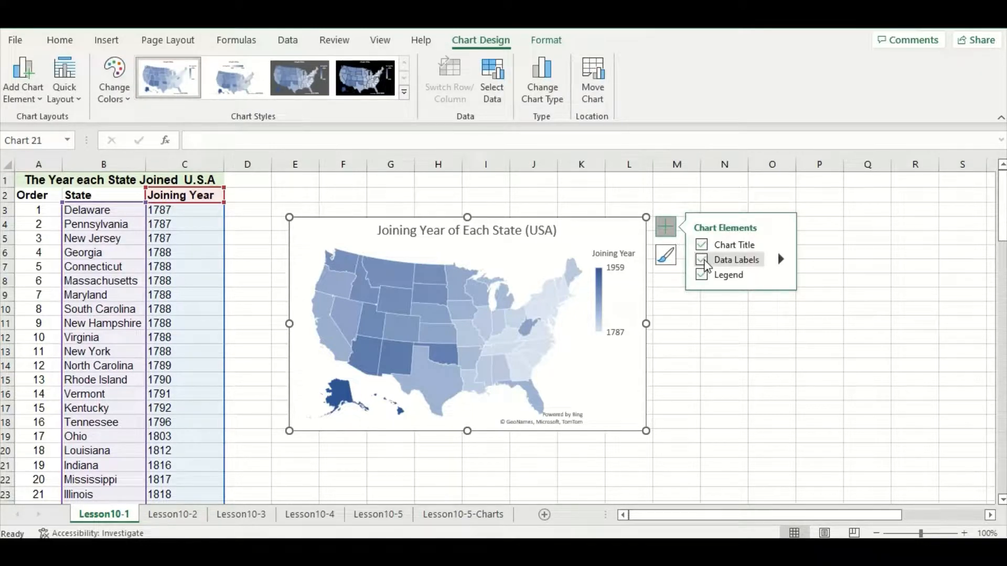
pyautogui.click(701, 259)
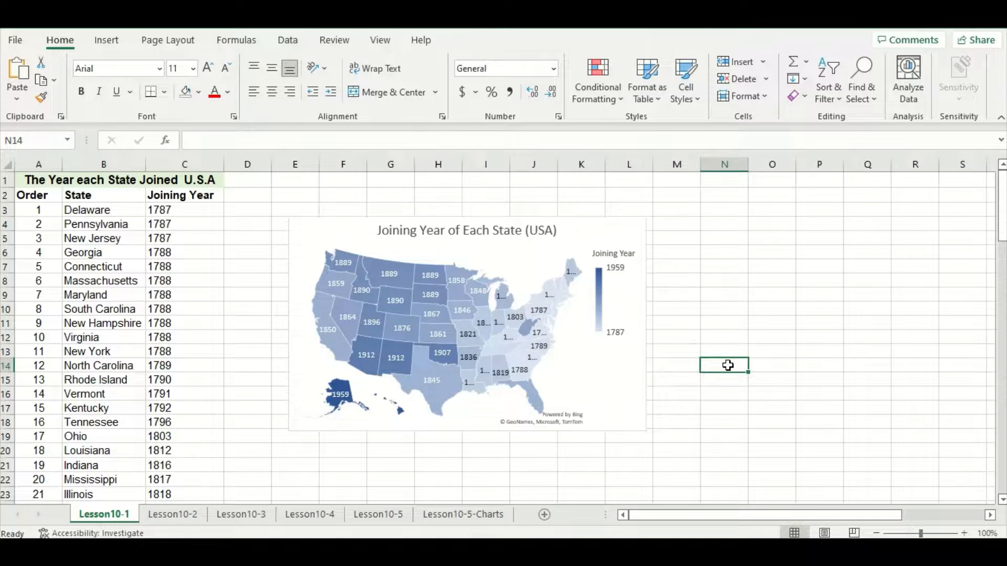
pyautogui.click(466, 321)
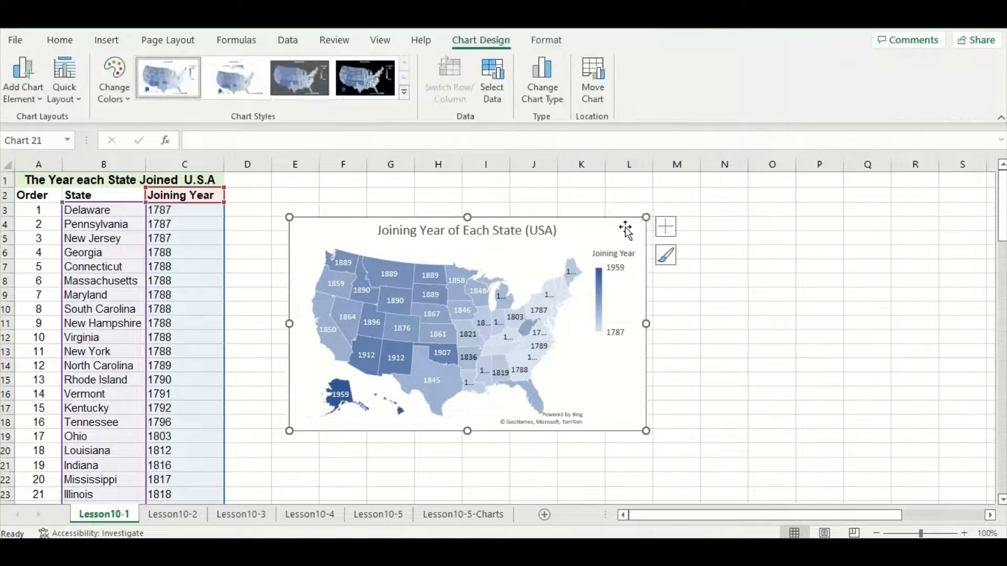
pyautogui.click(665, 226)
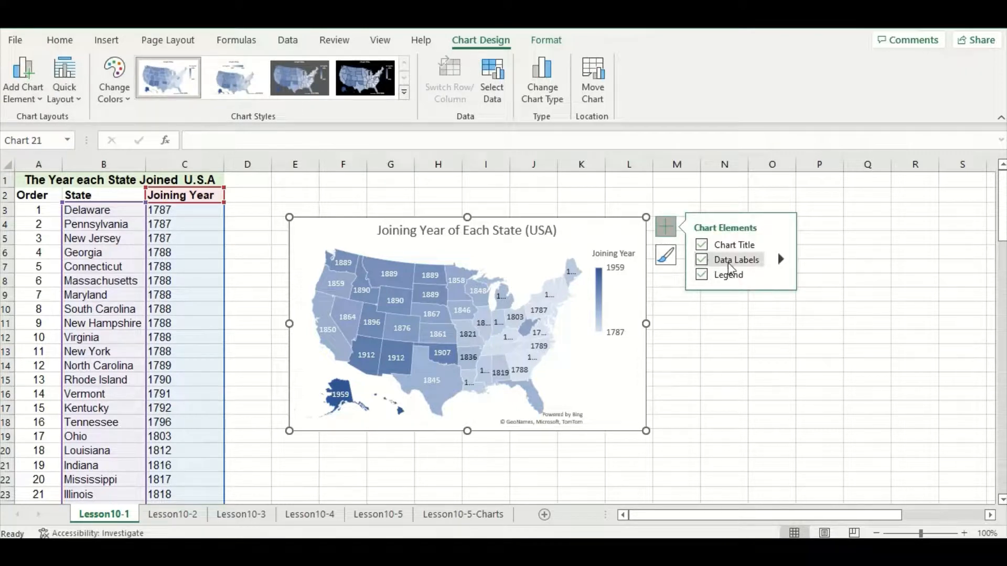
pyautogui.moveTo(764, 266)
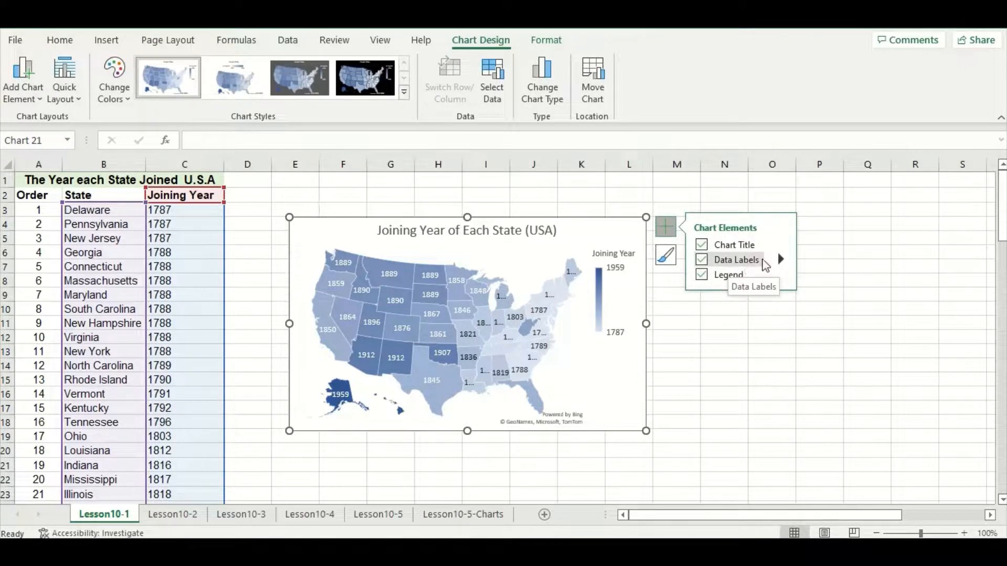
pyautogui.click(780, 259)
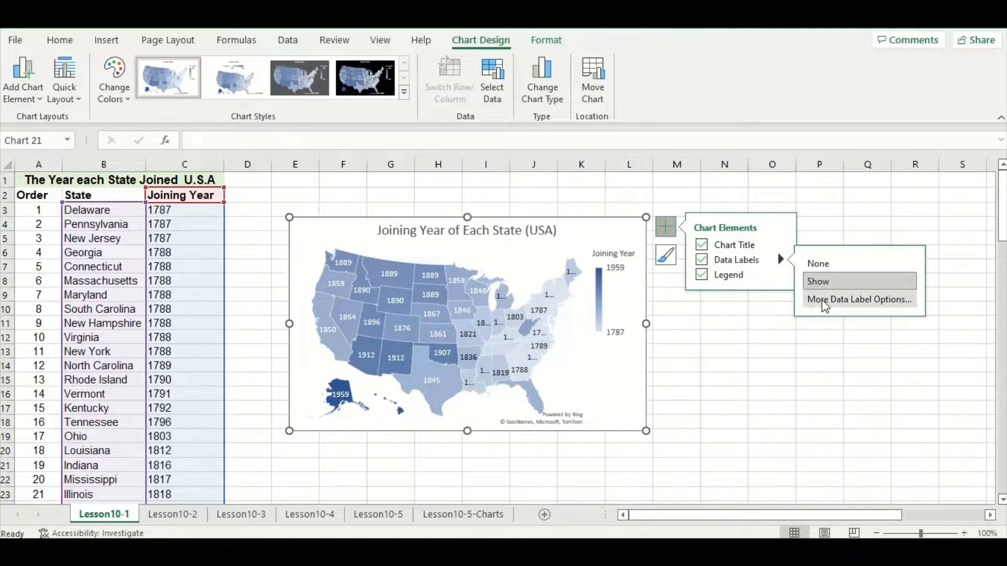
# - Switch the map labels to Category Name only, removing the joining-year Value
pyautogui.click(859, 298)
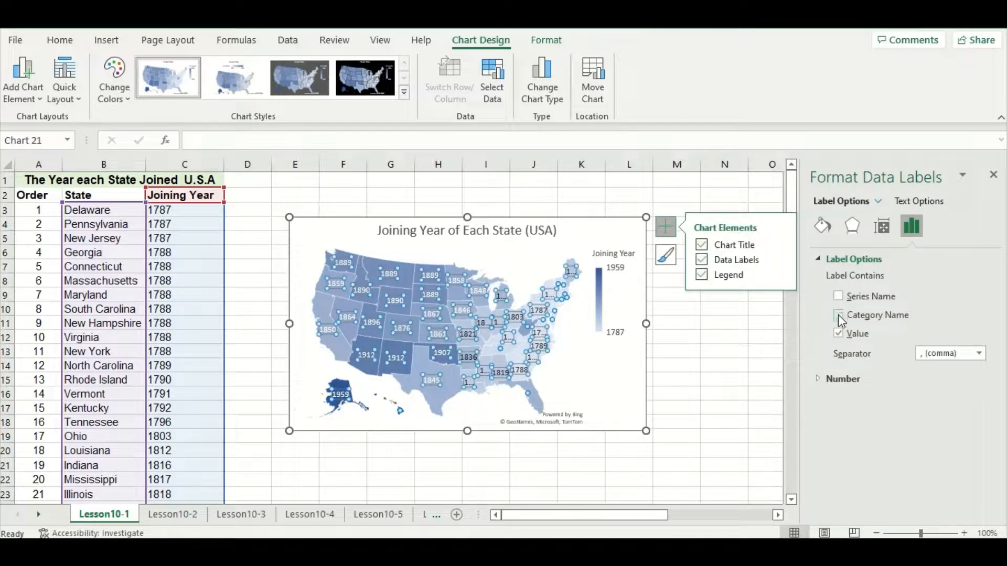
pyautogui.click(840, 315)
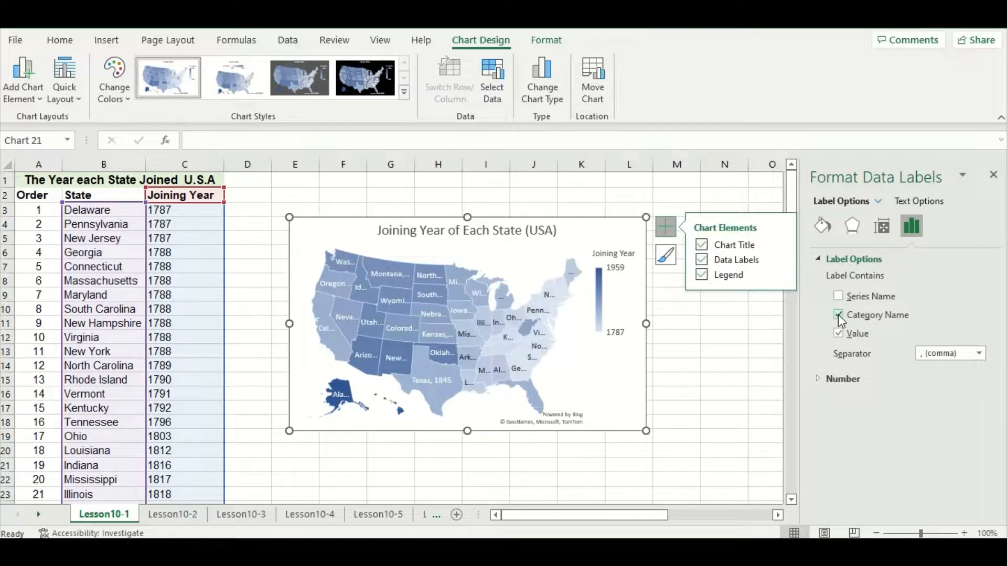
pyautogui.click(838, 315)
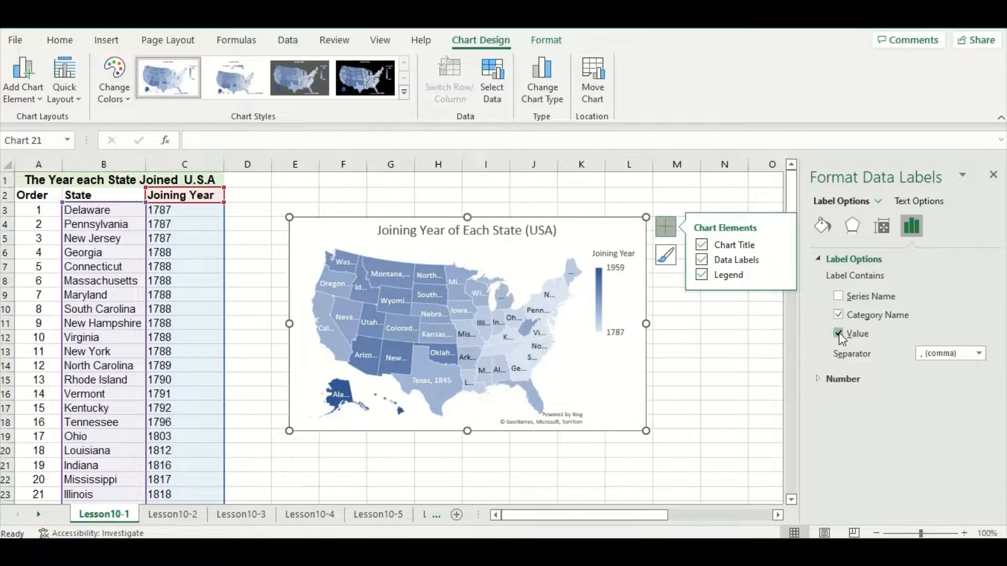
pyautogui.click(838, 333)
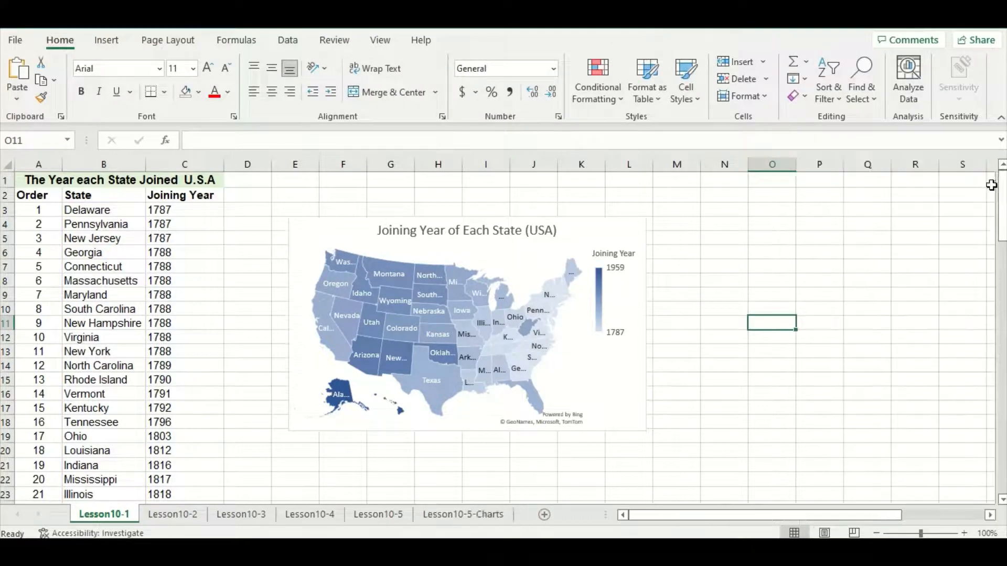
pyautogui.moveTo(872, 296)
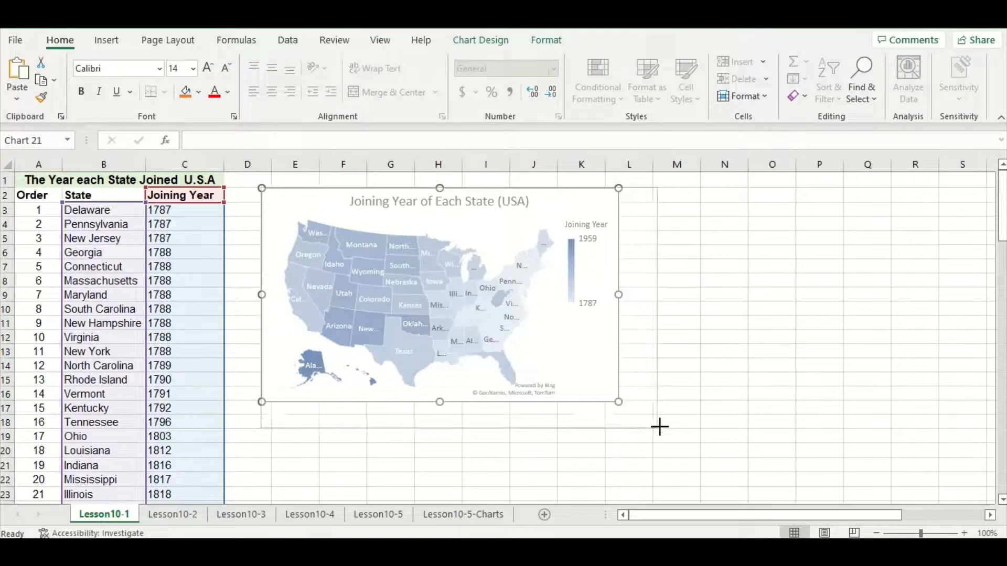
pyautogui.moveTo(747, 468)
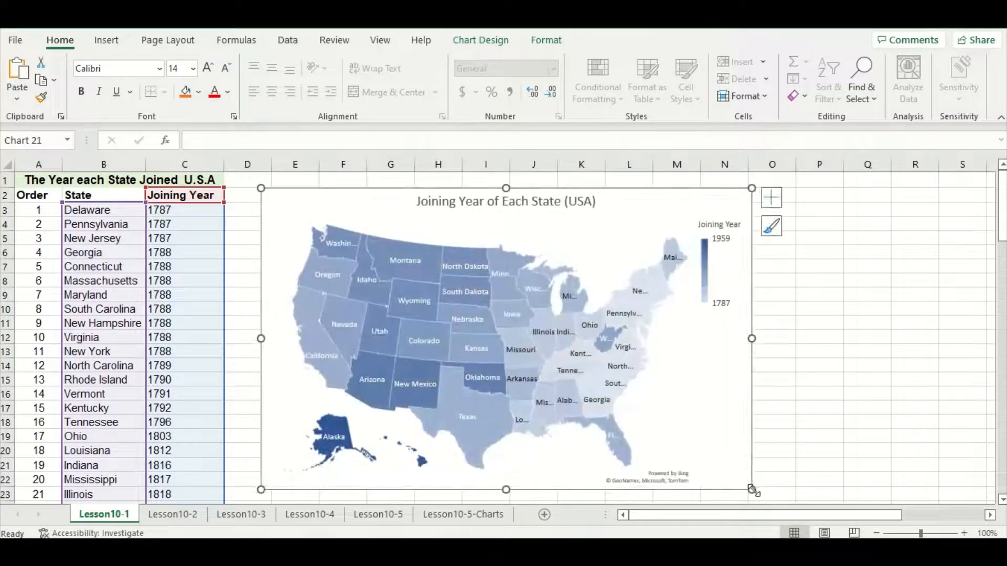
pyautogui.click(819, 464)
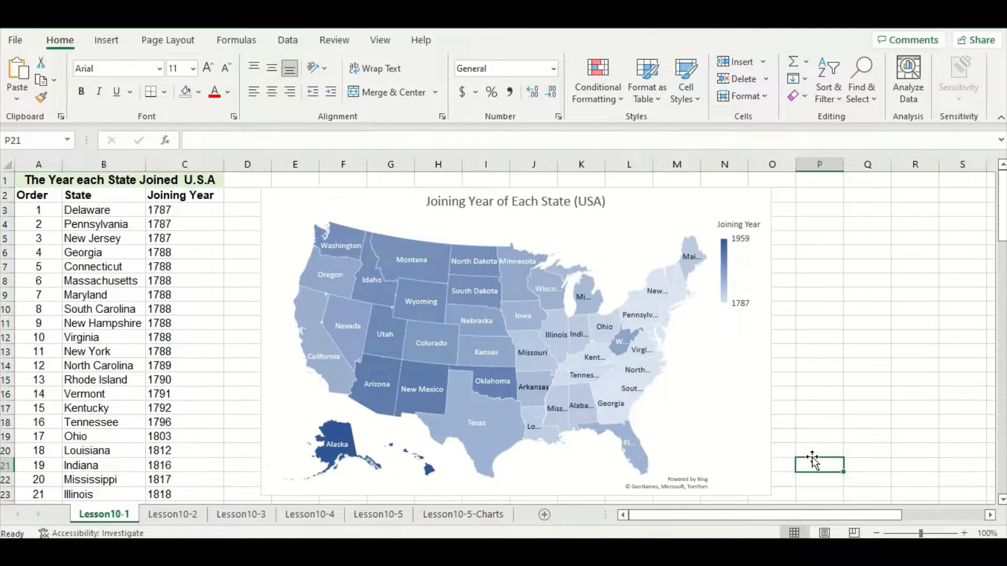
pyautogui.moveTo(464, 352)
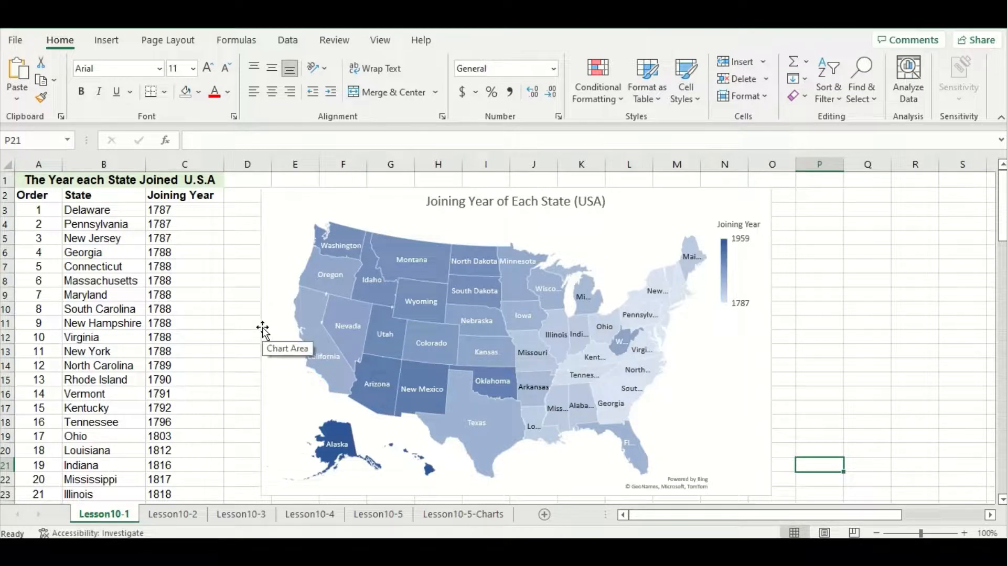
pyautogui.moveTo(294, 288)
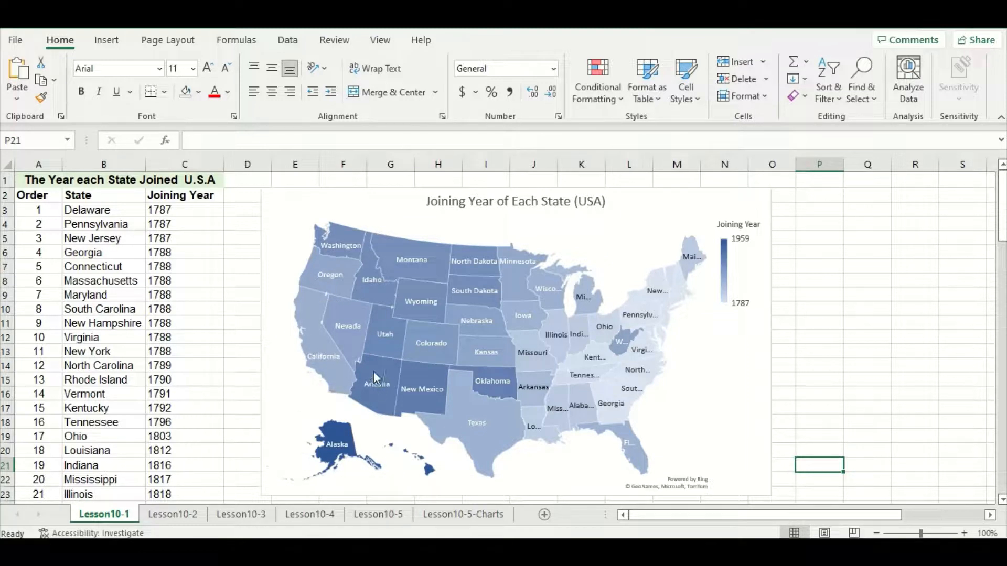
pyautogui.scroll(-3)
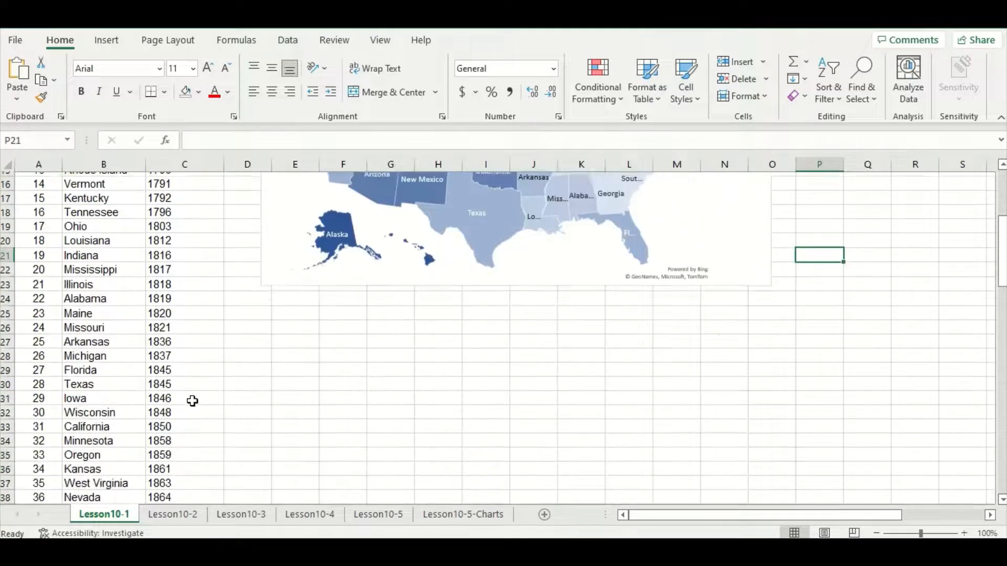
pyautogui.scroll(-3)
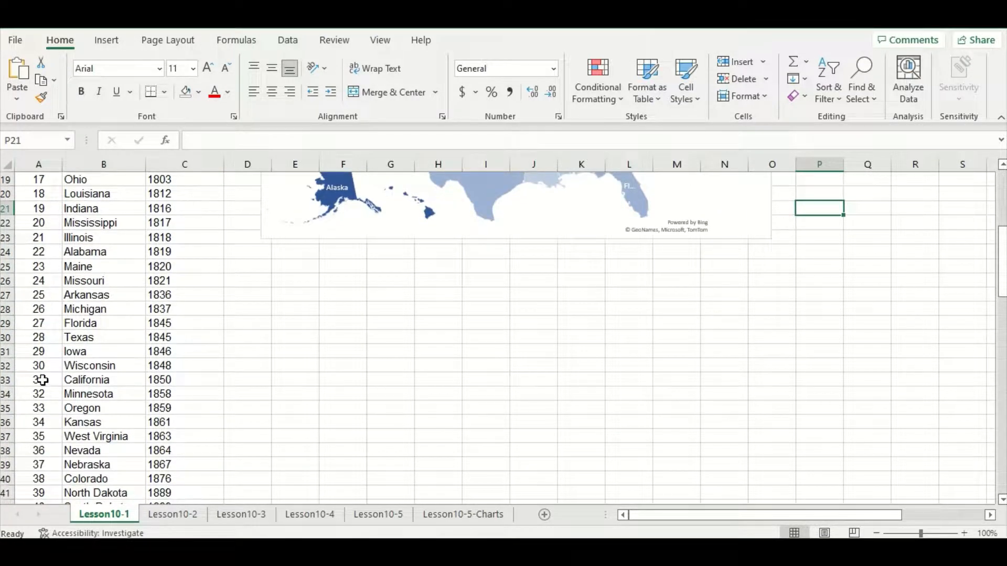
pyautogui.click(39, 380)
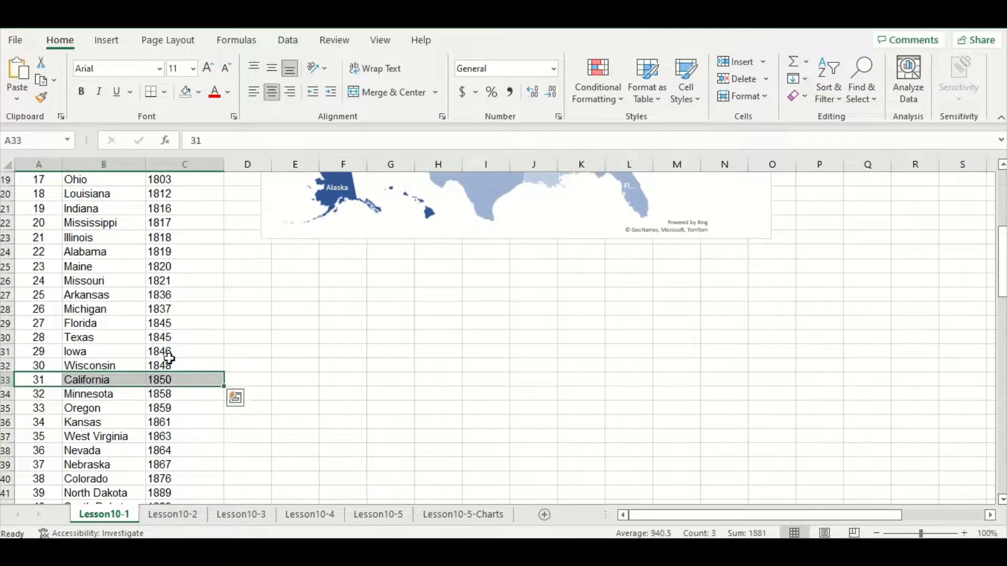
pyautogui.click(199, 92)
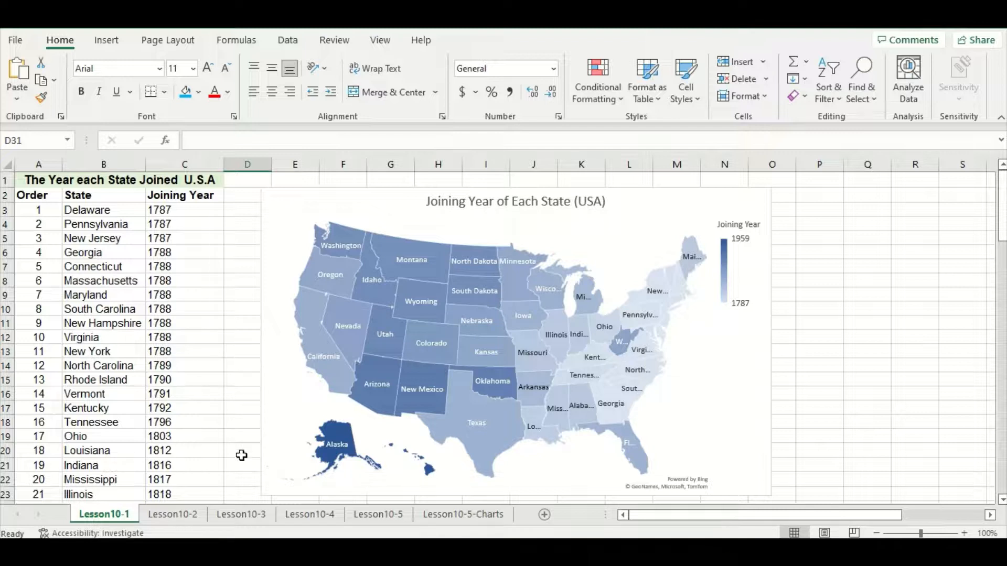
pyautogui.moveTo(241, 468)
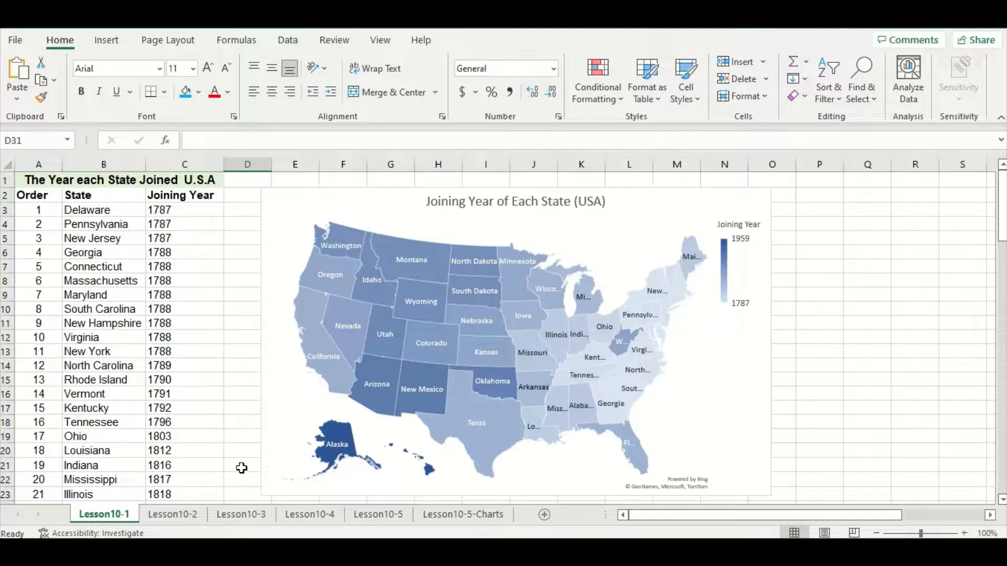
pyautogui.moveTo(217, 445)
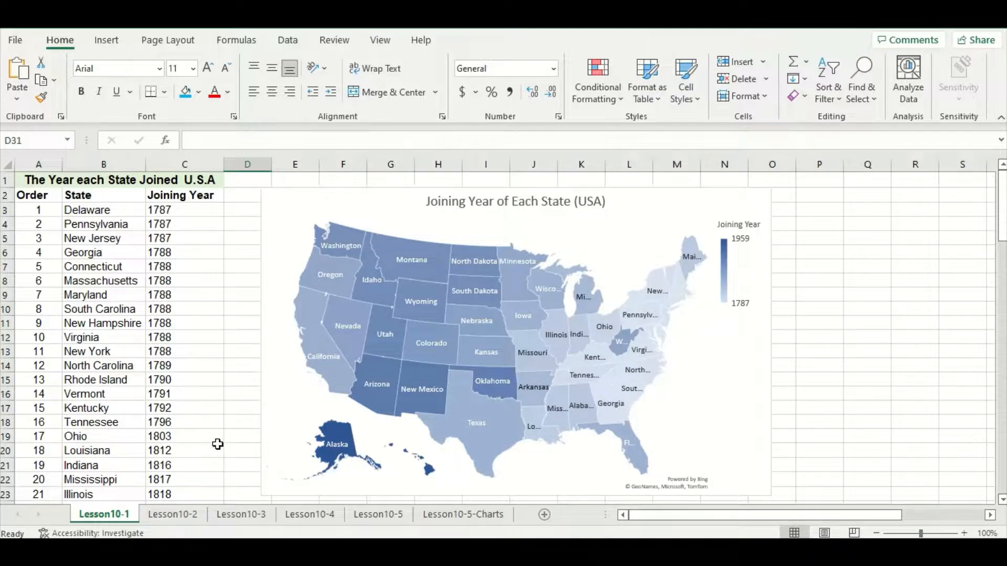
# - Open Format Chart Area and expand the Series Options for the Joining Year series
pyautogui.click(514, 321)
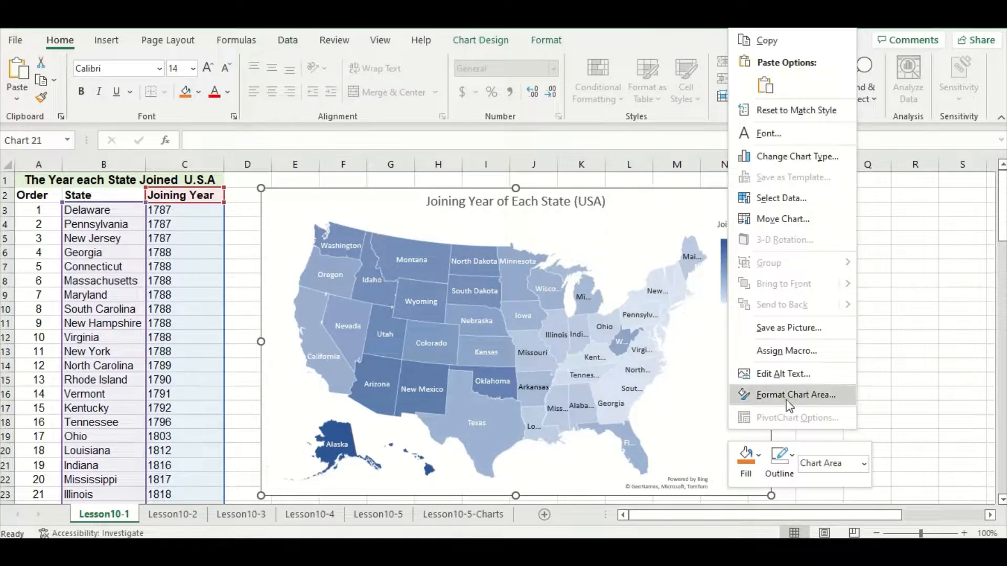
pyautogui.click(795, 395)
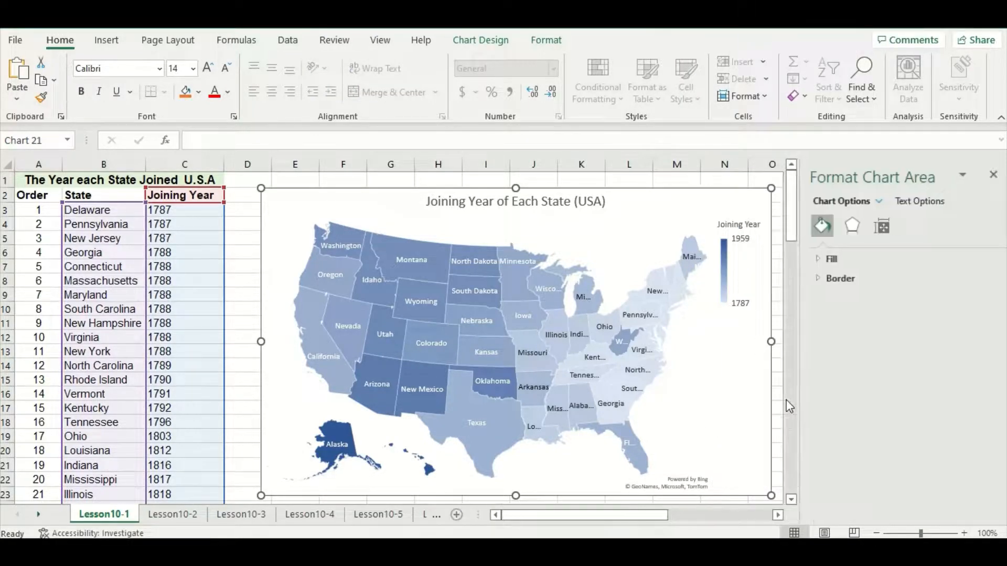
pyautogui.moveTo(865, 215)
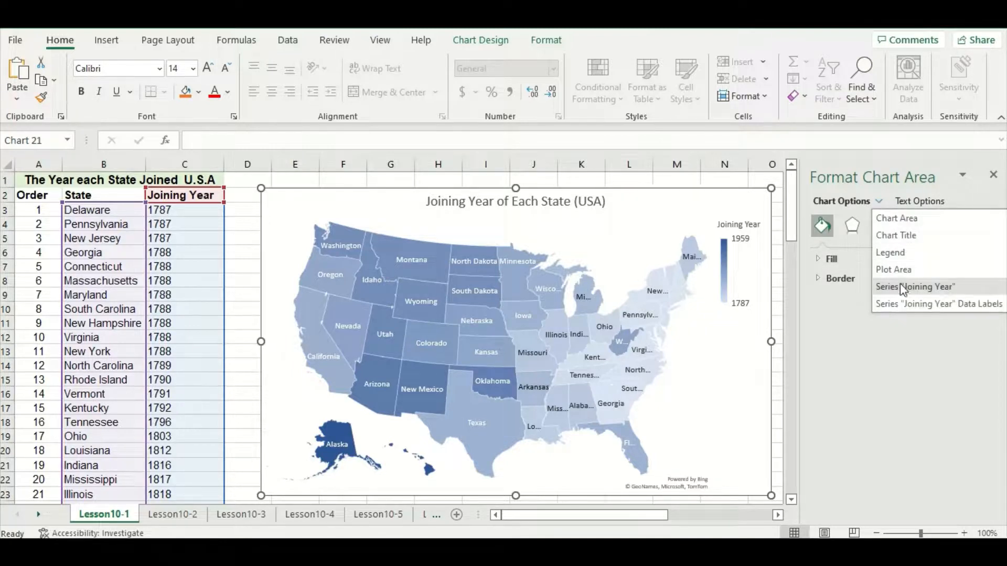
pyautogui.click(915, 287)
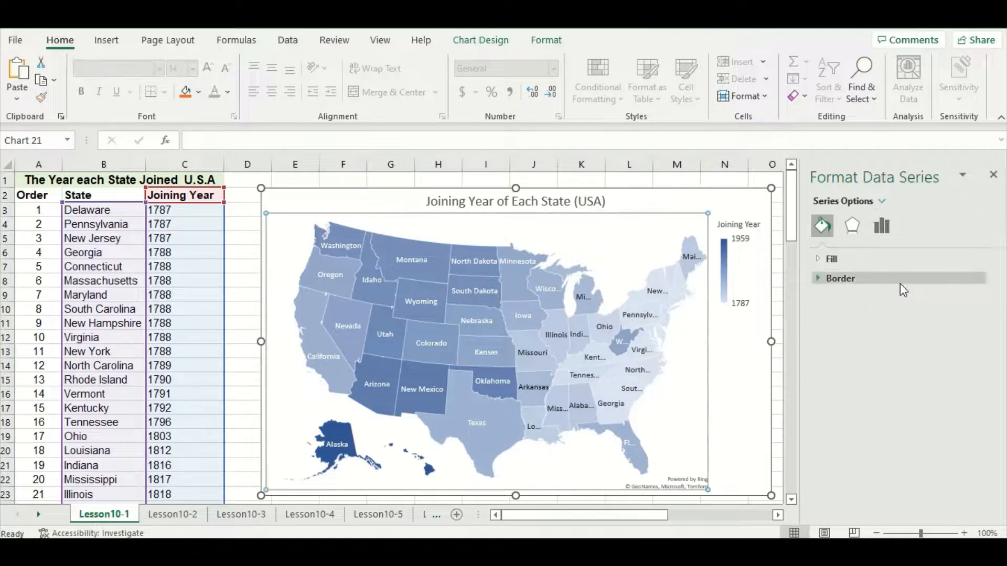
pyautogui.click(881, 226)
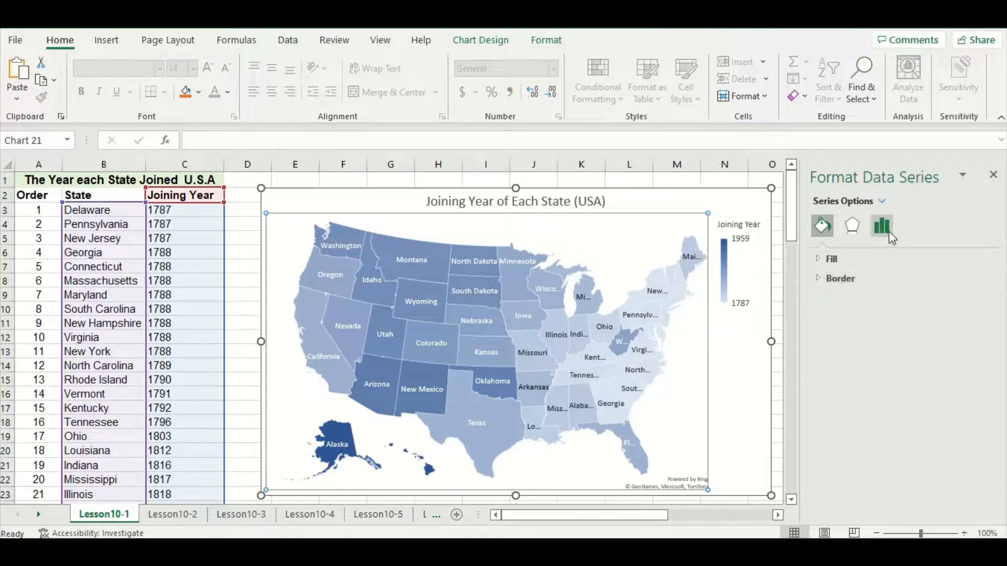
pyautogui.click(881, 226)
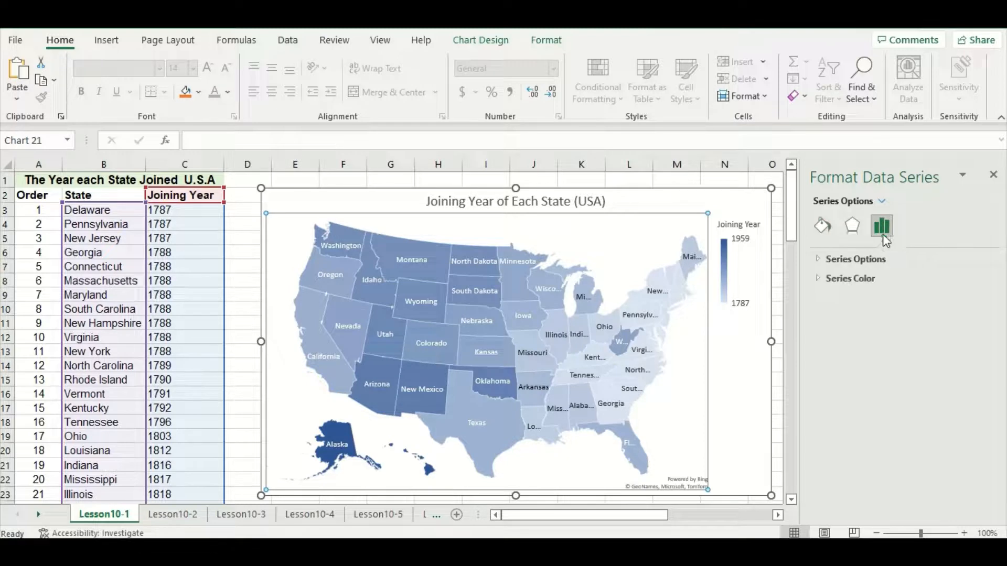
pyautogui.click(856, 259)
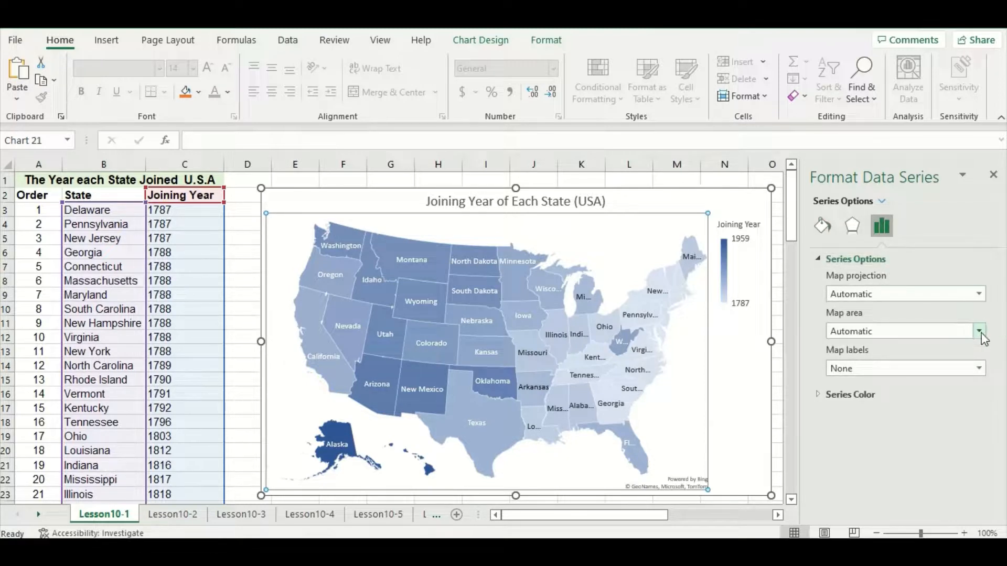
# - Set the Map area to Multiple countries/regions to show neighbouring countries
pyautogui.click(978, 330)
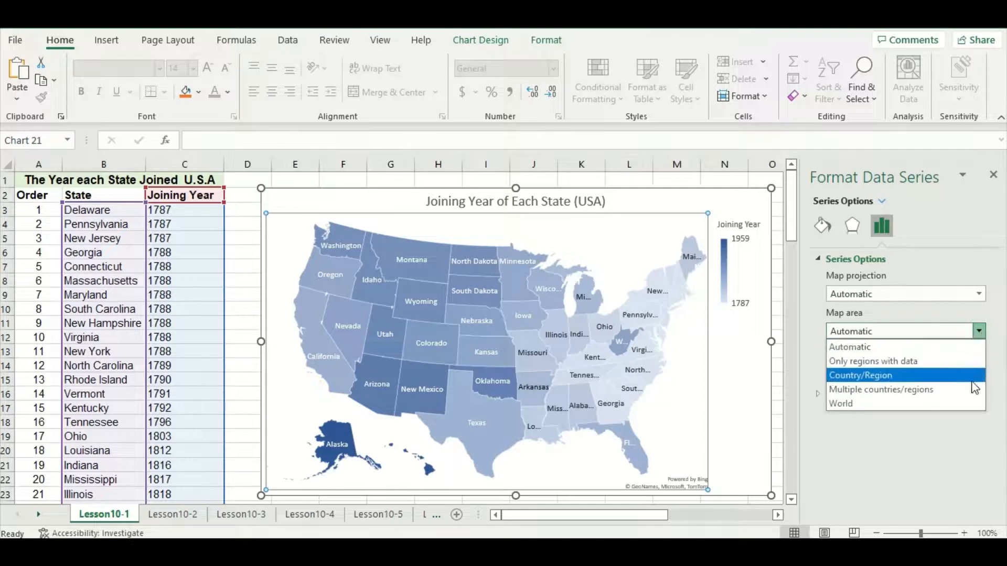
pyautogui.click(880, 389)
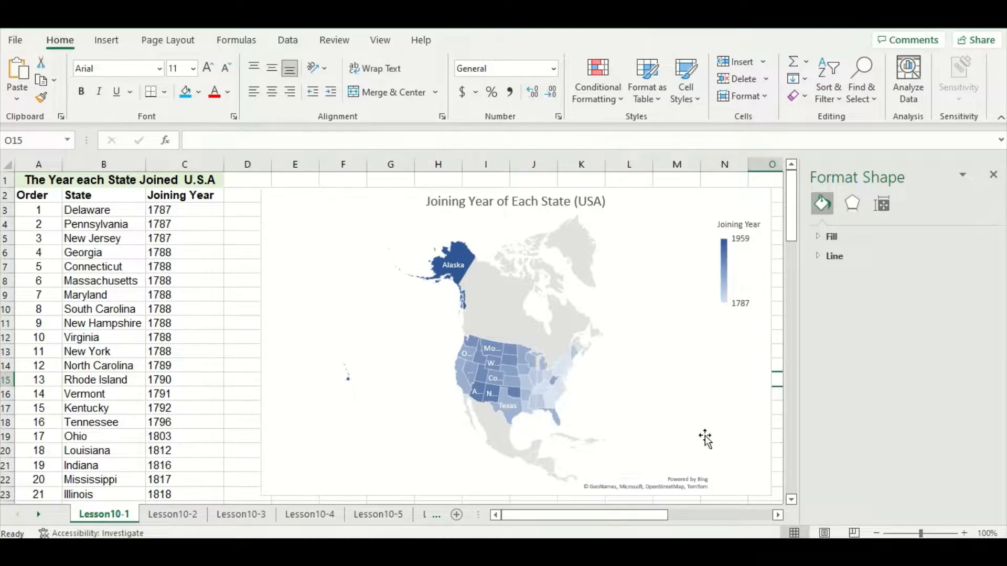
# - Reopen the Joining Year series options through Format Chart Area
pyautogui.rightClick(705, 439)
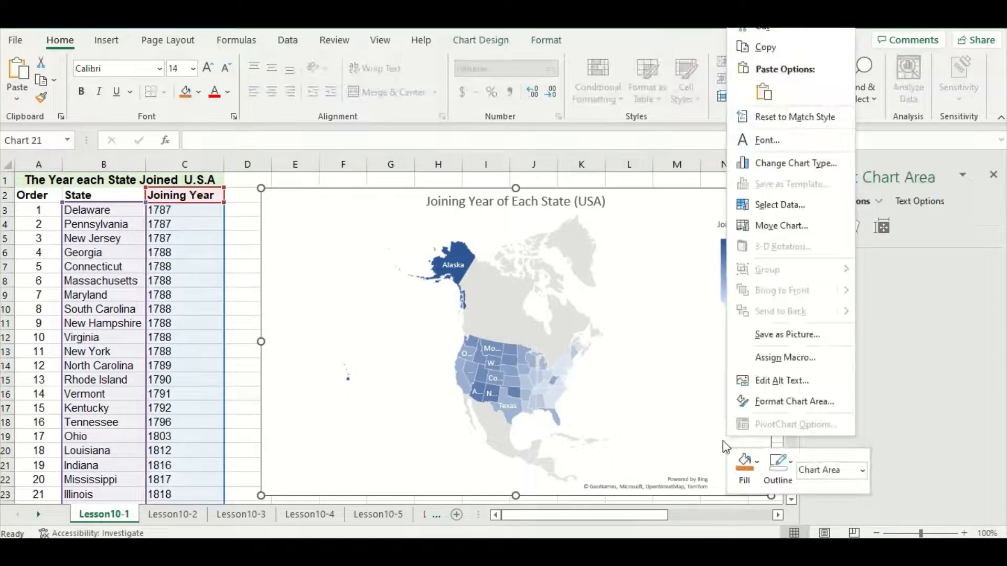
pyautogui.click(794, 402)
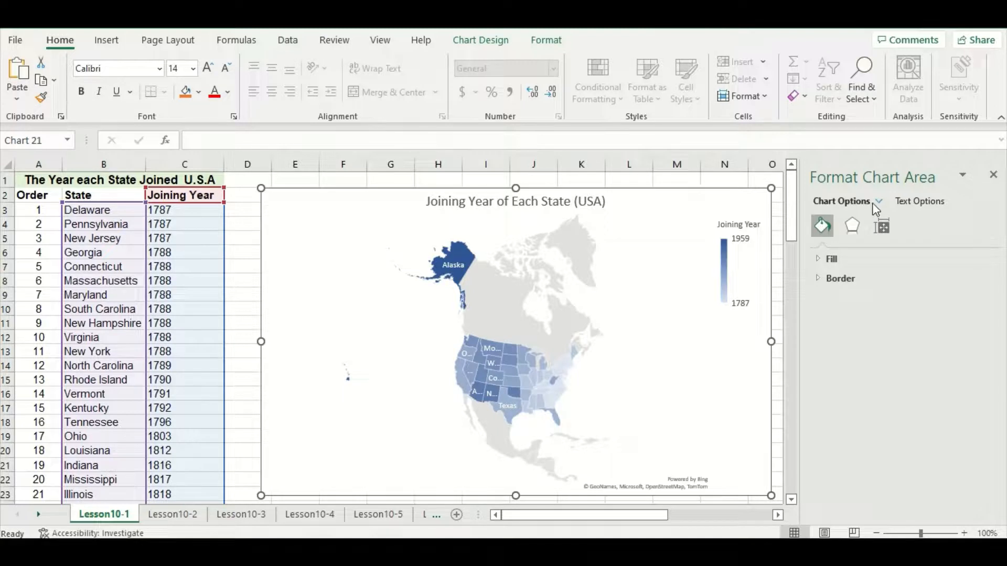
pyautogui.click(878, 202)
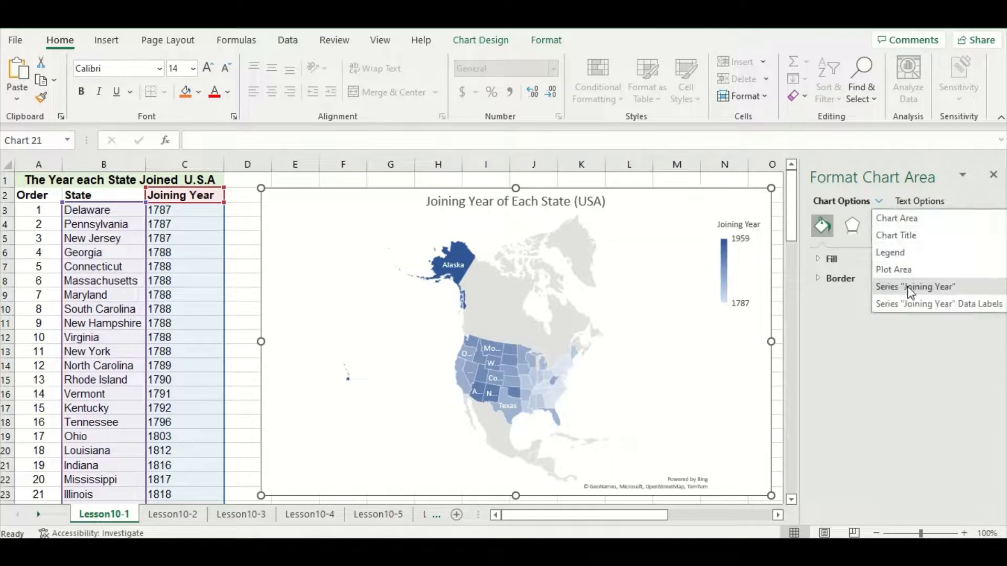
pyautogui.click(914, 287)
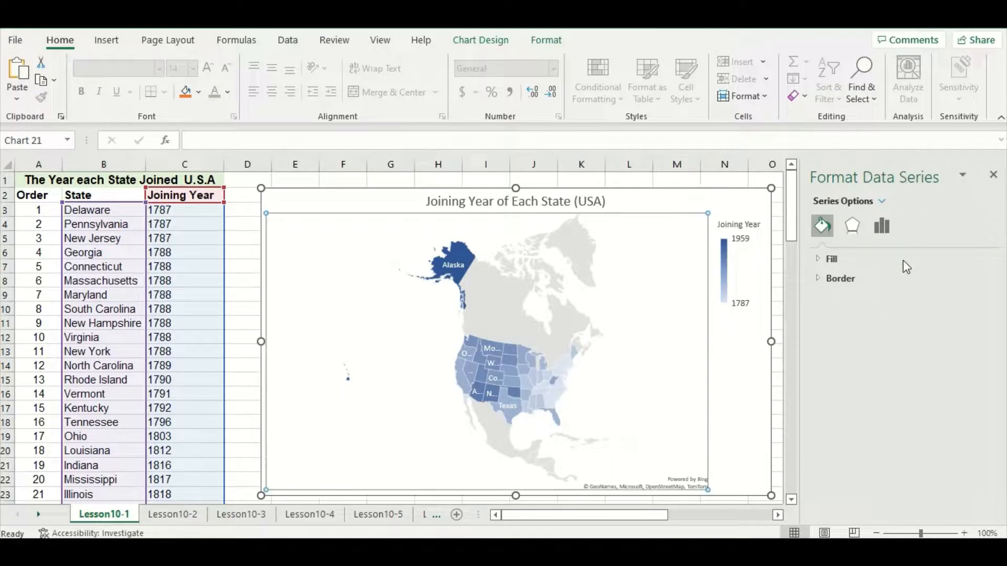
pyautogui.click(881, 227)
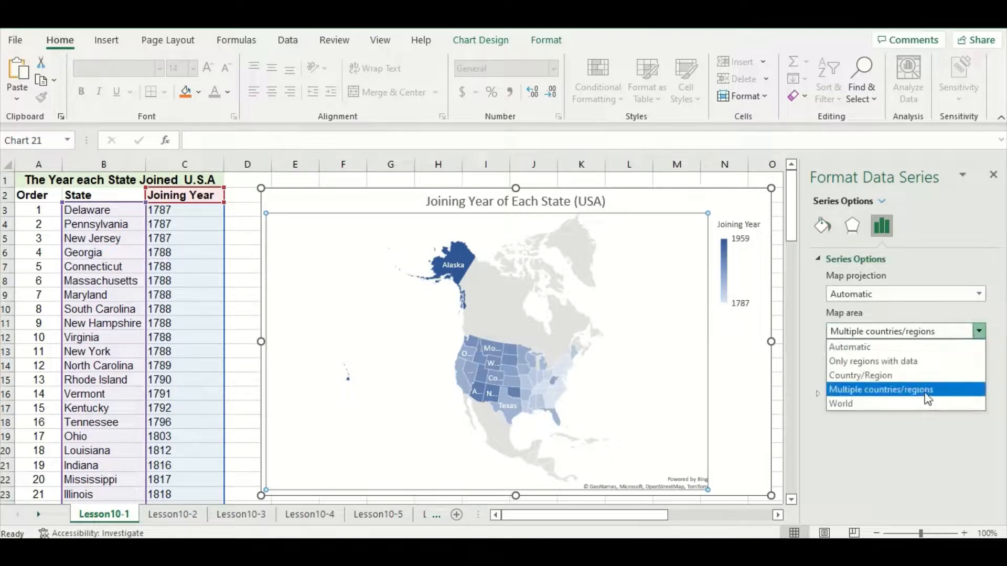
# - Set the Map area to World, then back to Country/Region, and close the pane
pyautogui.click(840, 402)
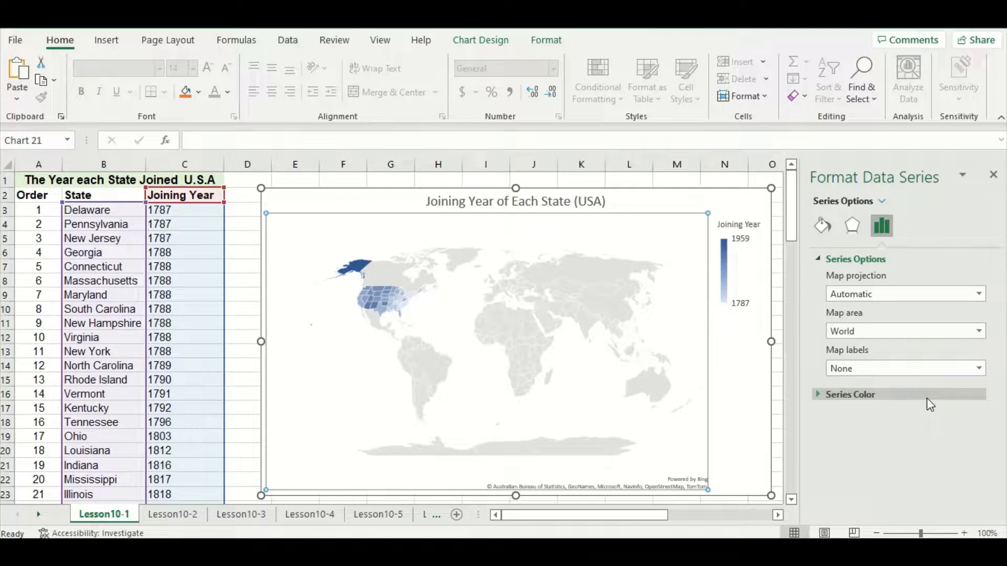
pyautogui.click(977, 331)
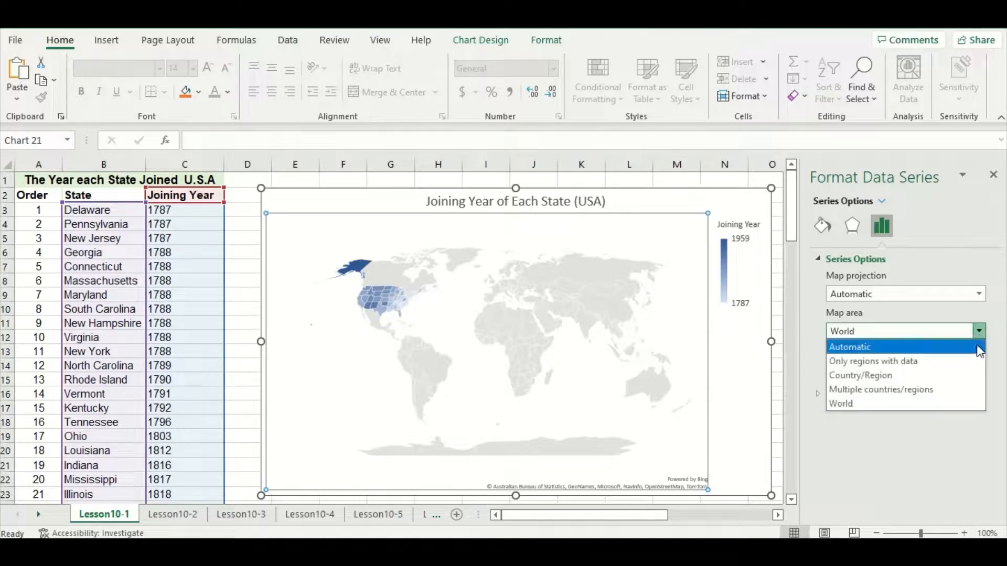
pyautogui.click(860, 375)
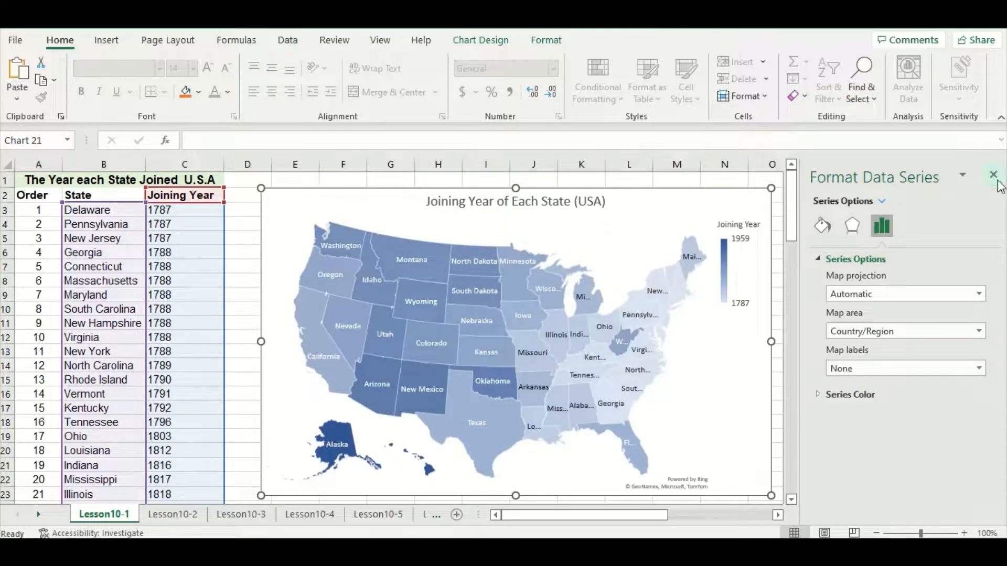
pyautogui.click(993, 174)
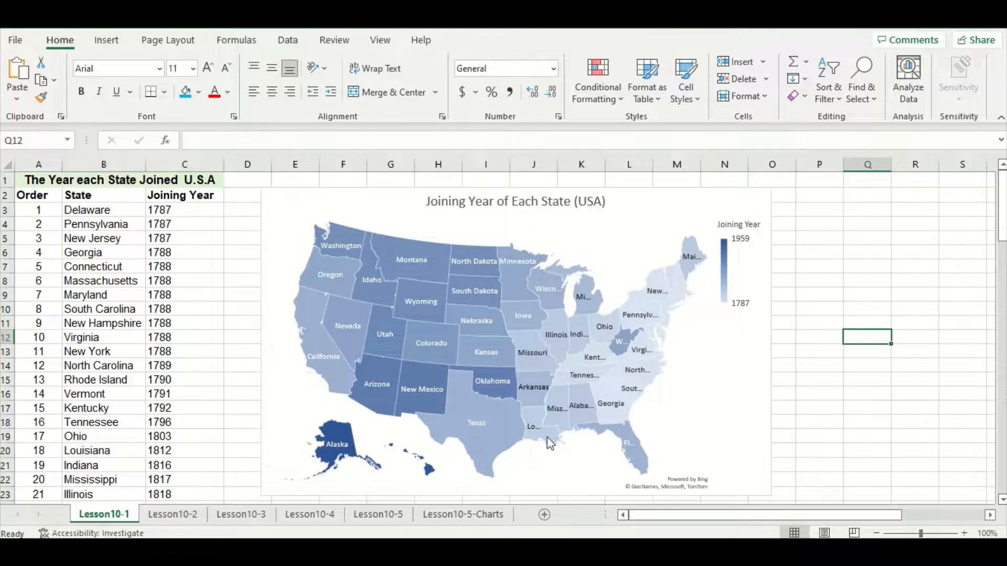
pyautogui.moveTo(431, 481)
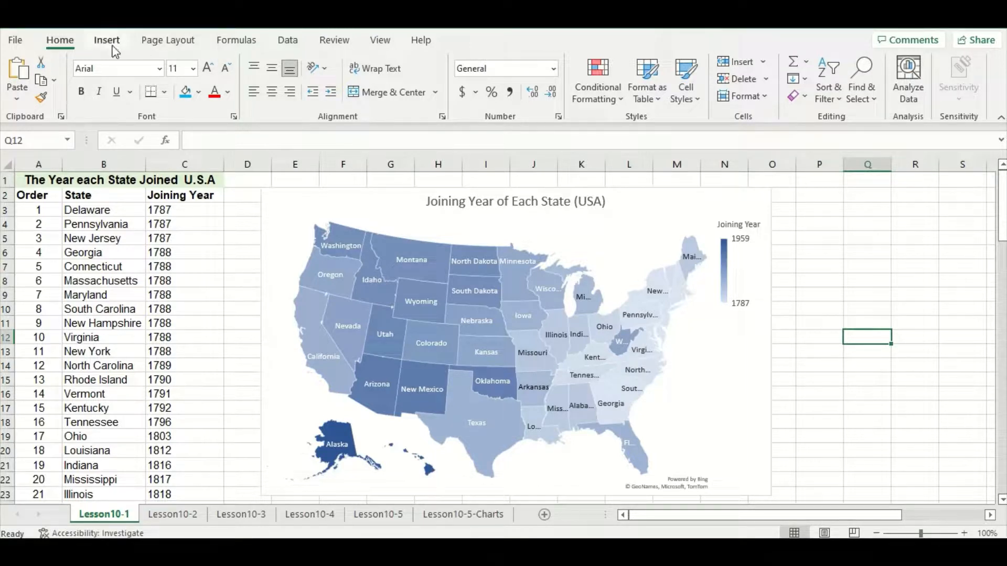
# - Draw a text box below the Hawaiian islands reading 'Hawaii'
pyautogui.click(107, 40)
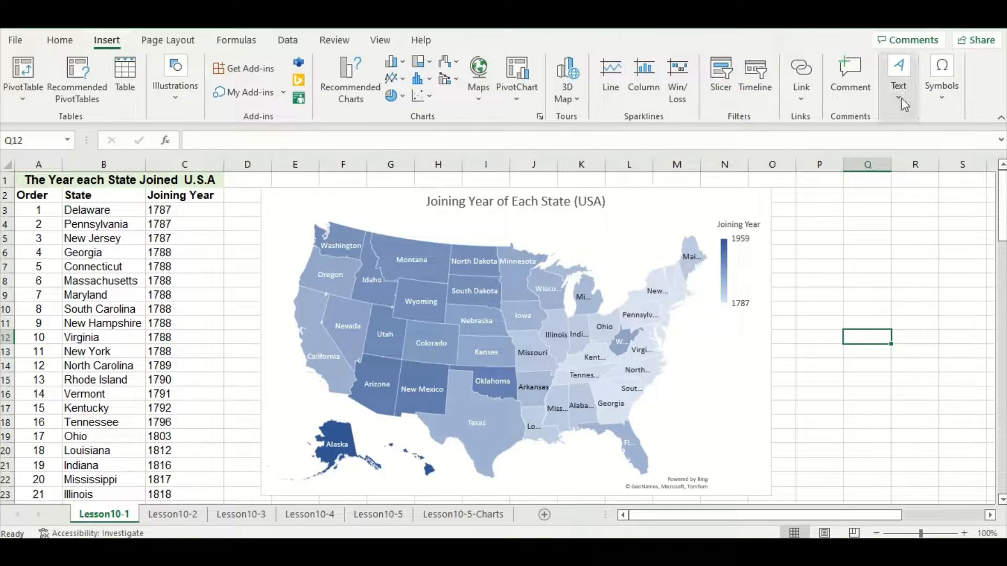
pyautogui.click(898, 77)
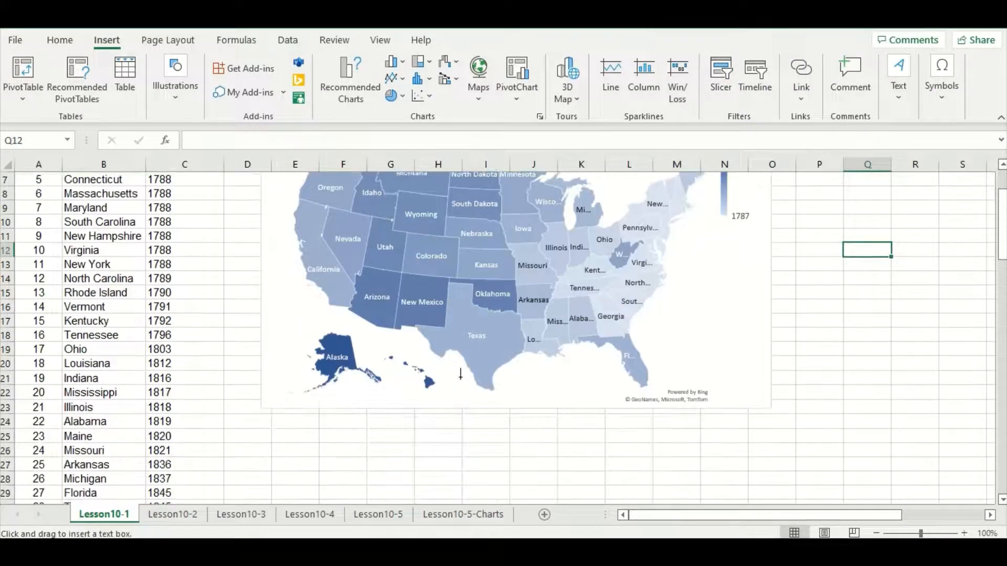
pyautogui.moveTo(391, 378); pyautogui.dragTo(442, 408)
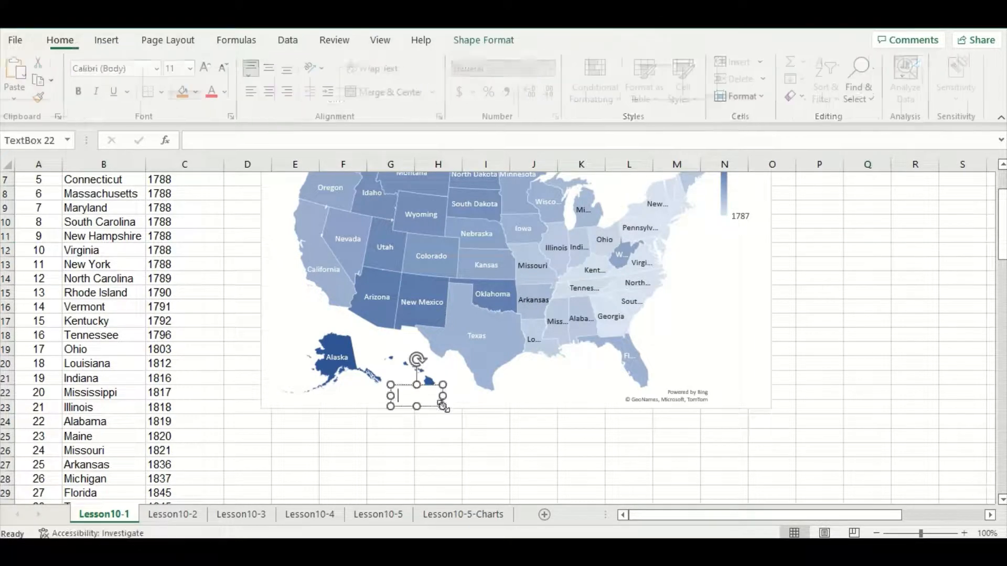
pyautogui.write('Hawaii')
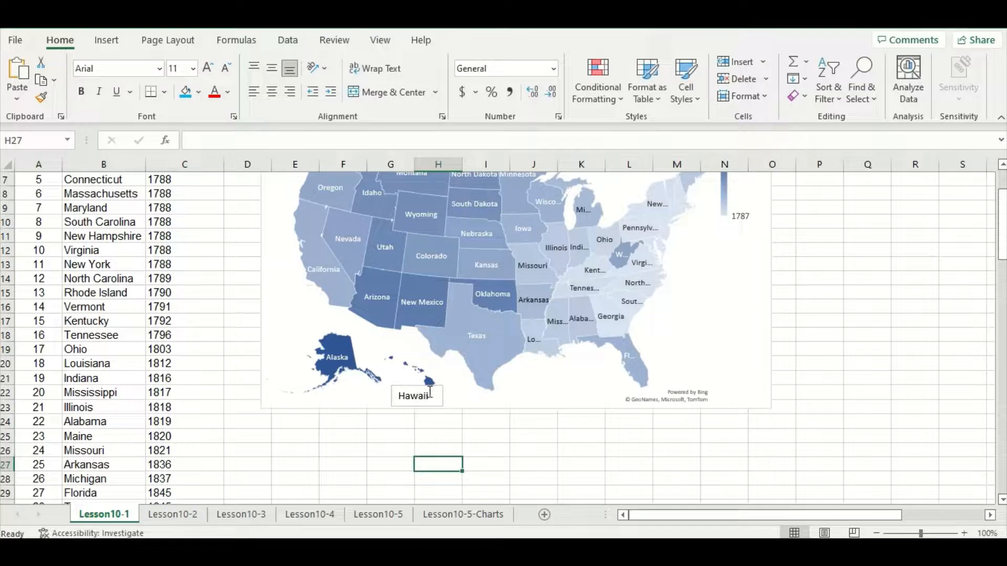
# - Set the Hawaii caption box to No Outline
pyautogui.click(415, 395)
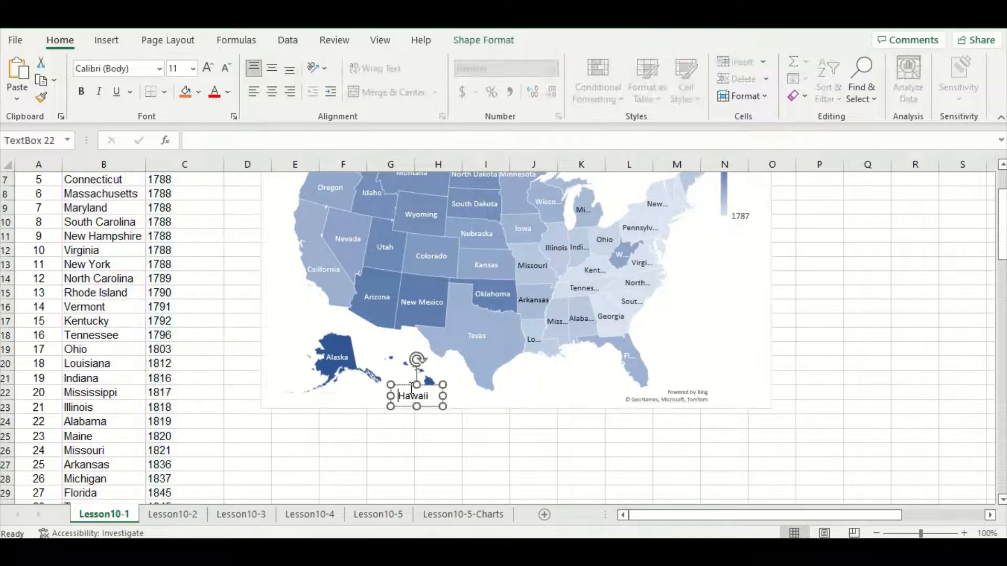
pyautogui.rightClick(412, 396)
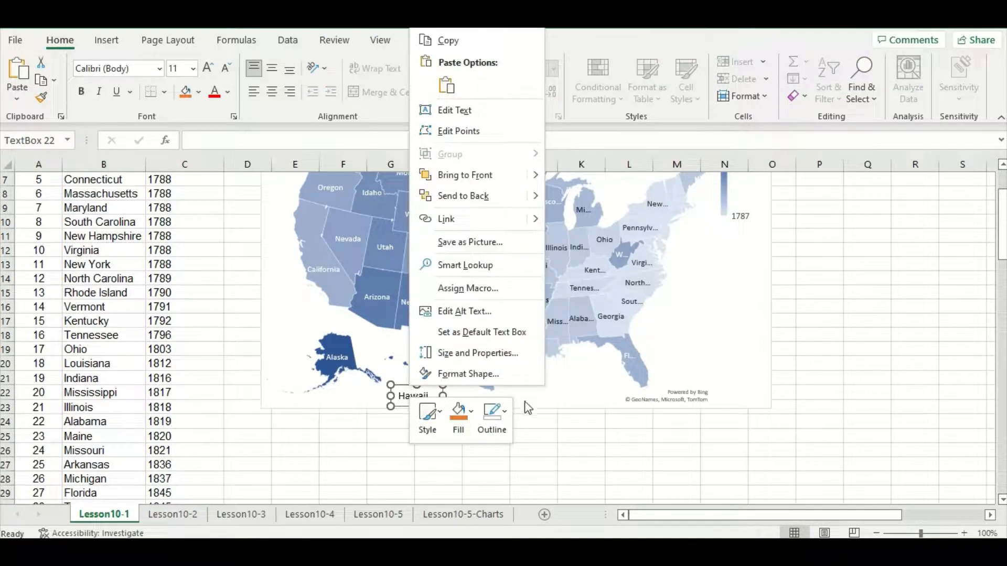
pyautogui.click(492, 417)
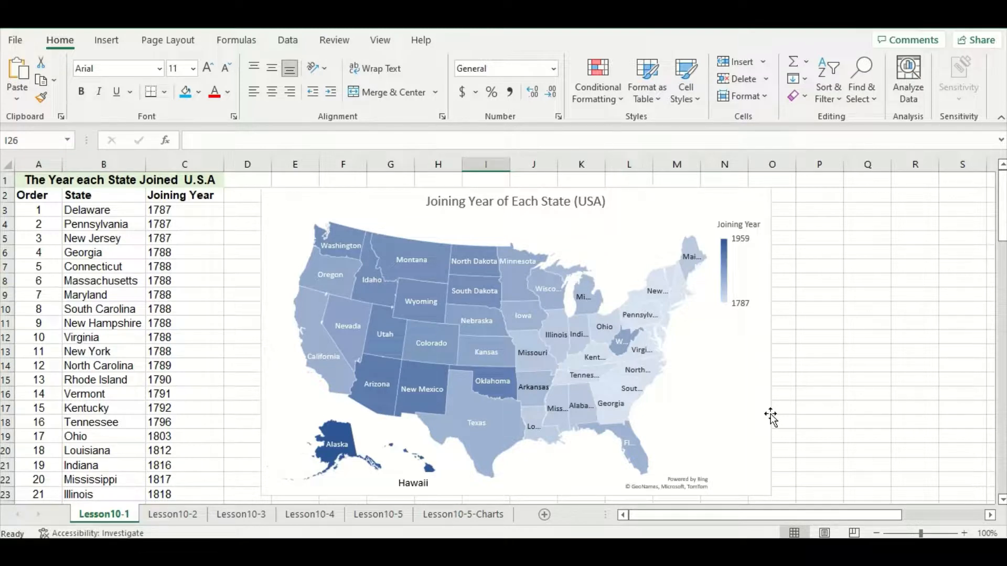
pyautogui.moveTo(726, 385)
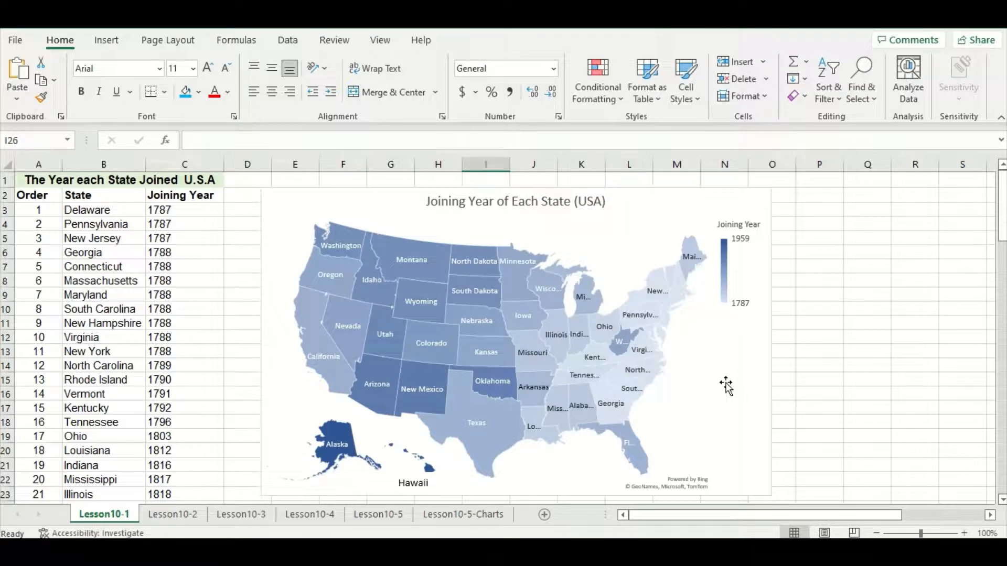
# - Duplicate the map chart and add Value to its data labels to show joining years
pyautogui.click(515, 339)
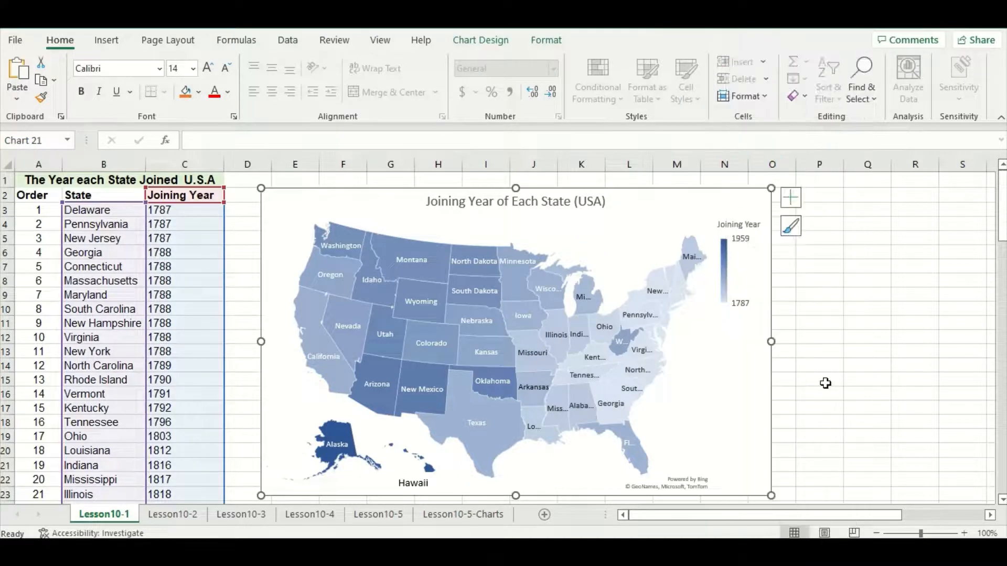
pyautogui.rightClick(819, 337)
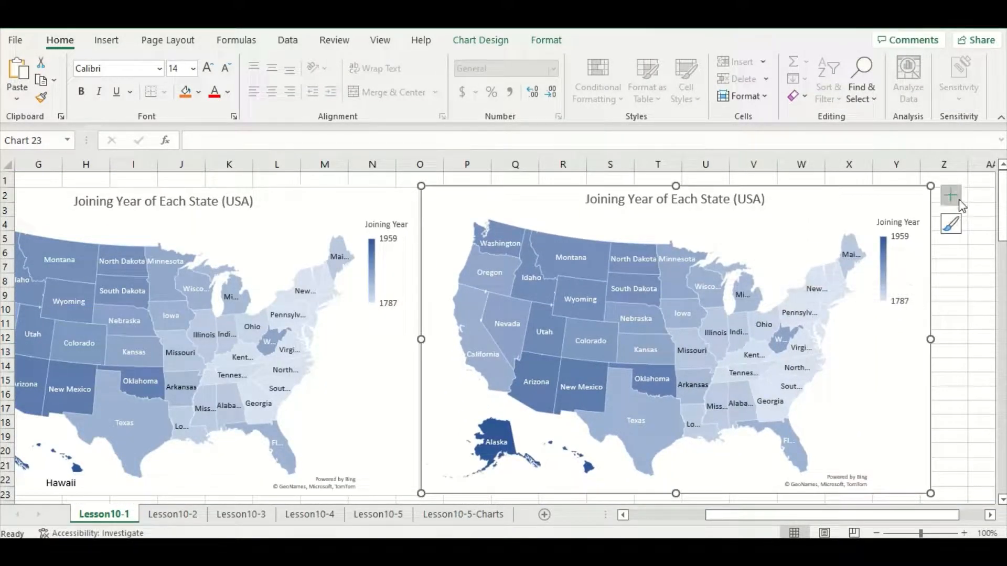
pyautogui.click(950, 196)
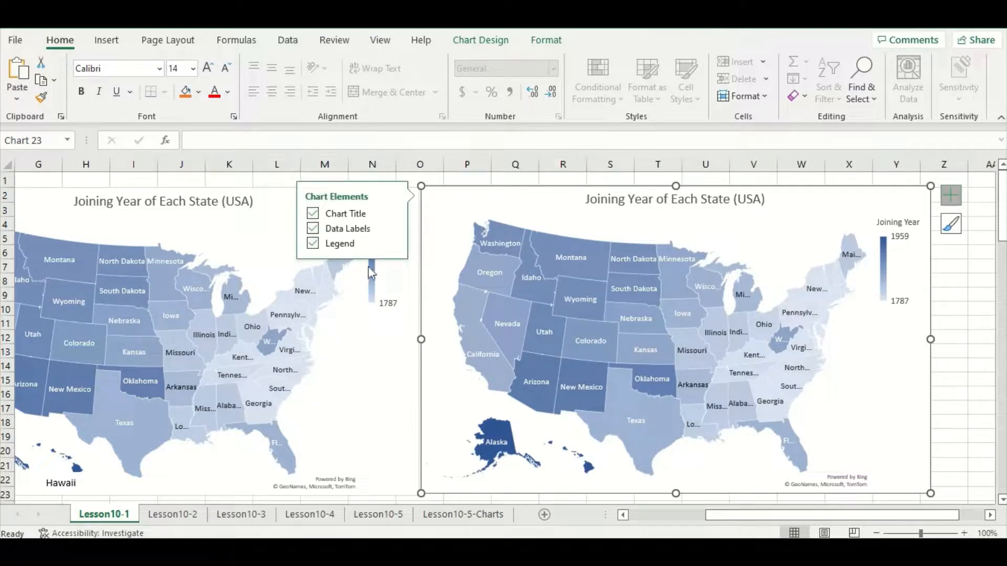
pyautogui.click(391, 228)
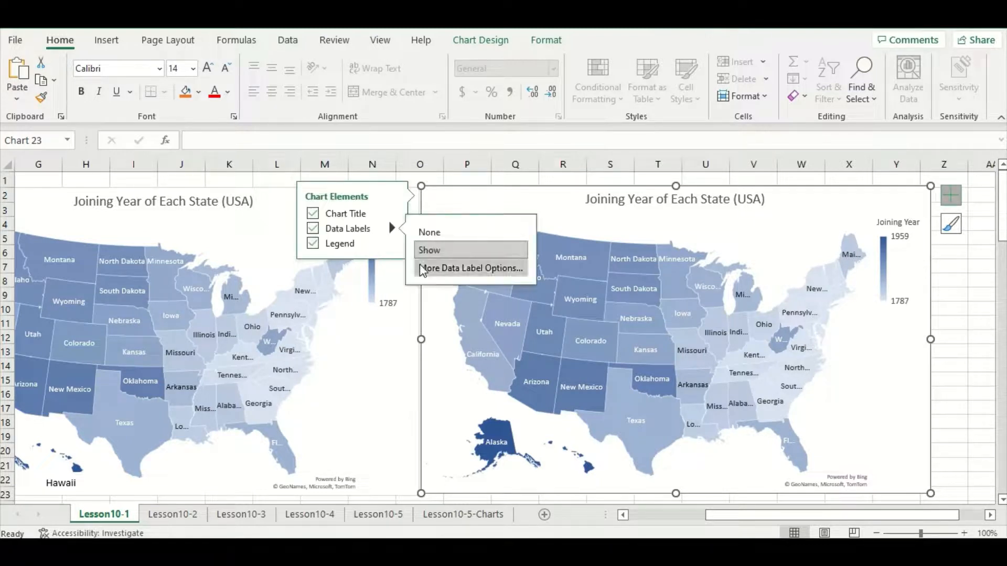
pyautogui.click(471, 267)
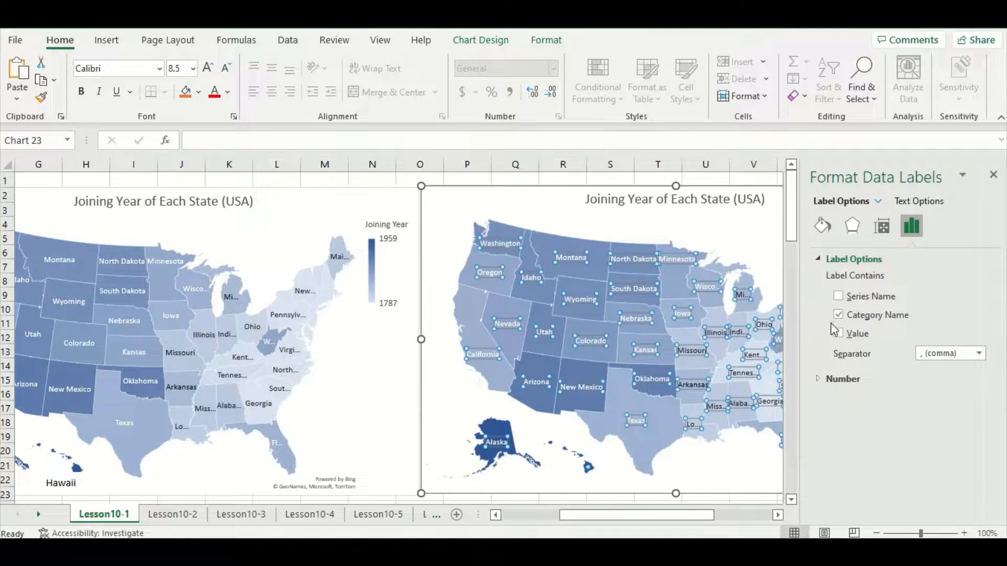
pyautogui.click(839, 334)
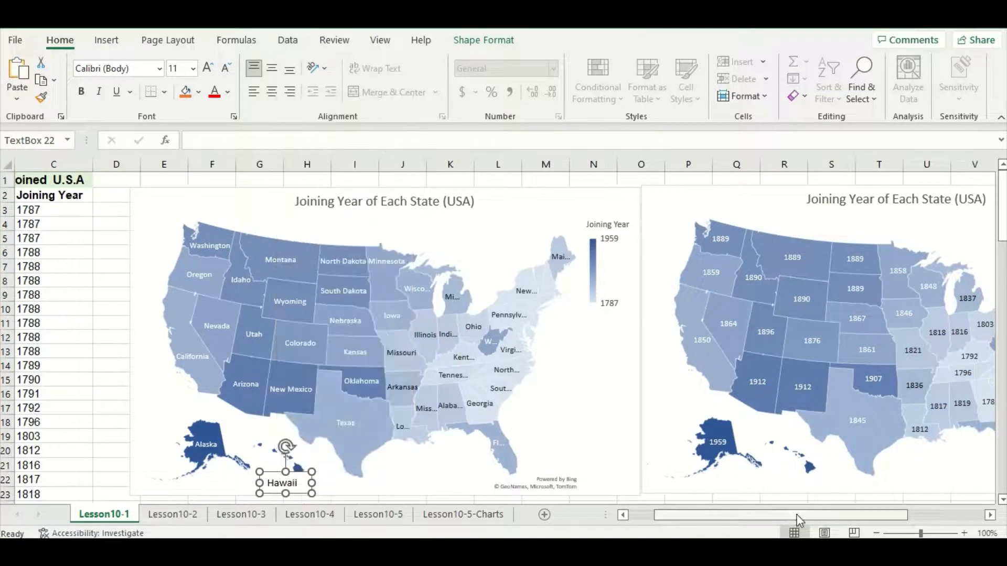
# - Copy the Hawaii caption onto the second map under its islands
pyautogui.rightClick(706, 450)
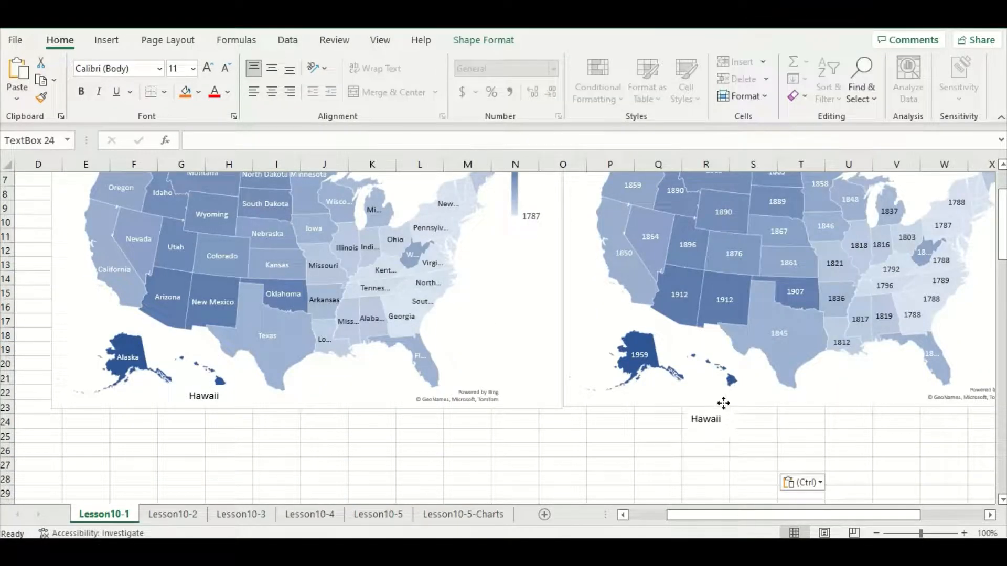
pyautogui.moveTo(706, 419); pyautogui.dragTo(706, 392)
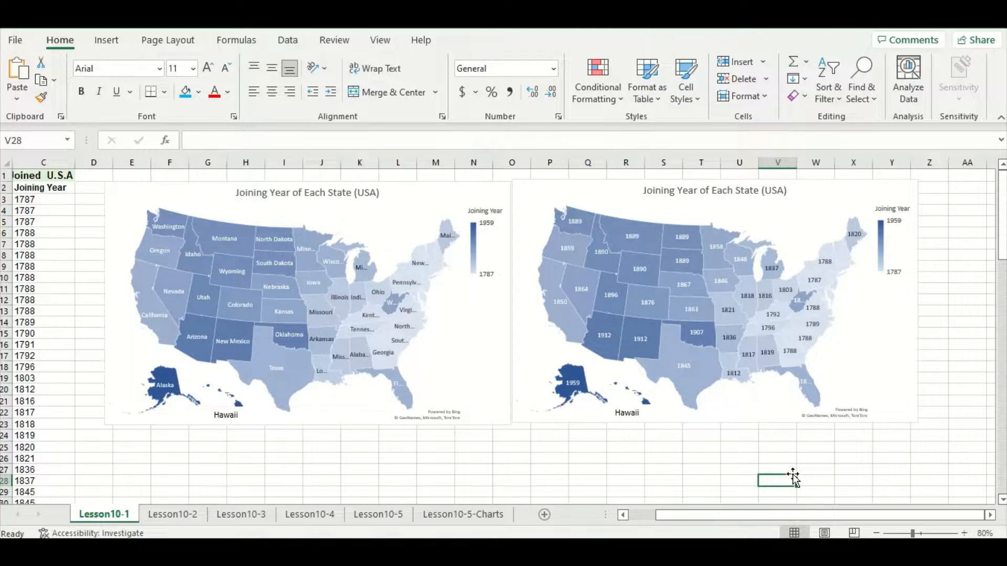
pyautogui.click(172, 513)
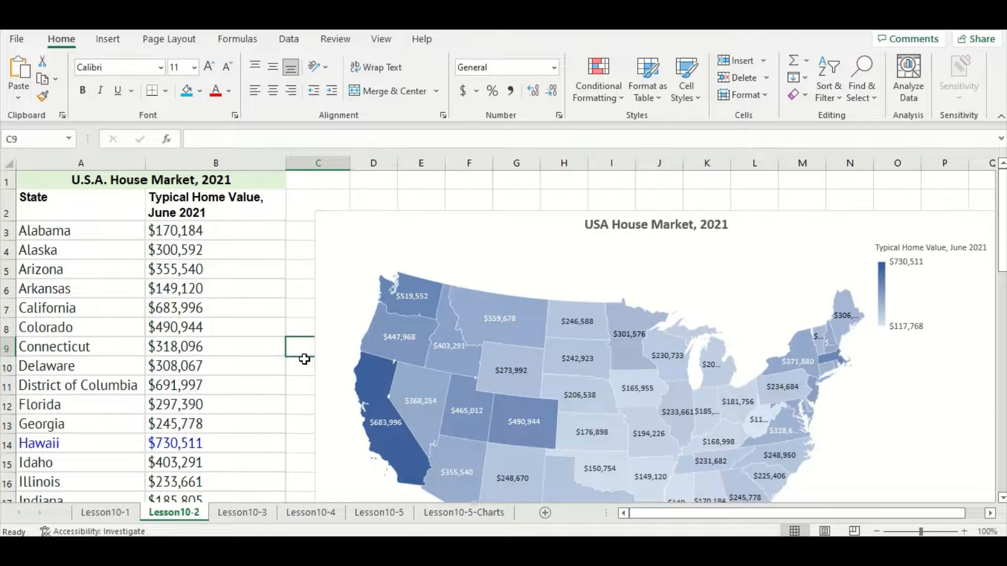
pyautogui.moveTo(385, 360)
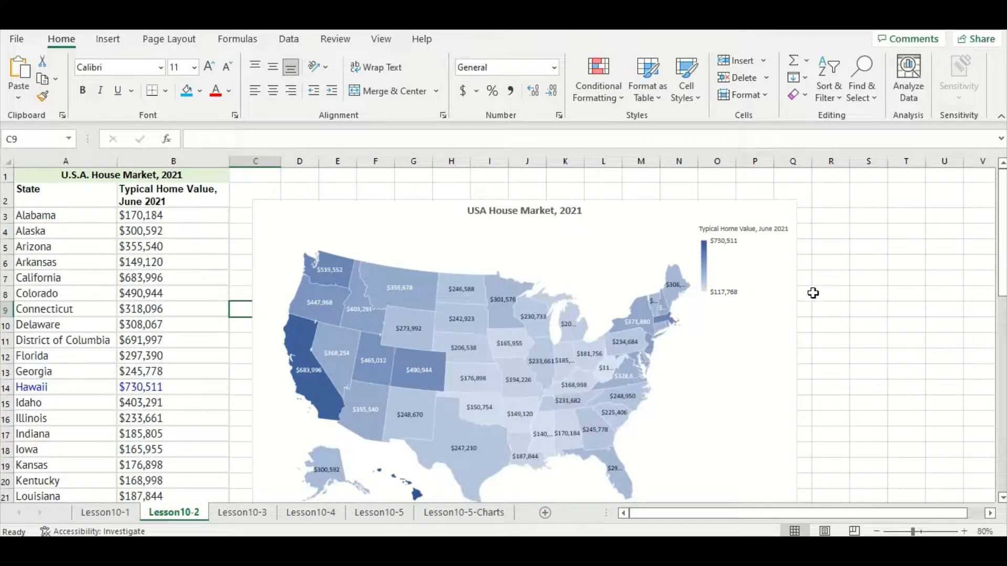
pyautogui.click(830, 294)
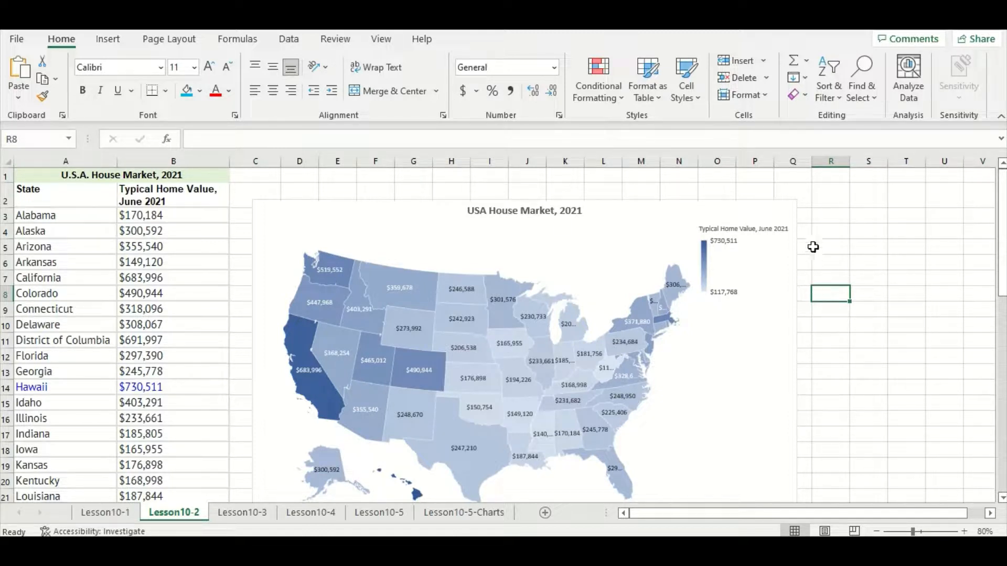
pyautogui.moveTo(825, 242)
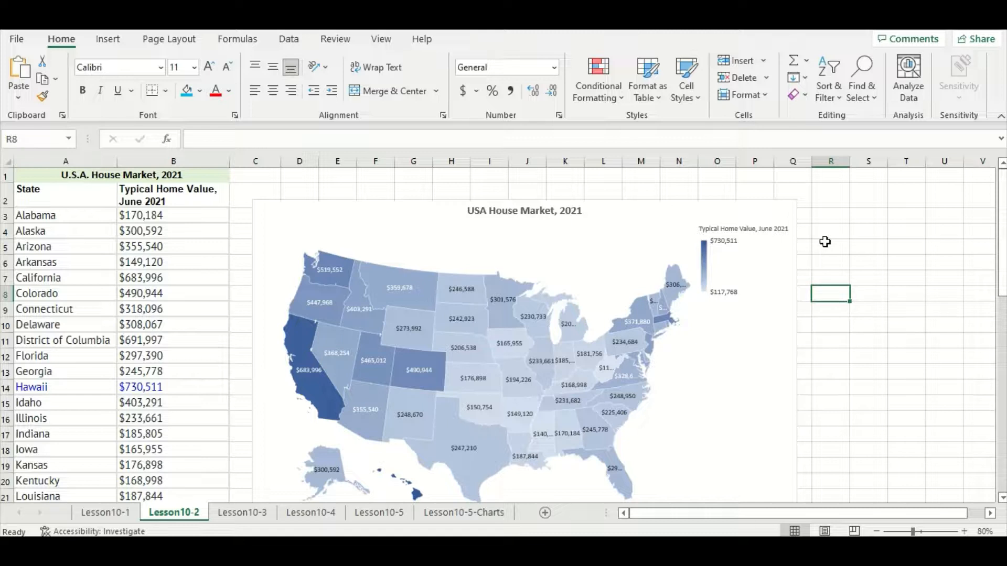
pyautogui.moveTo(831, 238)
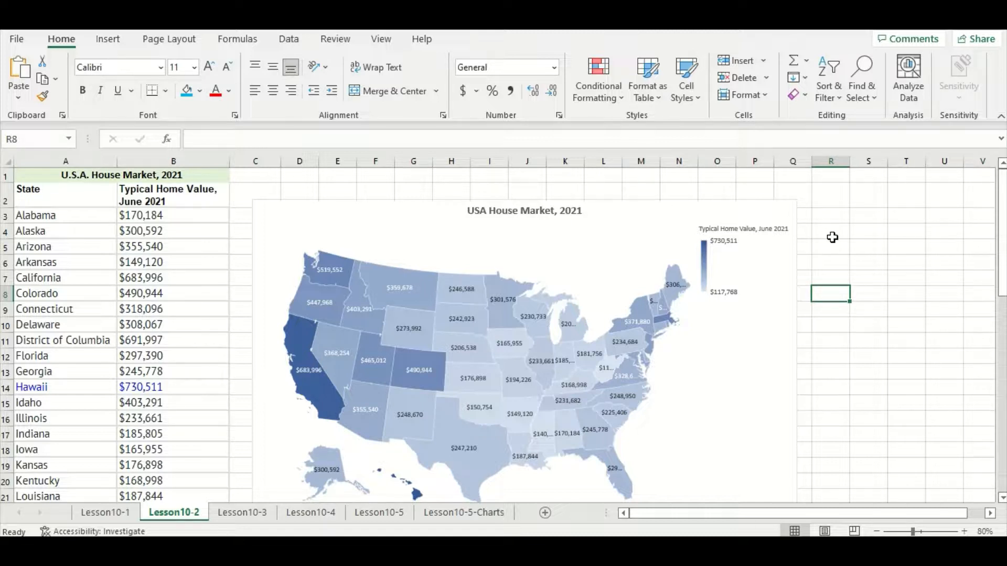
pyautogui.moveTo(684, 409)
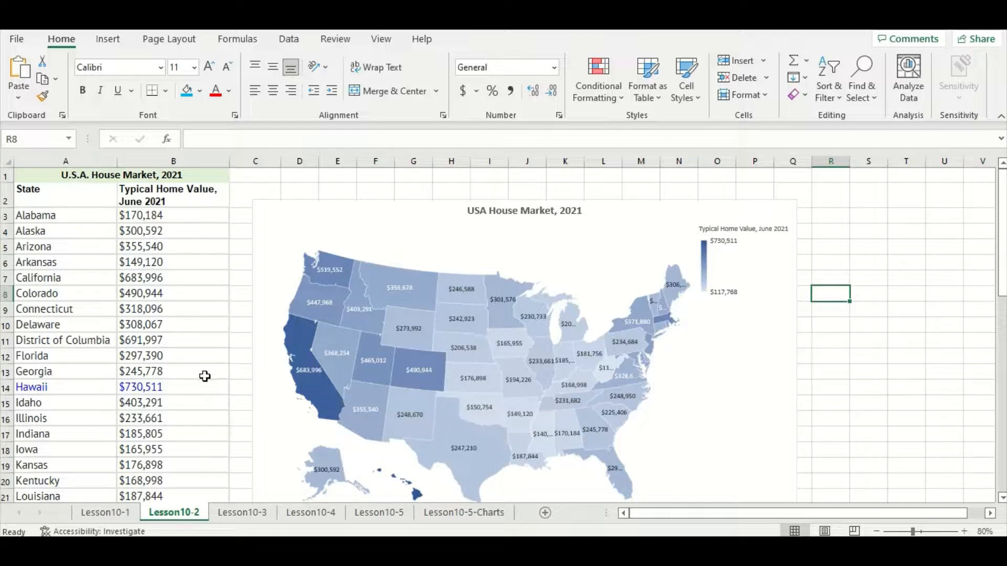
pyautogui.moveTo(207, 372)
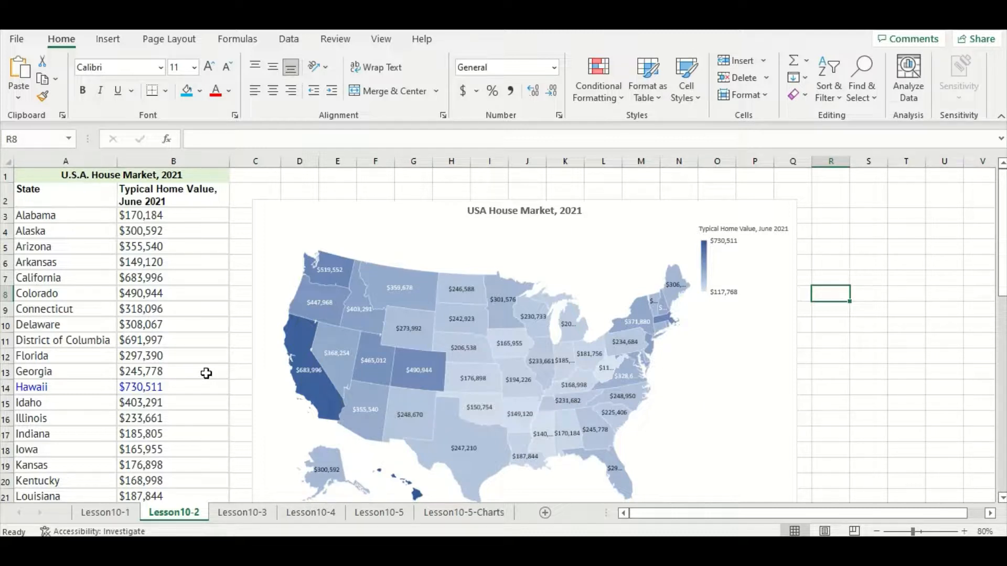
pyautogui.moveTo(203, 375)
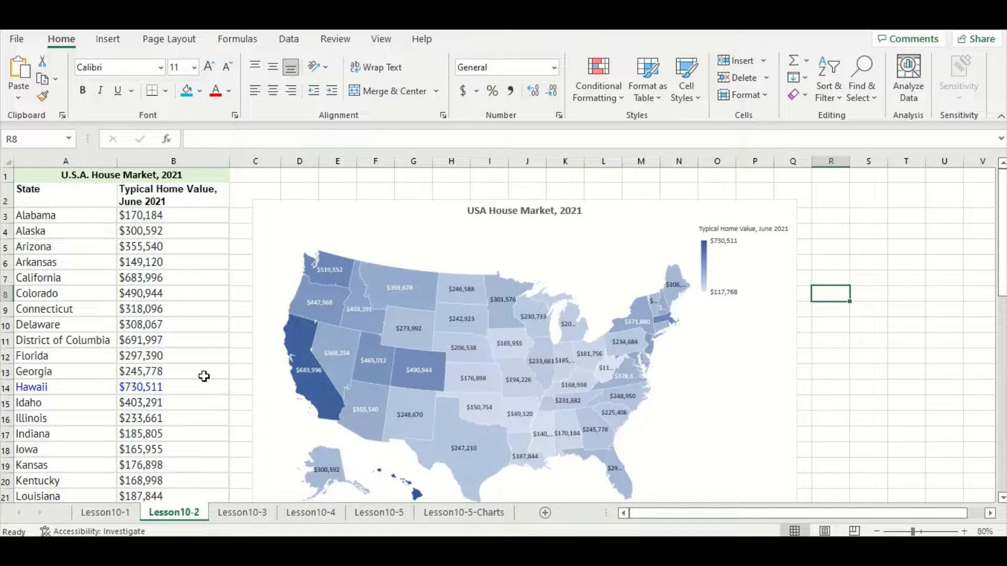
pyautogui.moveTo(172, 387)
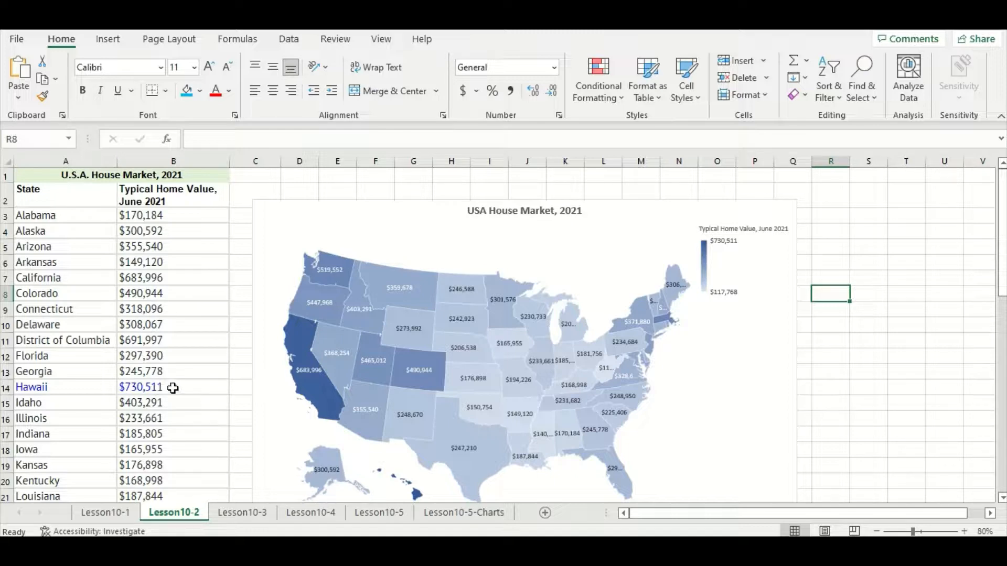
pyautogui.scroll(-3)
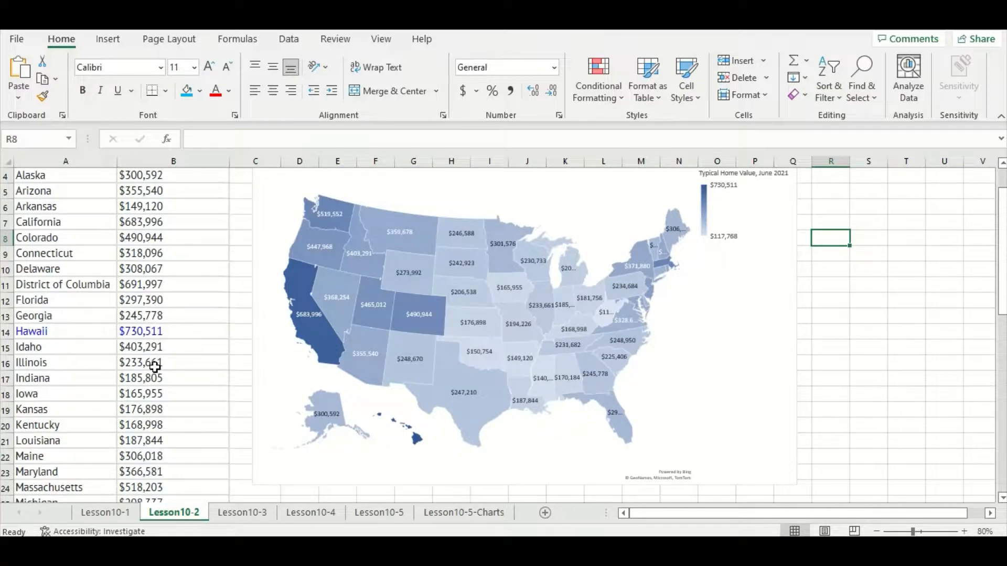
pyautogui.moveTo(165, 354)
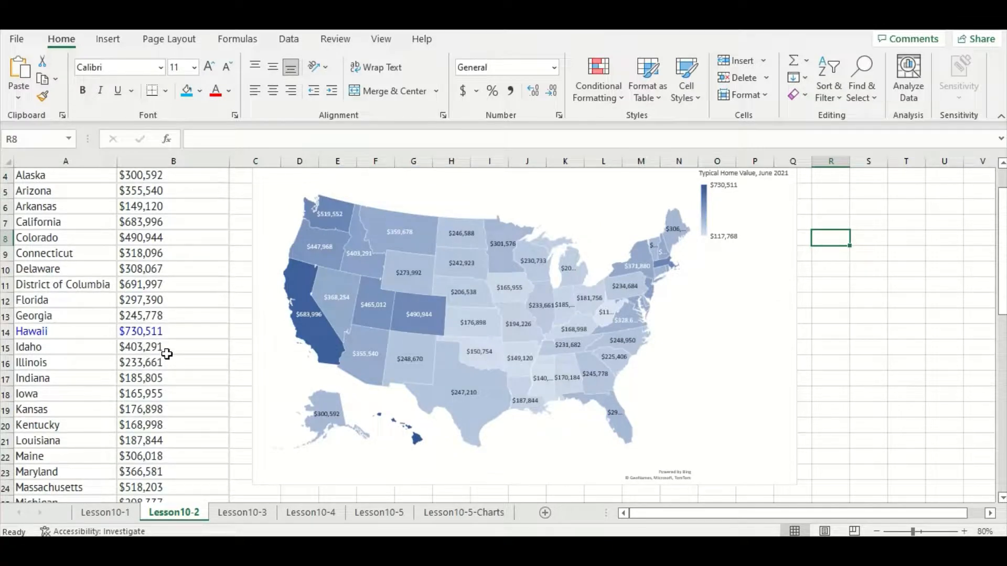
pyautogui.scroll(-3)
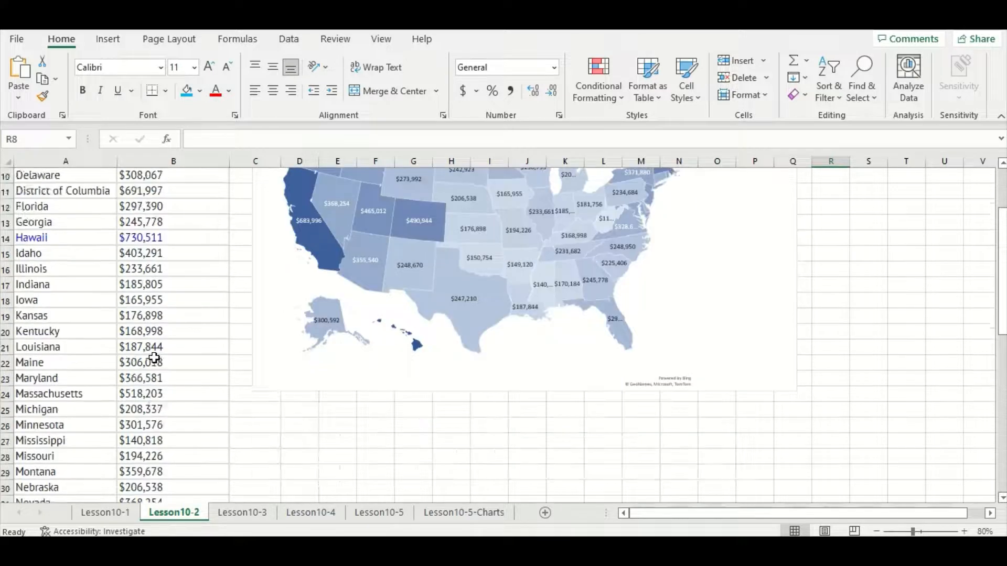
pyautogui.scroll(-3)
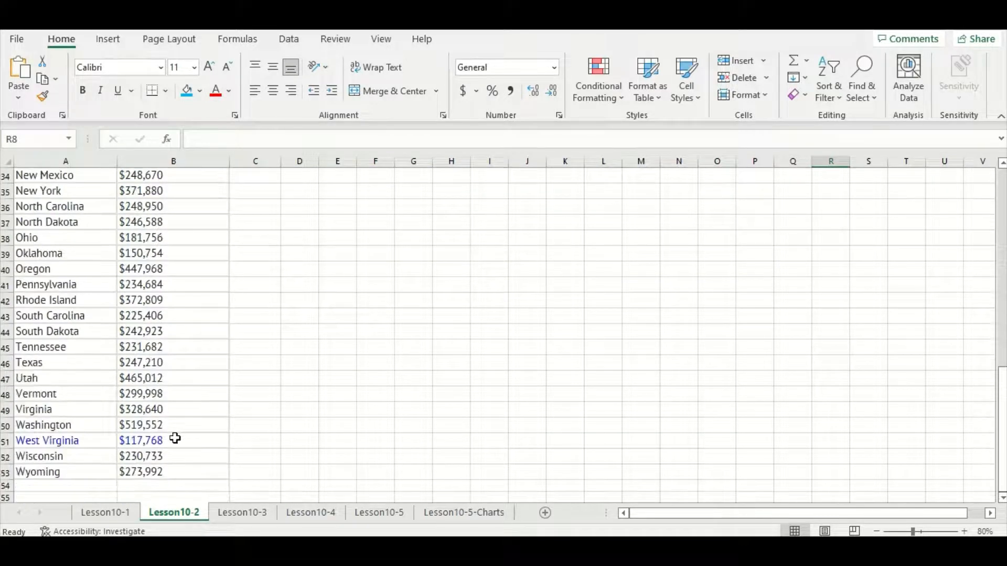
pyautogui.moveTo(166, 453)
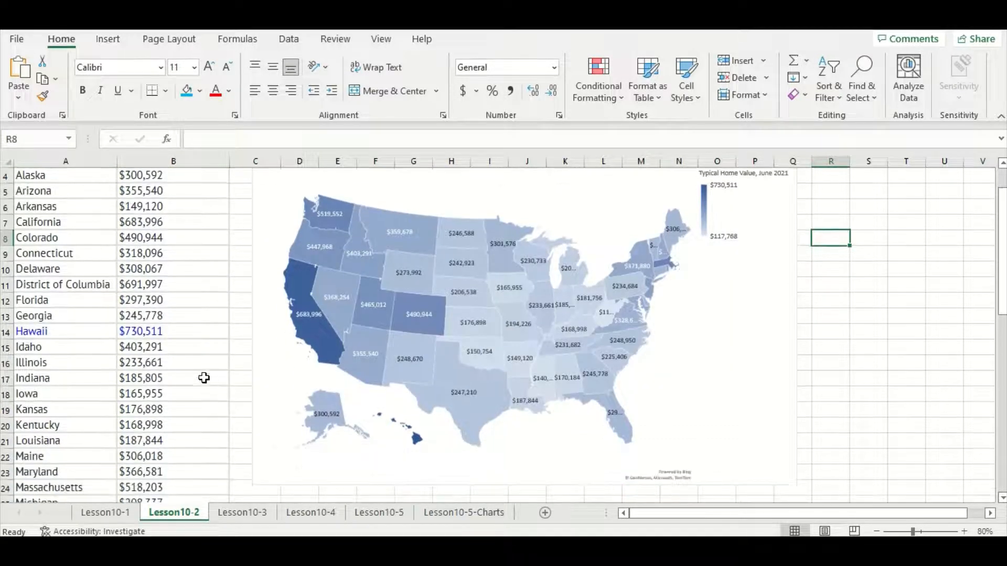
pyautogui.moveTo(199, 400)
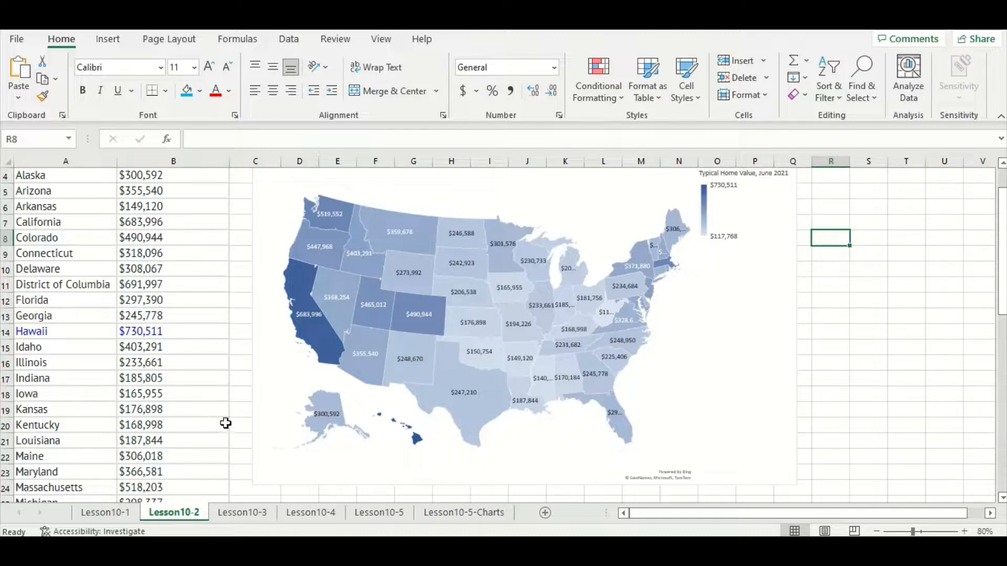
pyautogui.moveTo(416, 439)
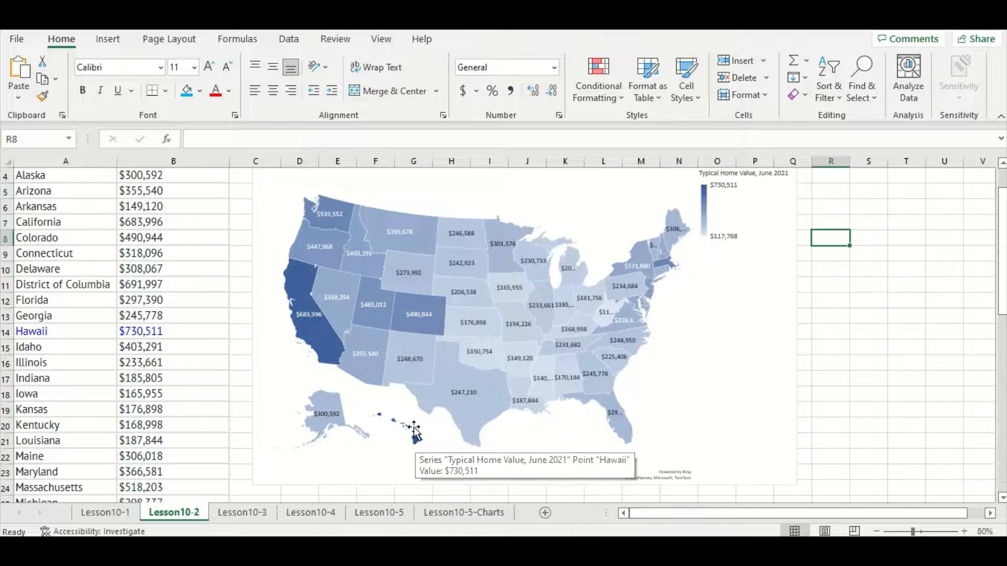
pyautogui.moveTo(412, 447)
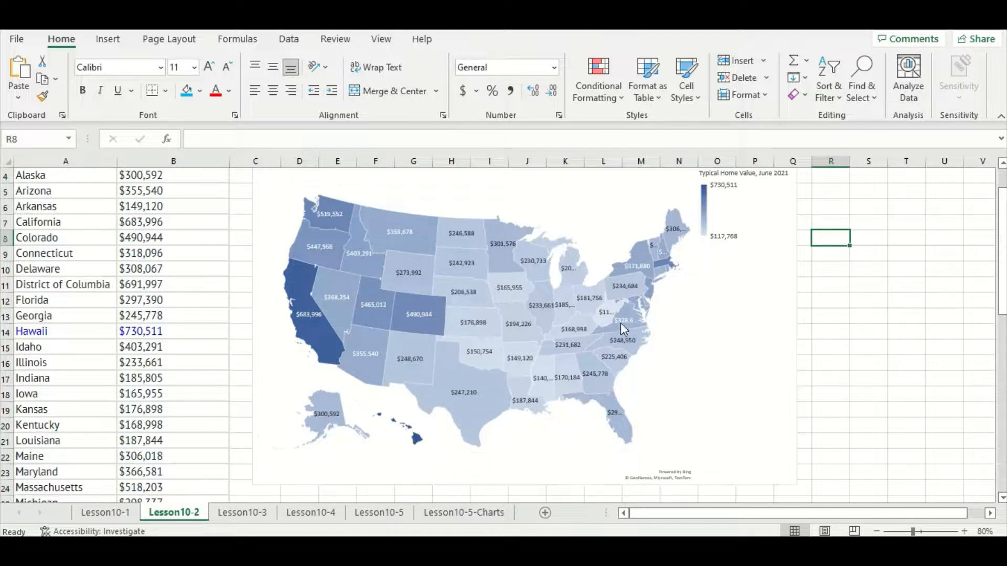
pyautogui.moveTo(607, 318)
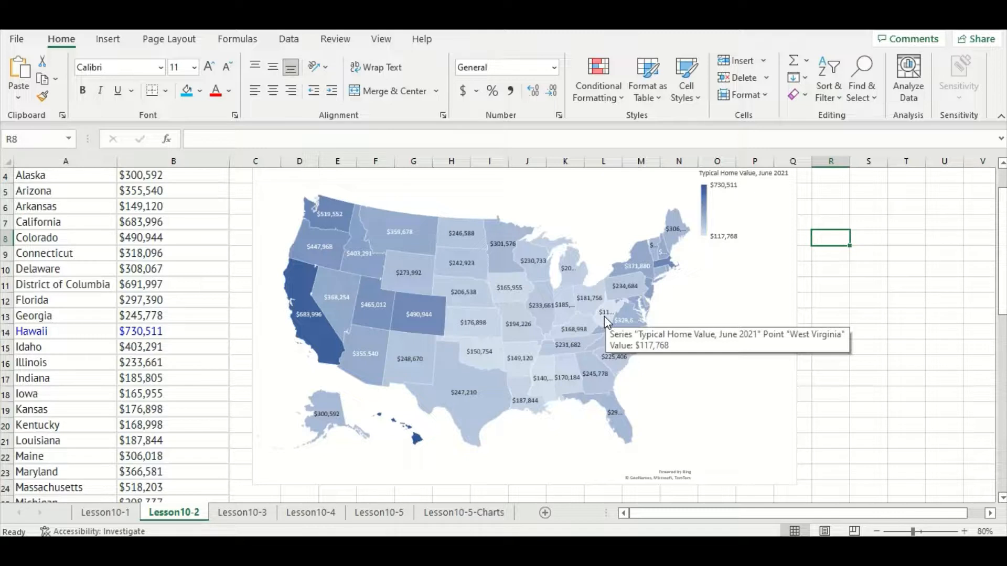
pyautogui.moveTo(655, 345)
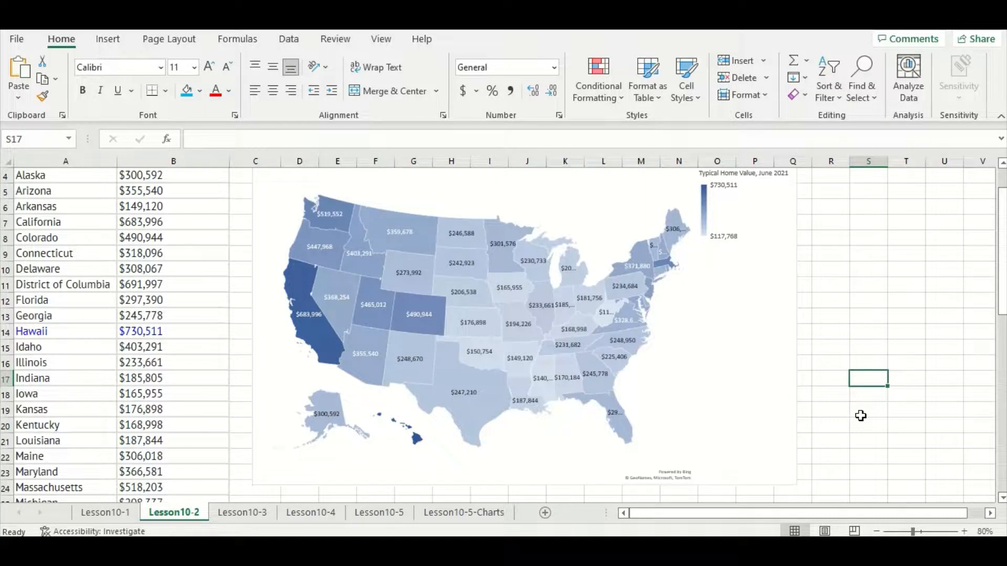
pyautogui.click(243, 512)
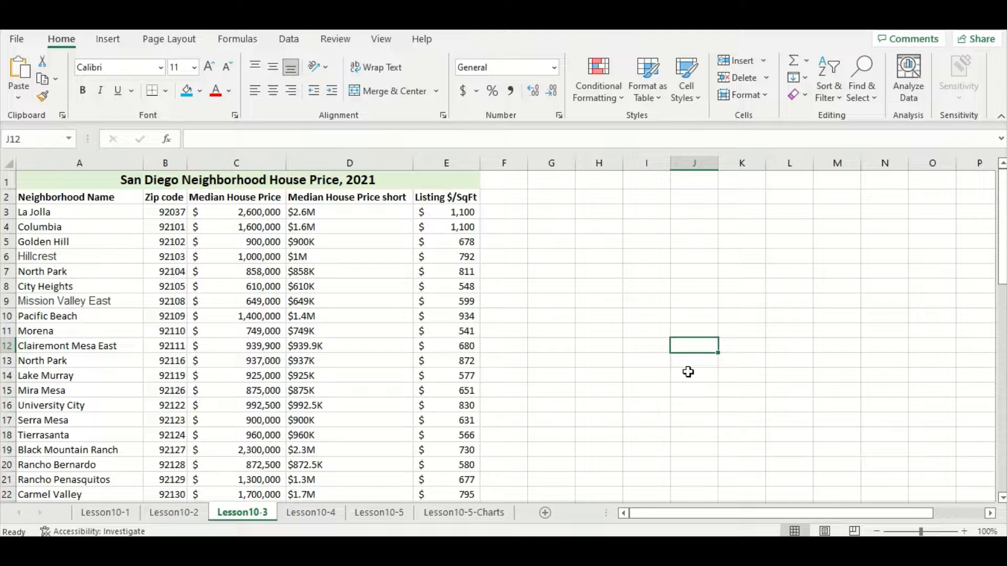
pyautogui.moveTo(663, 419)
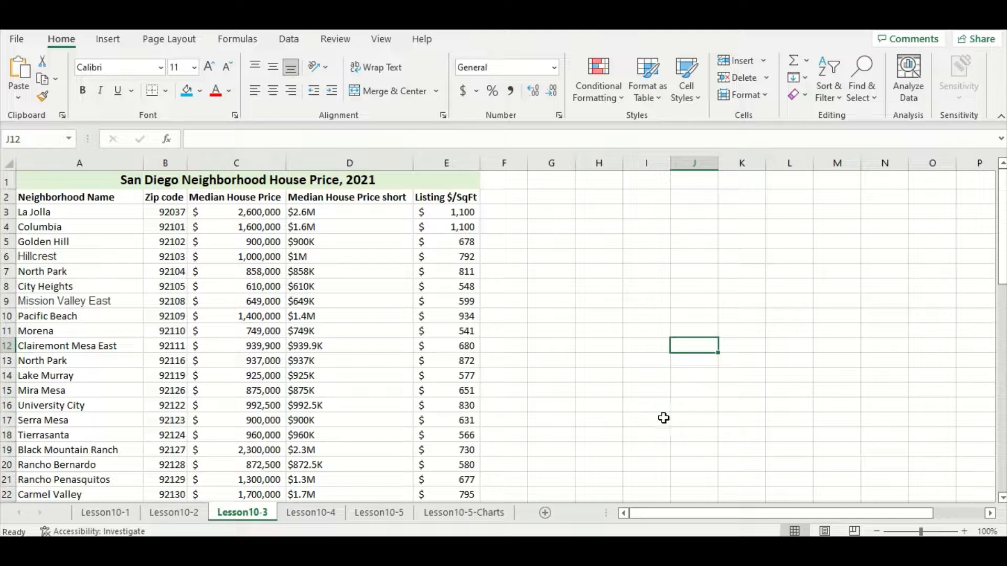
pyautogui.moveTo(650, 443)
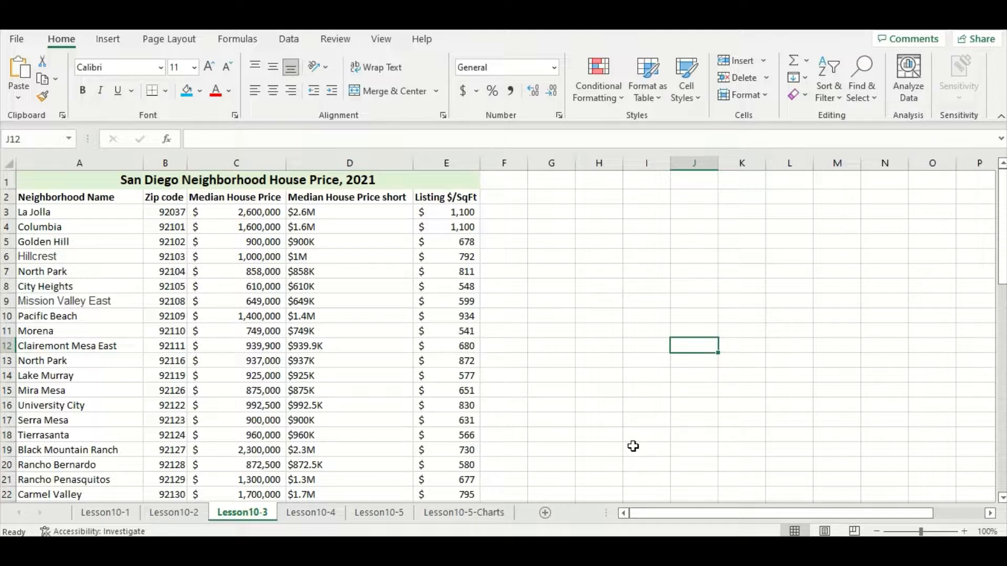
pyautogui.moveTo(630, 446)
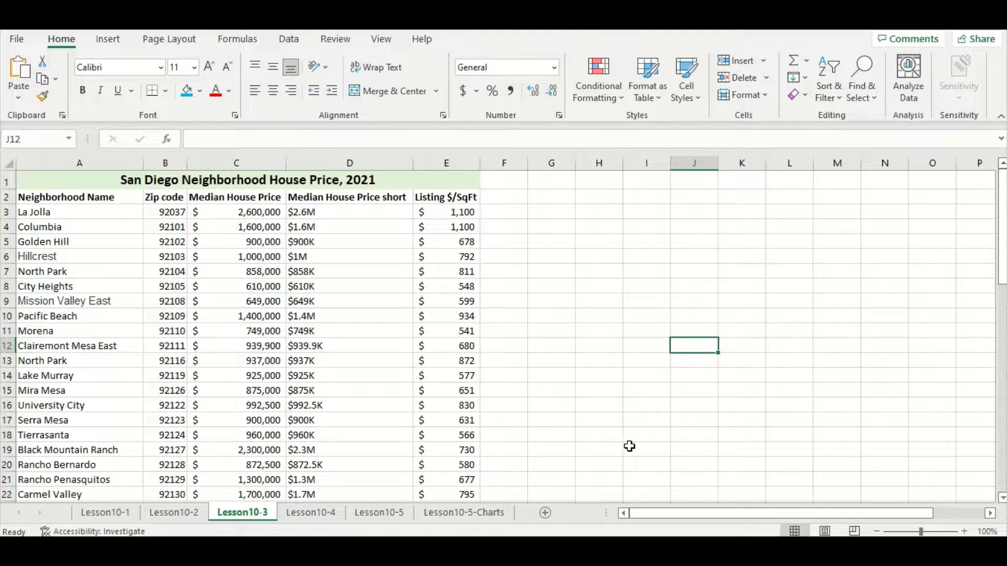
pyautogui.moveTo(622, 447)
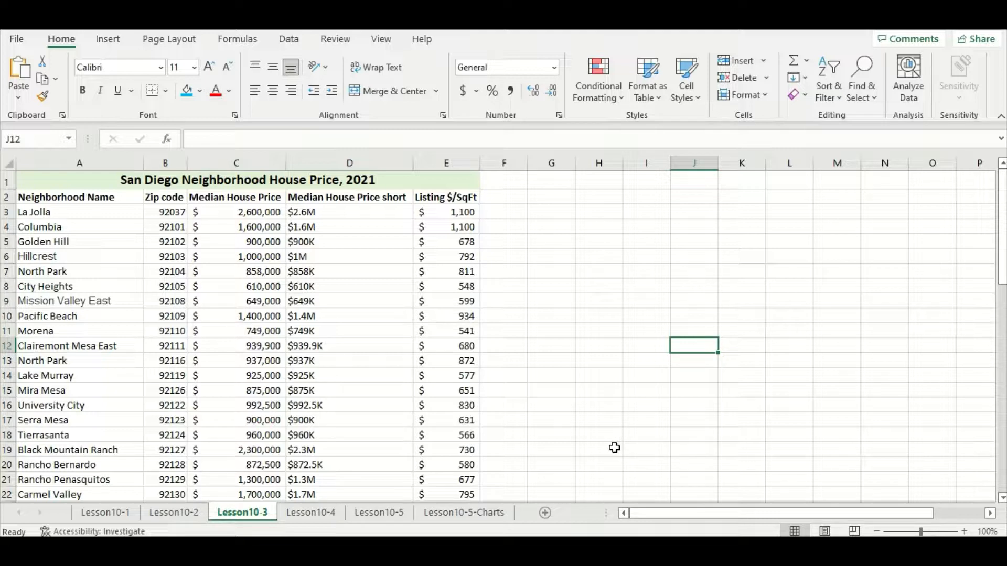
pyautogui.moveTo(590, 450)
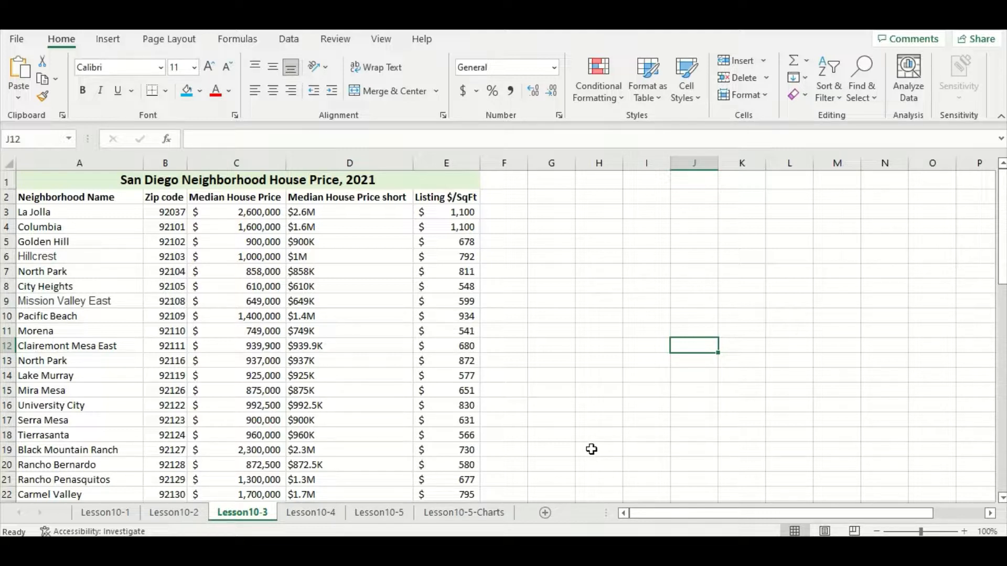
pyautogui.moveTo(104, 253)
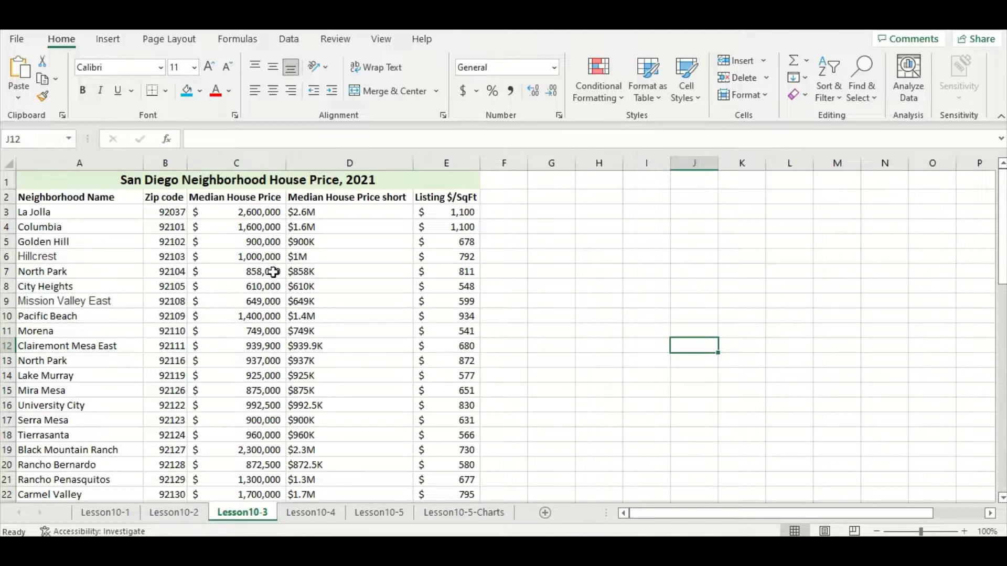
pyautogui.moveTo(268, 281)
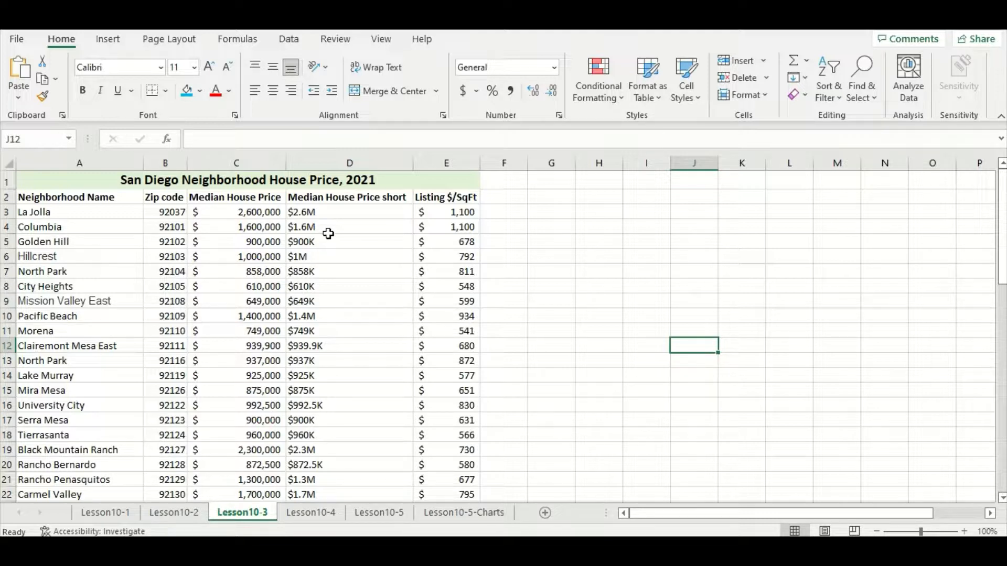
pyautogui.moveTo(306, 226)
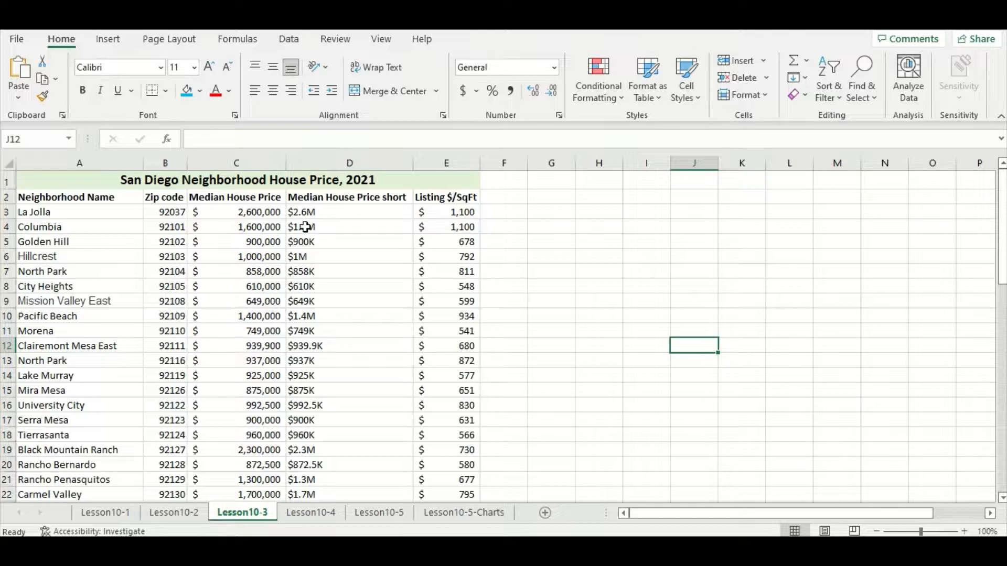
pyautogui.moveTo(302, 226)
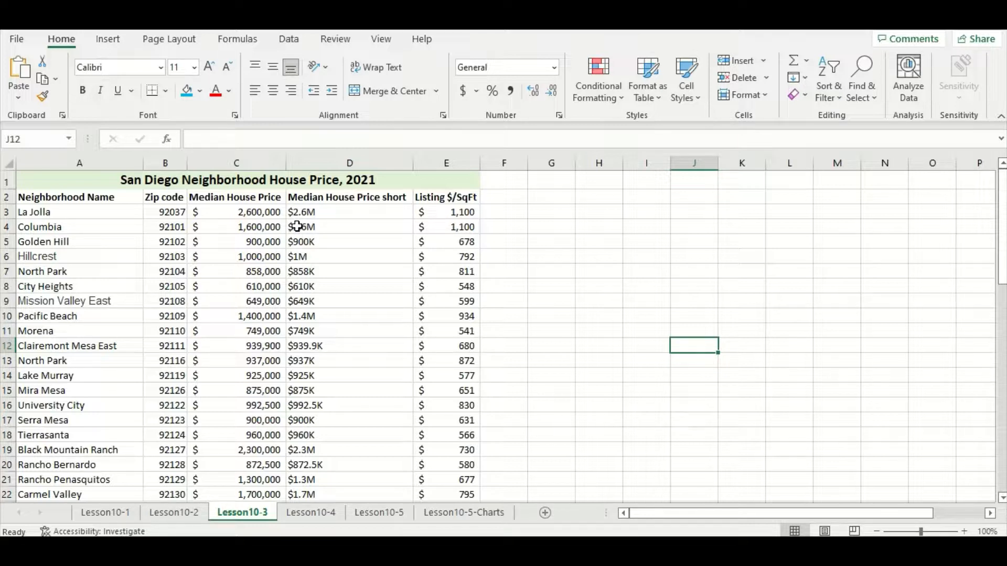
pyautogui.moveTo(303, 222)
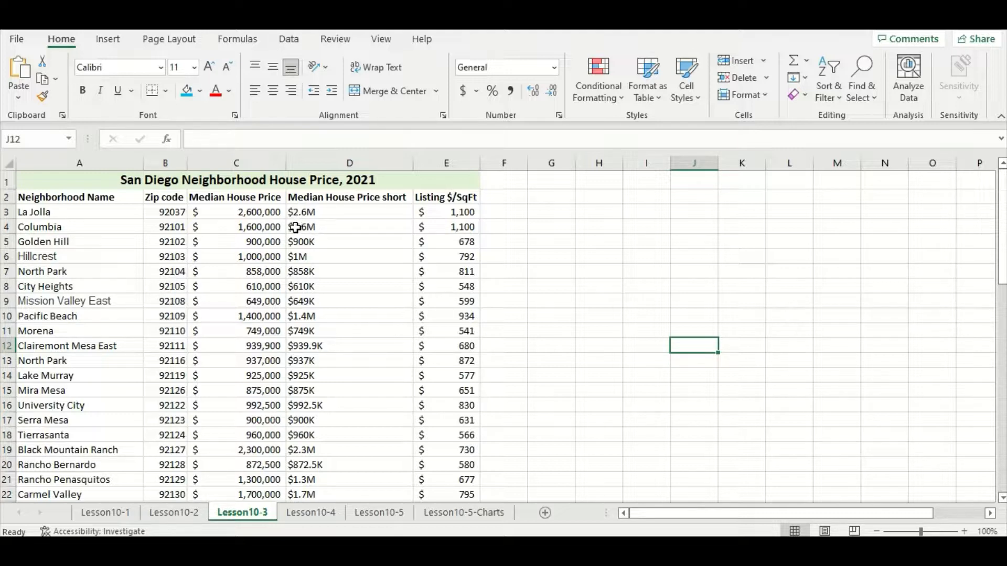
pyautogui.moveTo(269, 218)
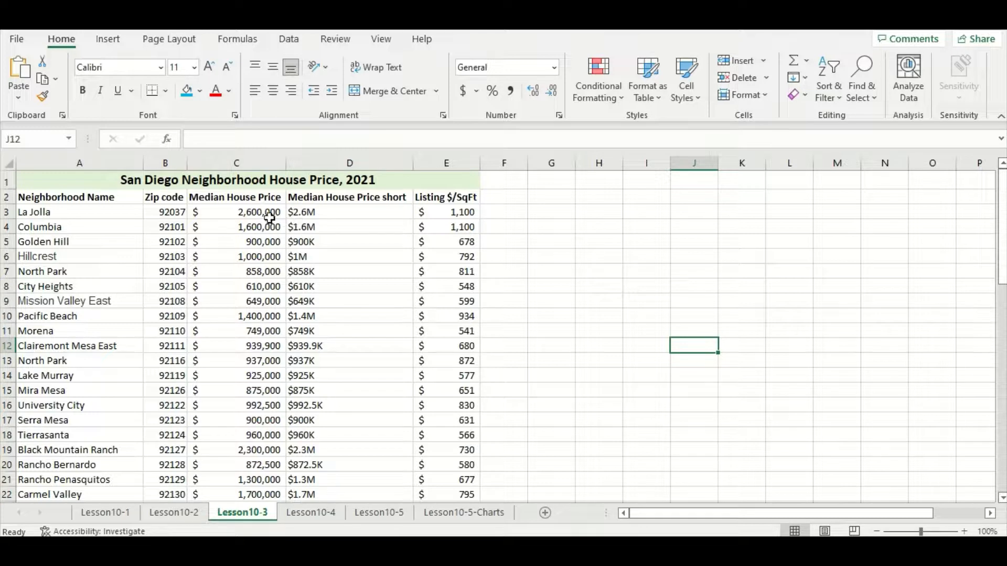
pyautogui.moveTo(250, 225)
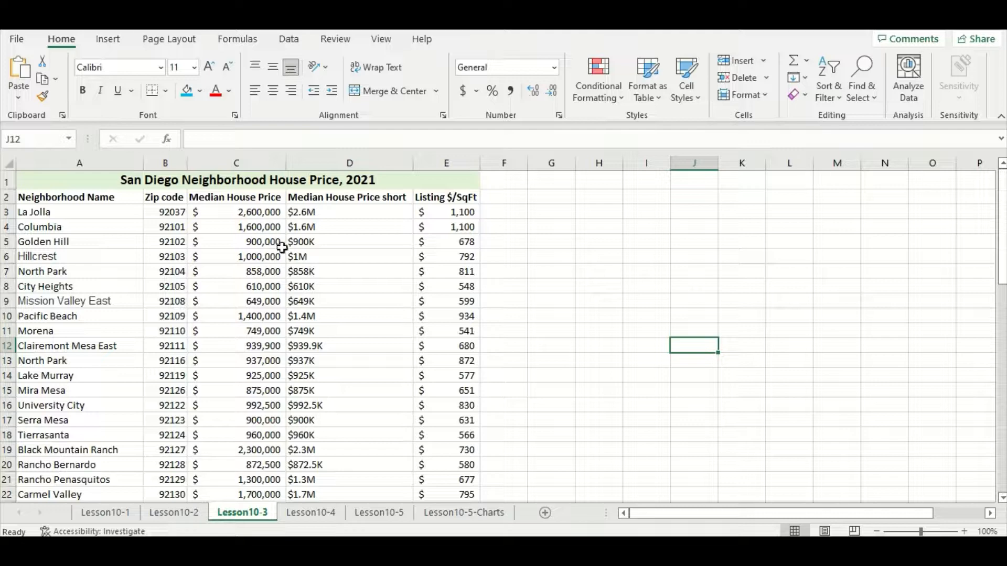
pyautogui.scroll(-3)
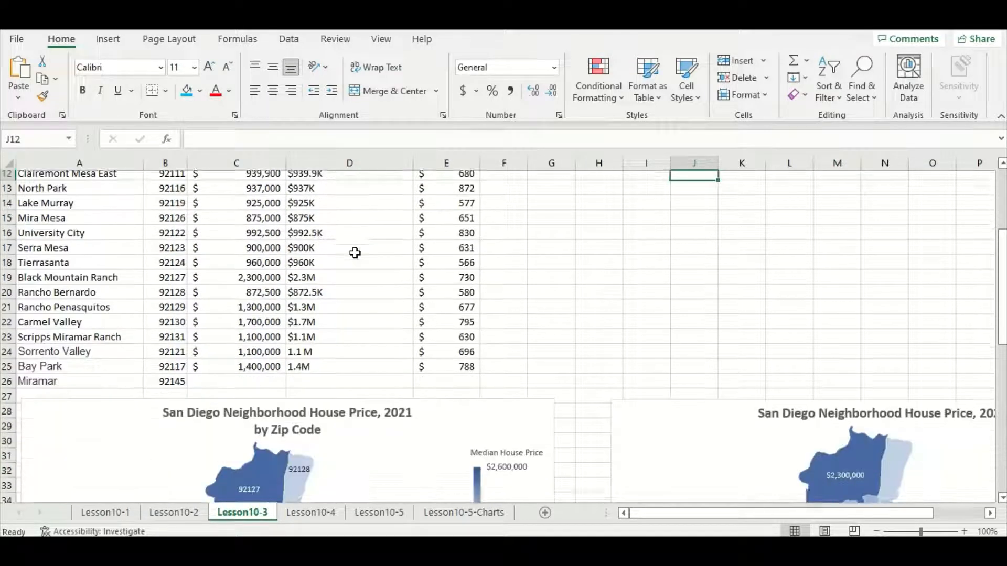
pyautogui.scroll(-3)
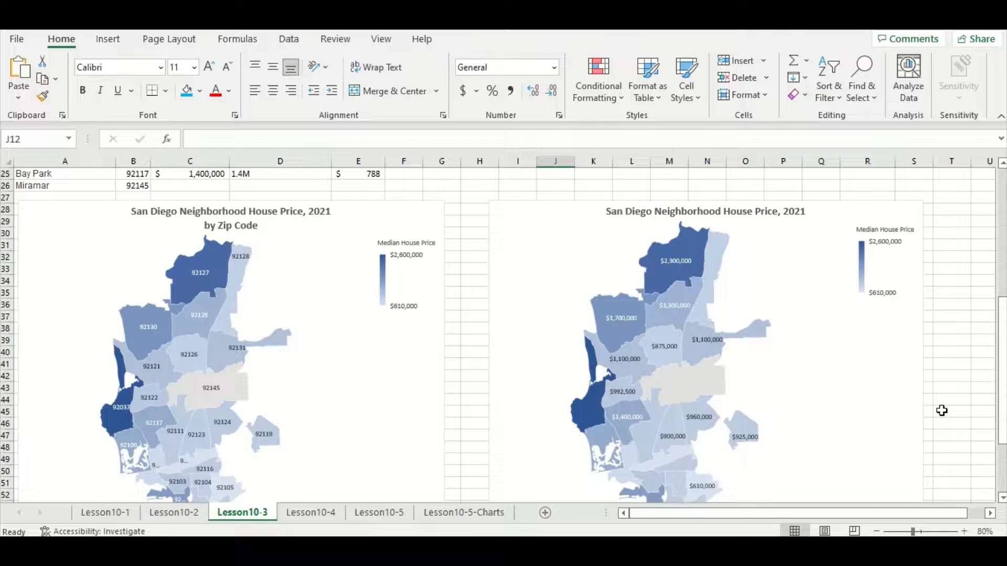
pyautogui.moveTo(460, 451)
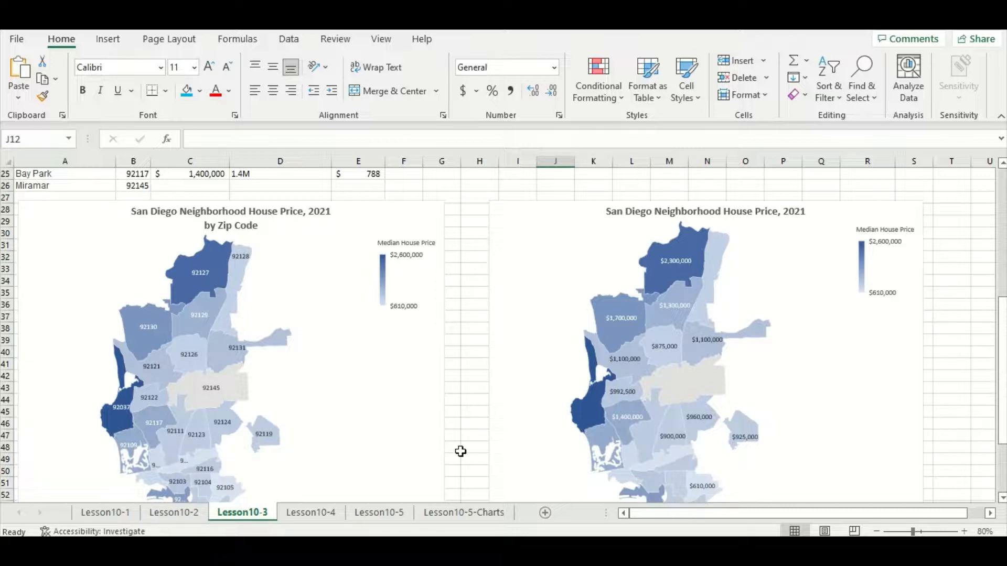
pyautogui.moveTo(224, 396)
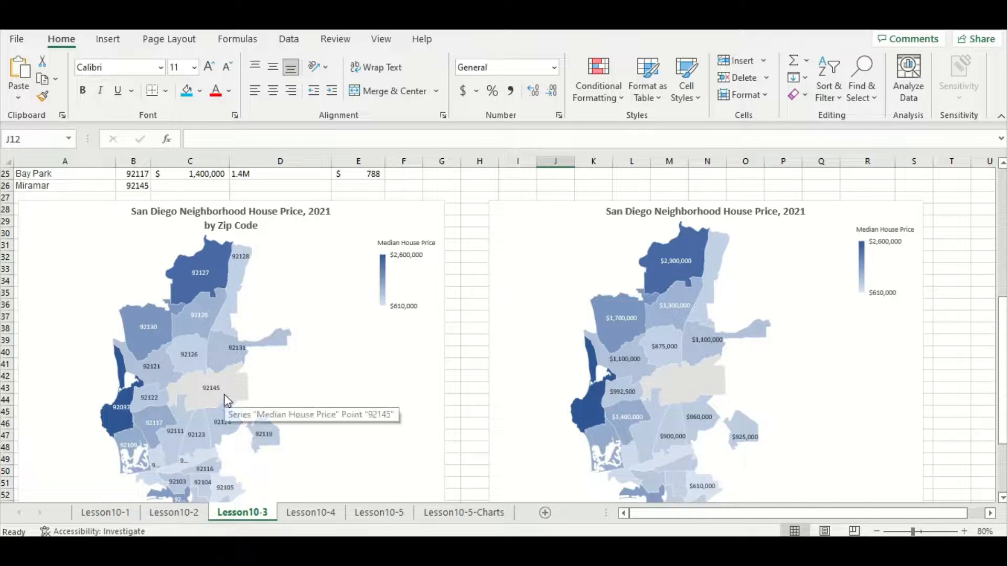
pyautogui.moveTo(214, 409)
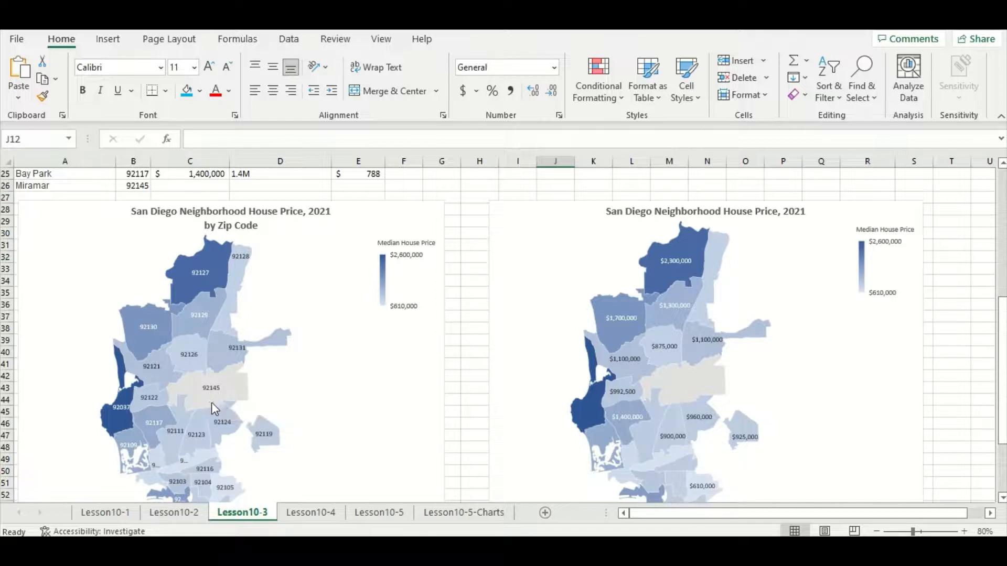
pyautogui.moveTo(222, 402)
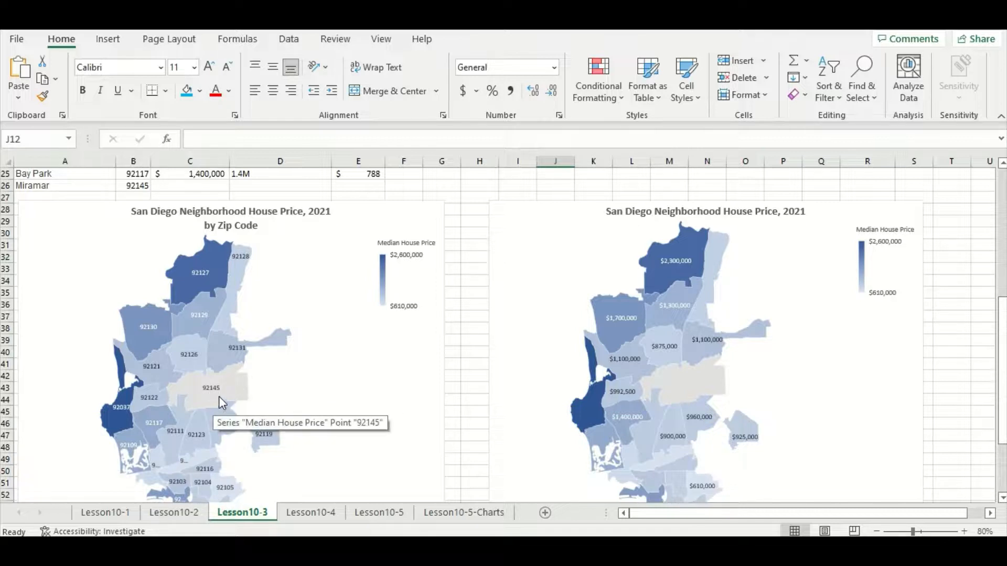
pyautogui.moveTo(386, 315)
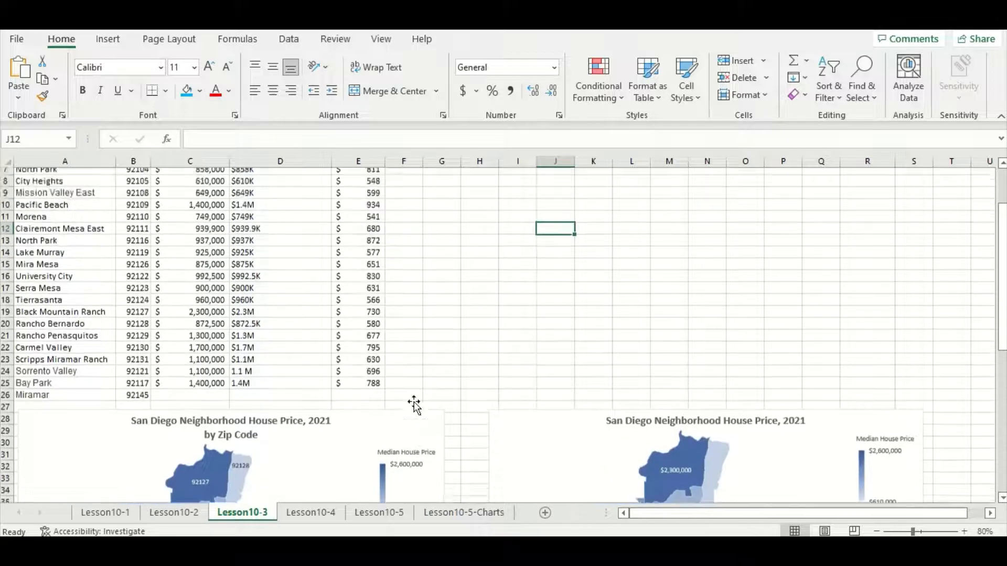
# - Select the Zip code and Median House Price columns B2:C26 of the San Diego table
pyautogui.scroll(-3)
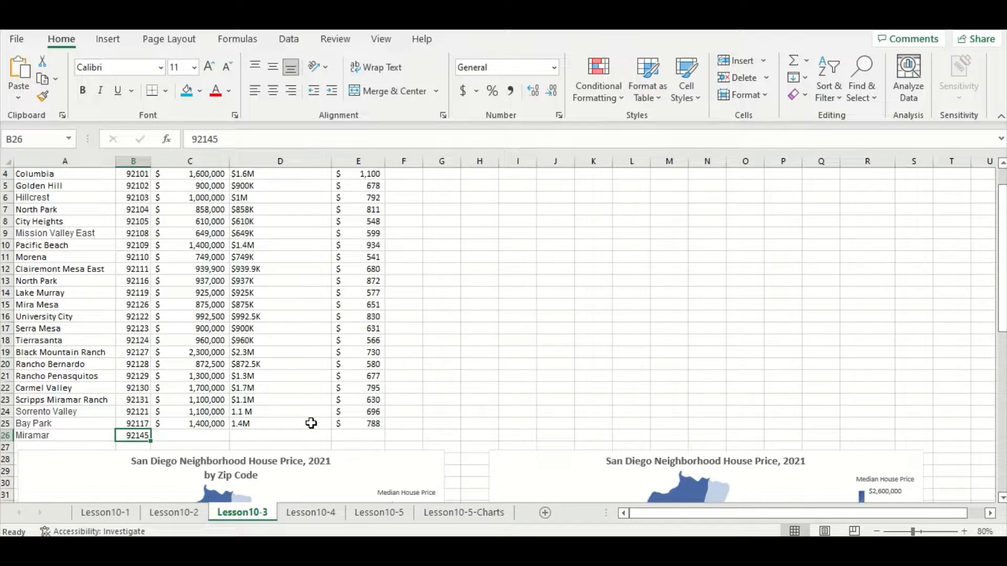
pyautogui.scroll(-3)
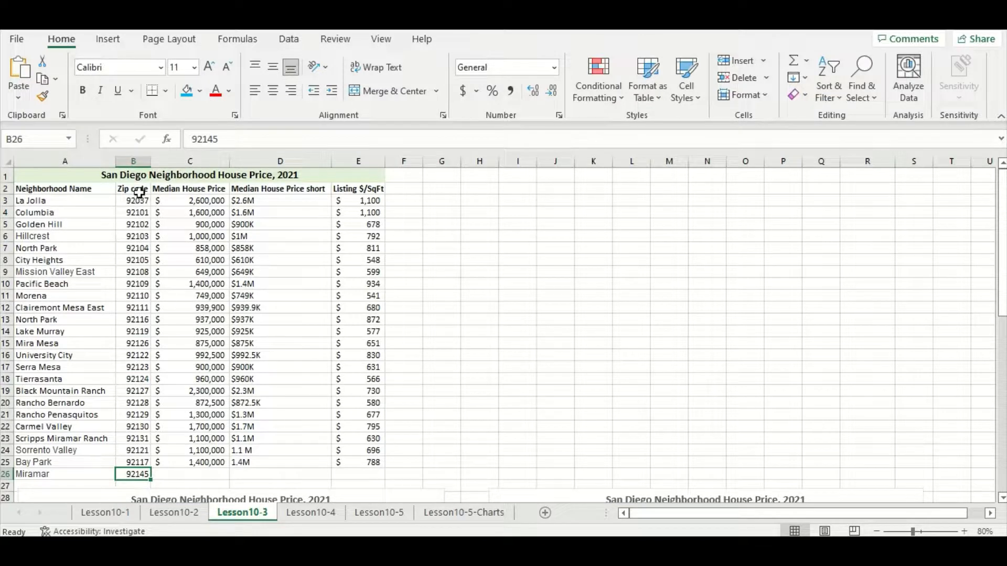
pyautogui.moveTo(133, 188); pyautogui.dragTo(190, 201)
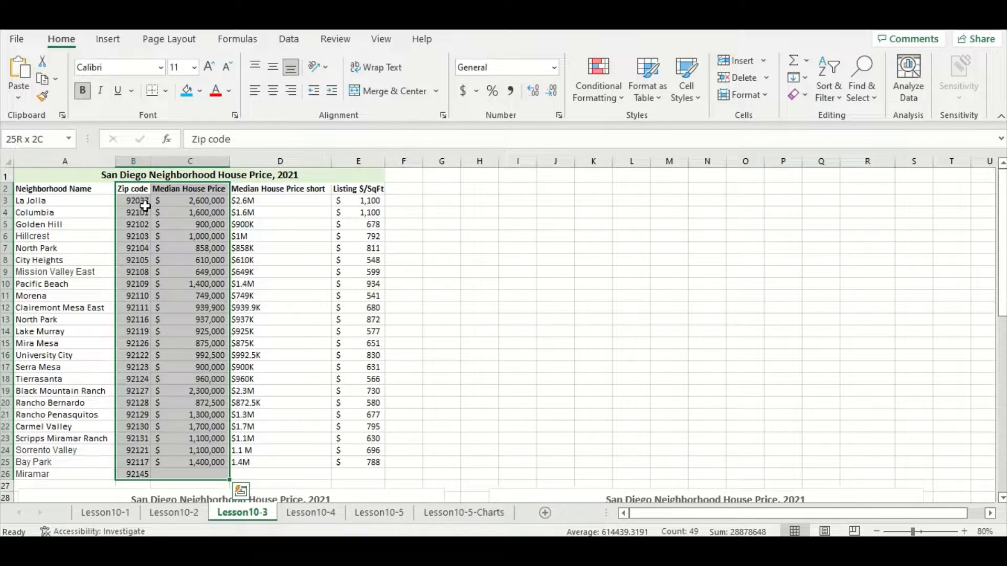
# - View the Vancouver post codes sheet and its map, then move to the Canadian Population sheet
pyautogui.click(311, 513)
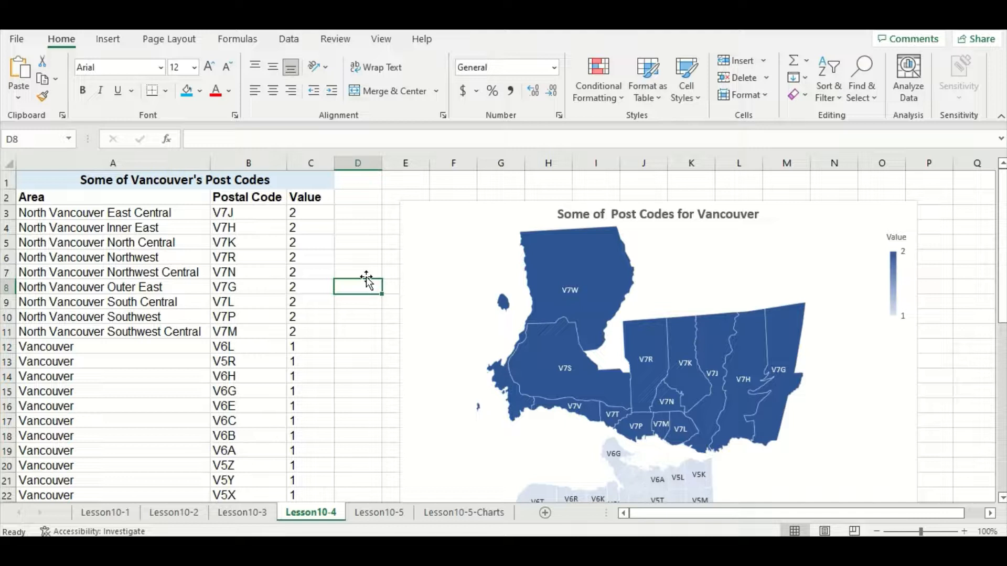
pyautogui.moveTo(333, 243)
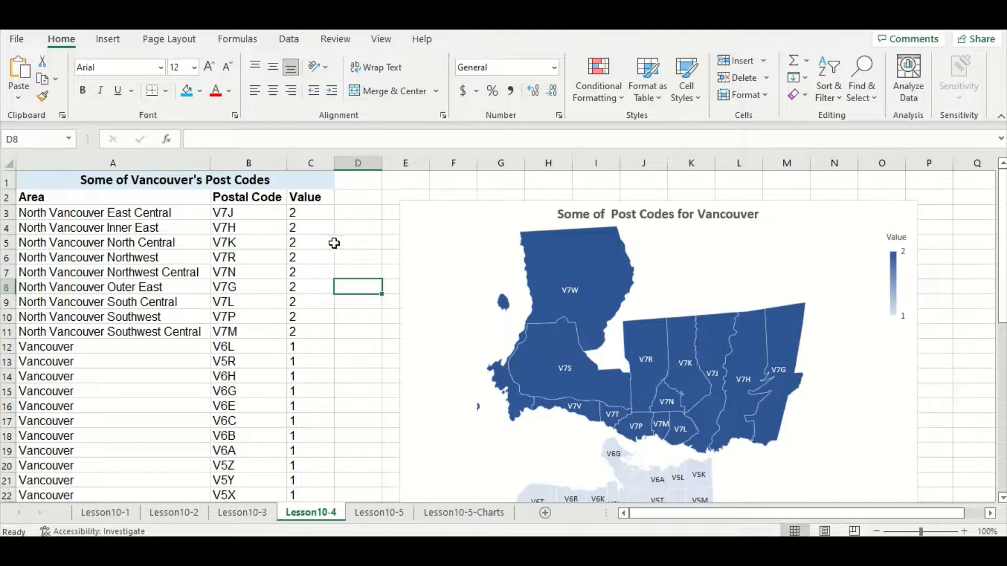
pyautogui.moveTo(345, 212)
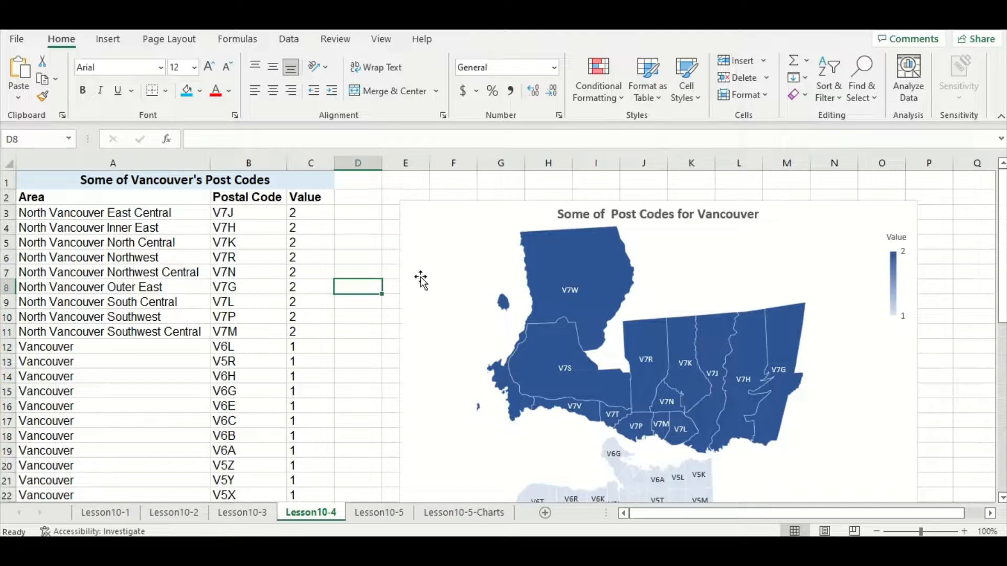
pyautogui.scroll(-3)
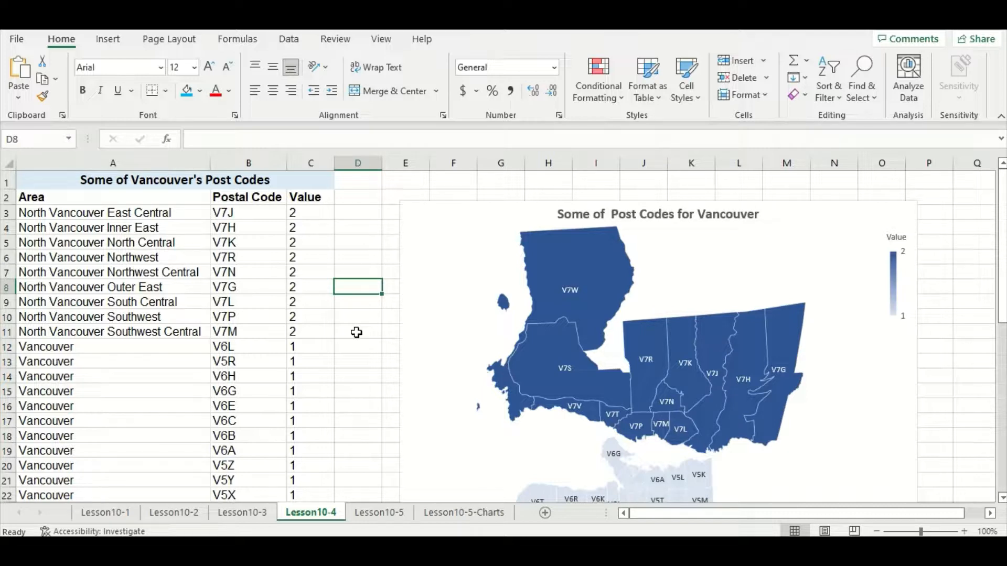
pyautogui.click(378, 513)
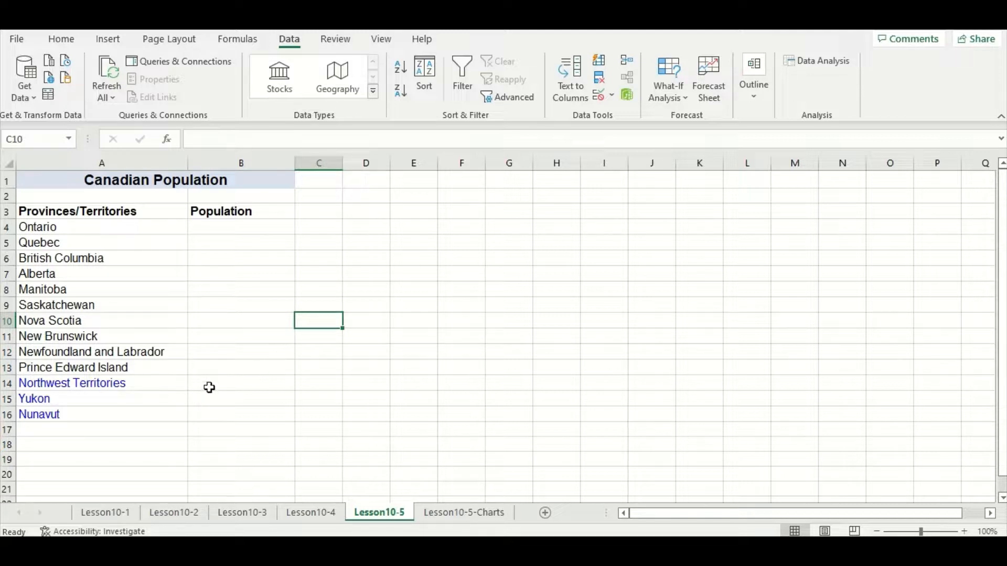
pyautogui.moveTo(209, 419)
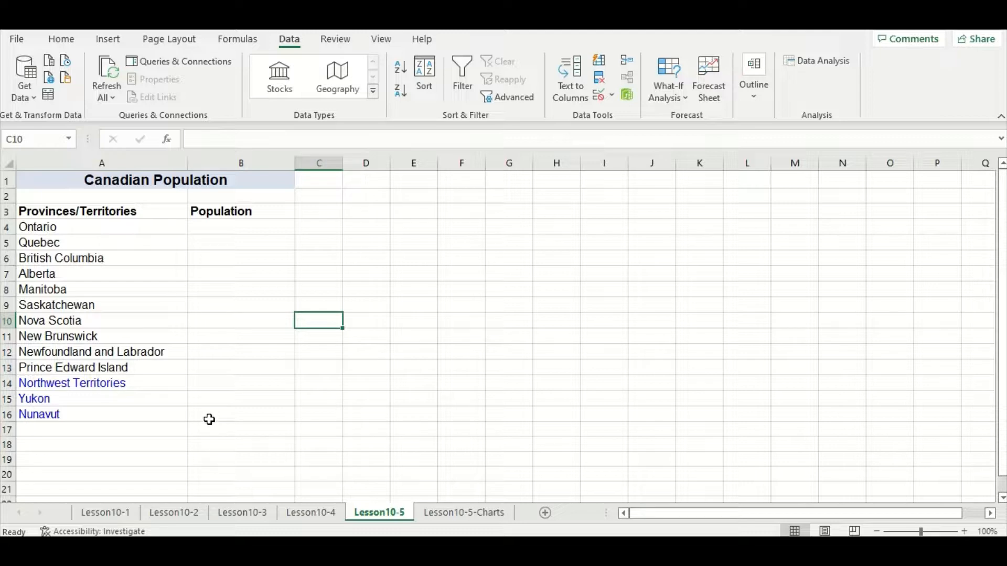
pyautogui.moveTo(205, 411)
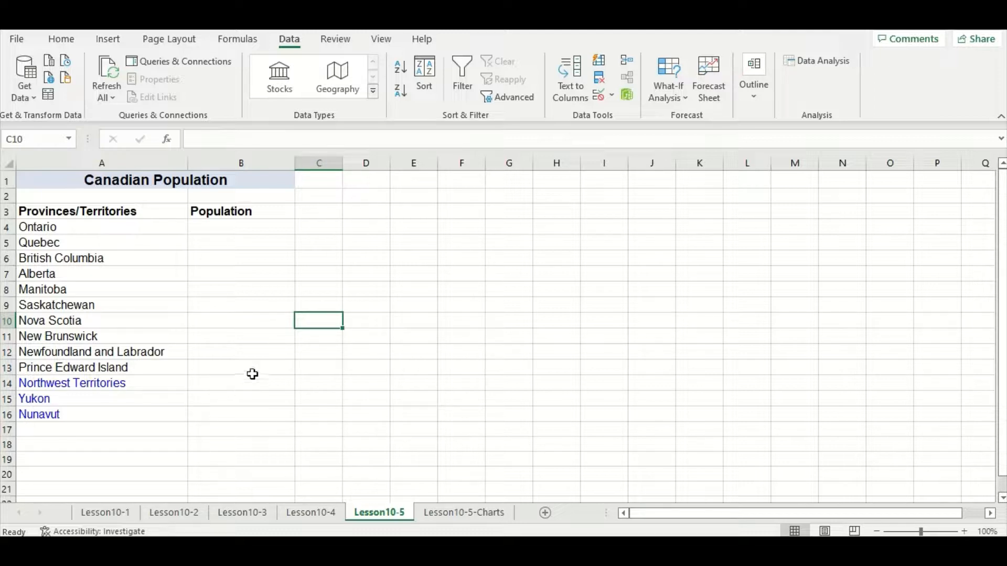
pyautogui.moveTo(242, 344)
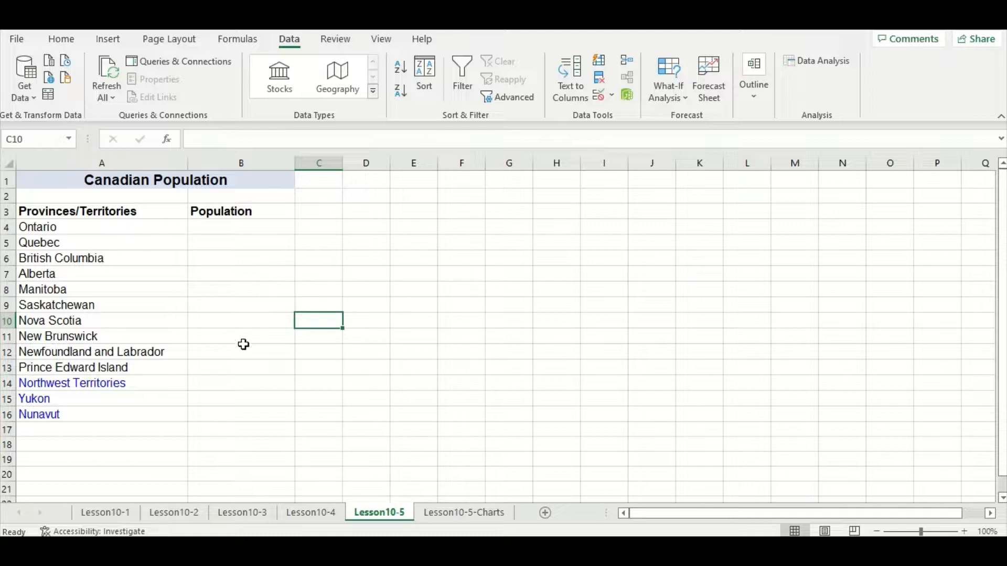
pyautogui.moveTo(228, 382)
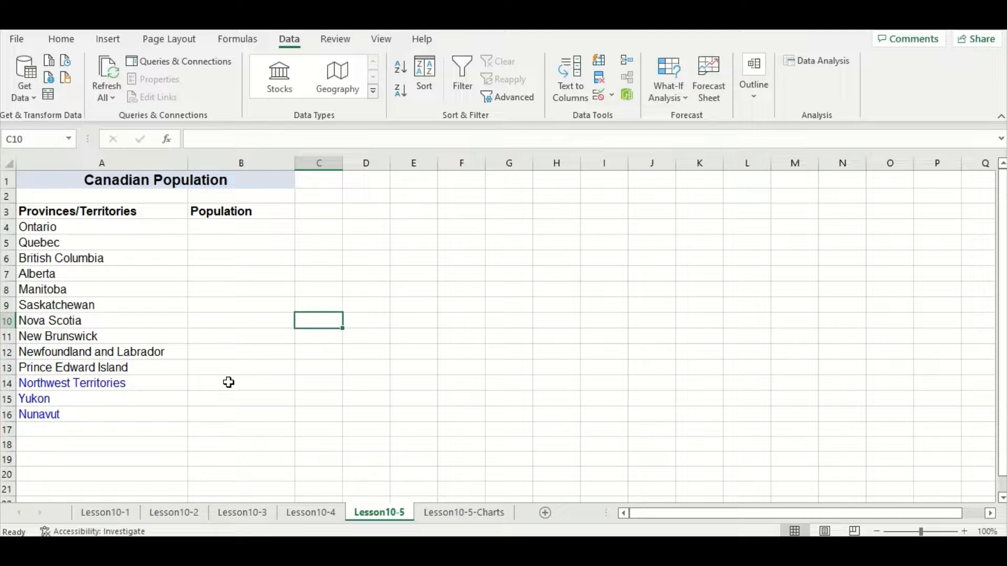
pyautogui.moveTo(155, 242)
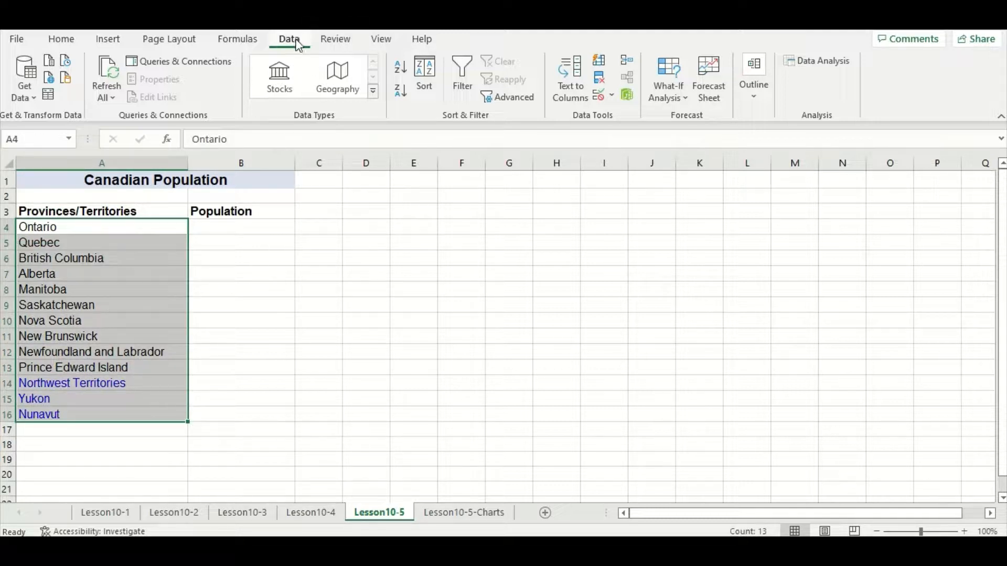
pyautogui.moveTo(330, 127)
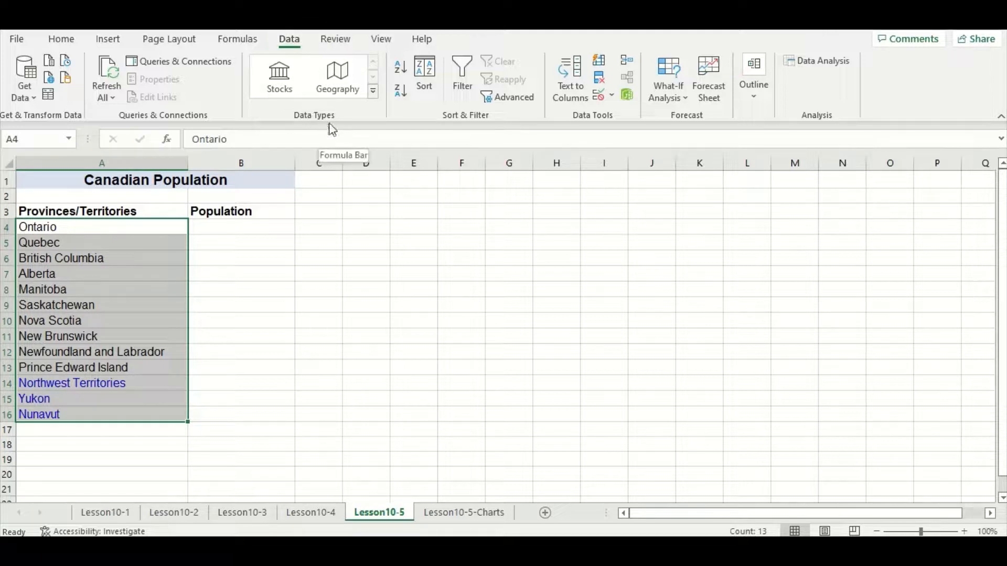
# - Convert the provinces to Geography data types and fill the Population column from Ontario to Nunavut
pyautogui.click(337, 75)
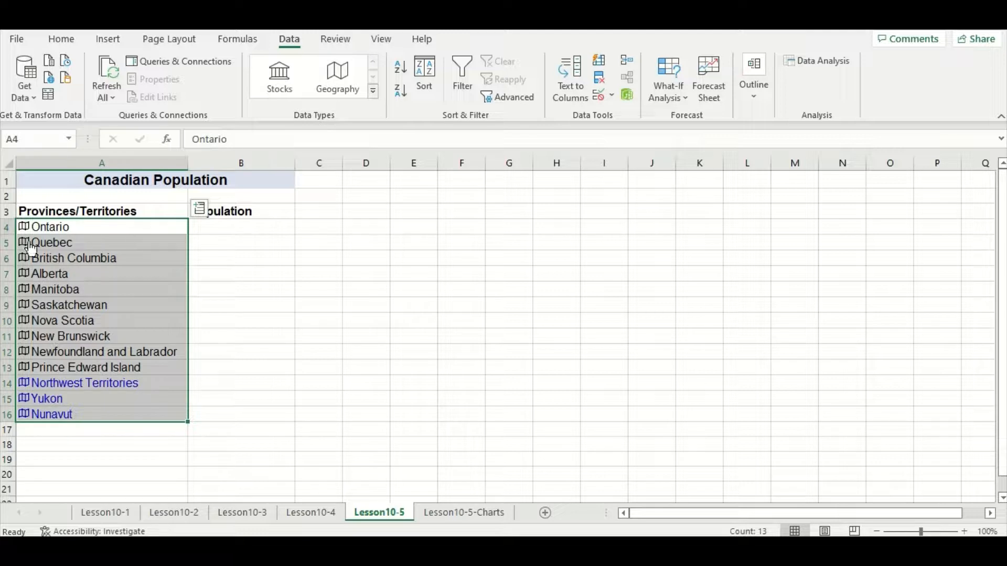
pyautogui.moveTo(24, 297)
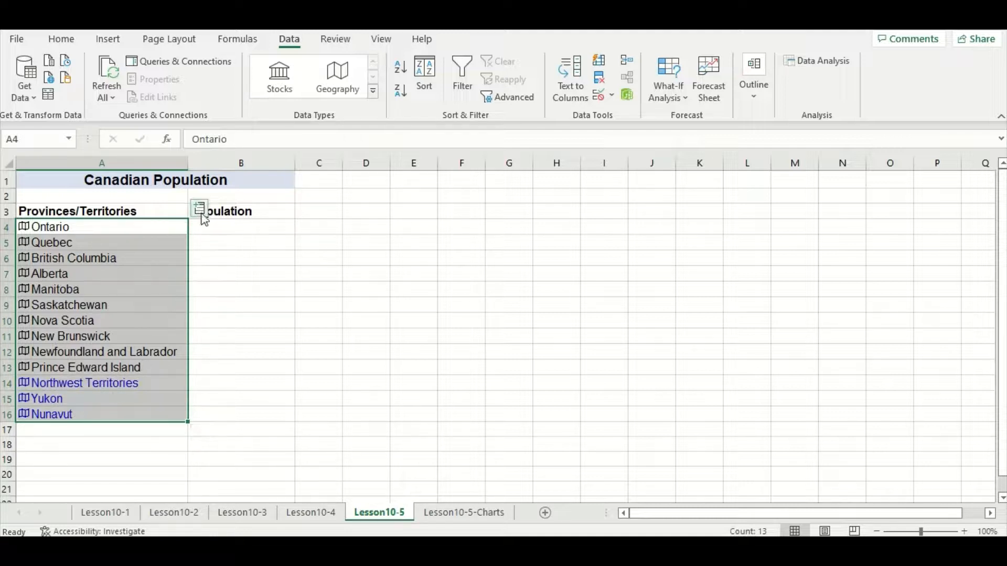
pyautogui.moveTo(199, 210)
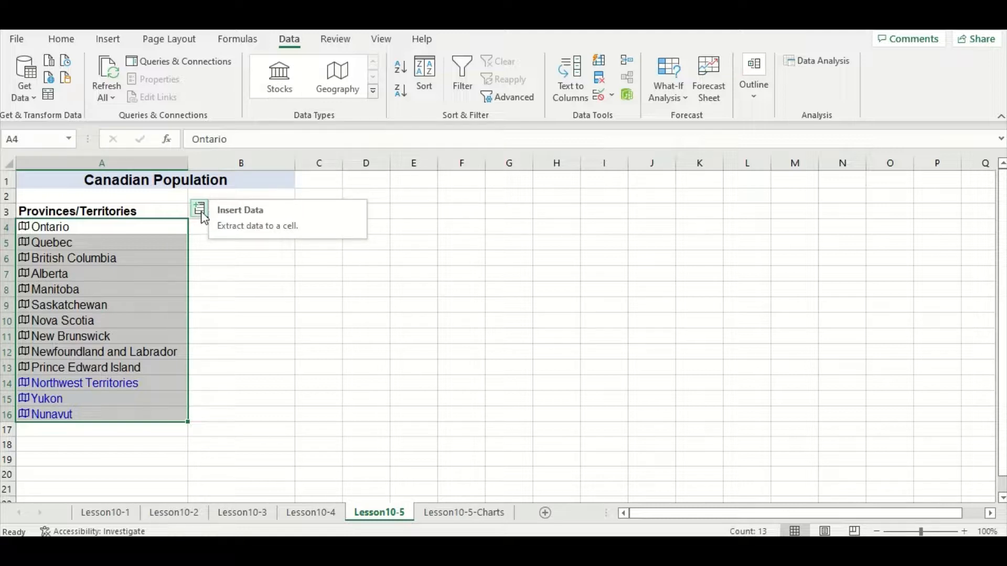
pyautogui.click(200, 210)
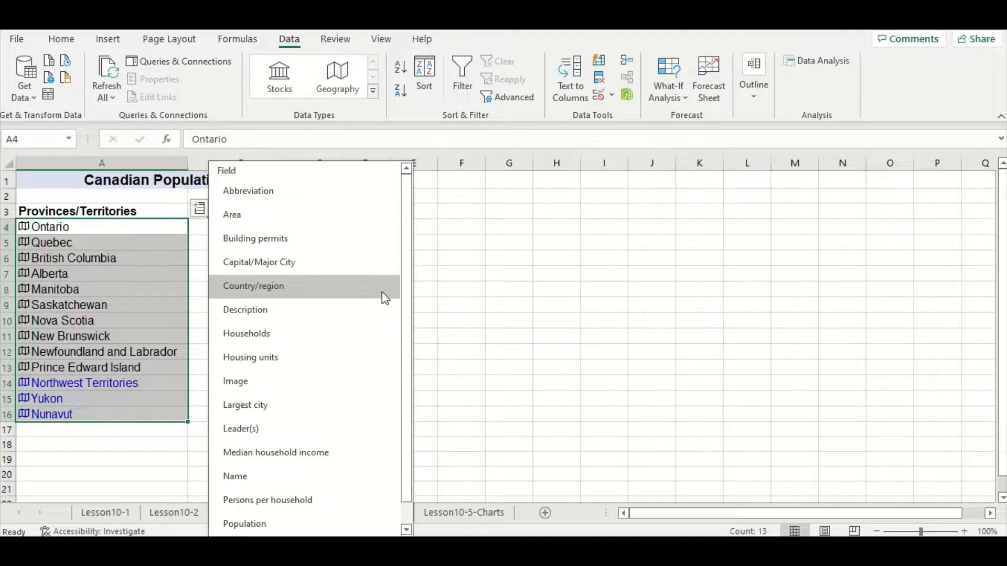
pyautogui.moveTo(340, 527)
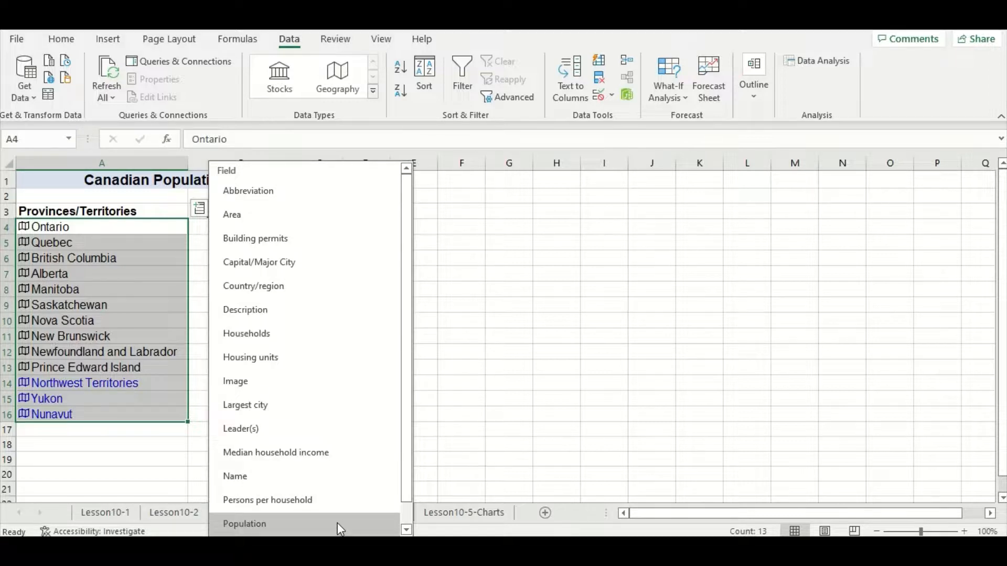
pyautogui.click(245, 524)
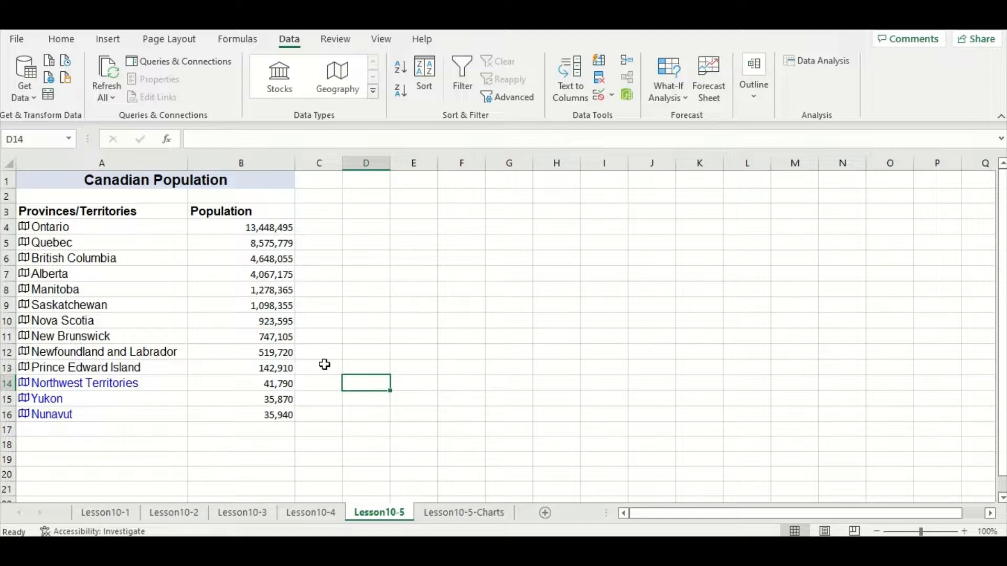
pyautogui.moveTo(378, 470)
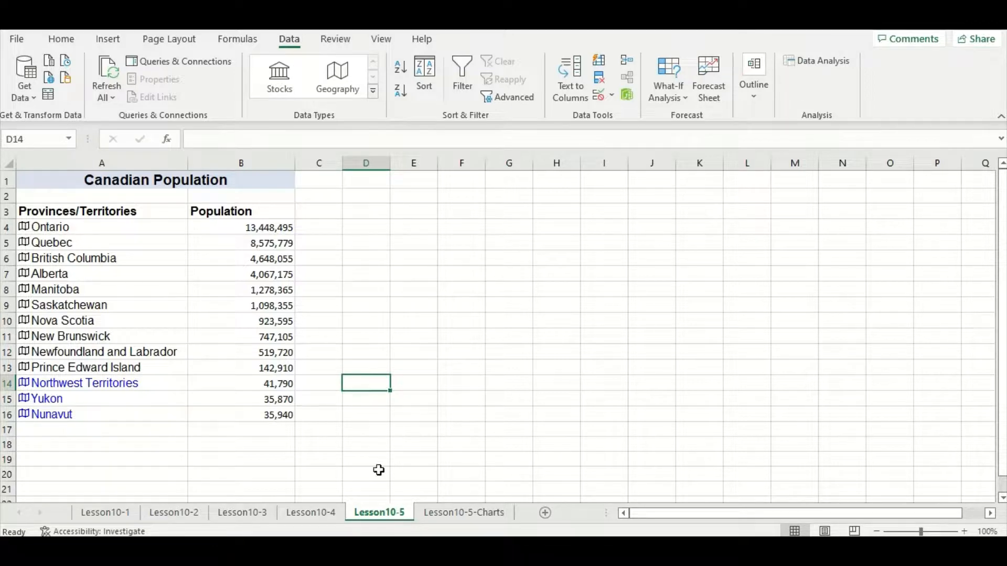
# - Switch to the Lesson10-5-Charts sheet with the Canadian Population 2020 table and map charts
pyautogui.click(462, 513)
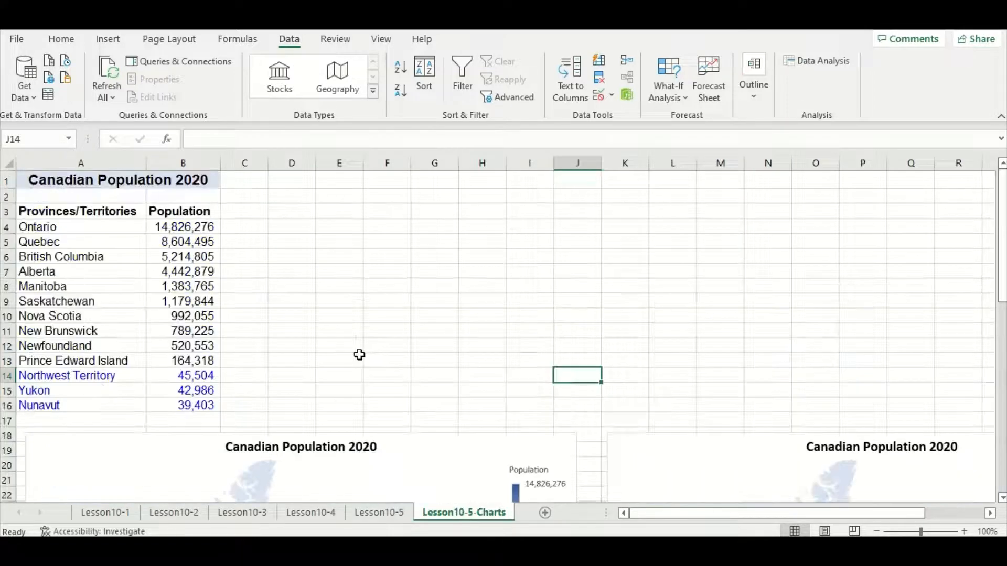
pyautogui.scroll(-3)
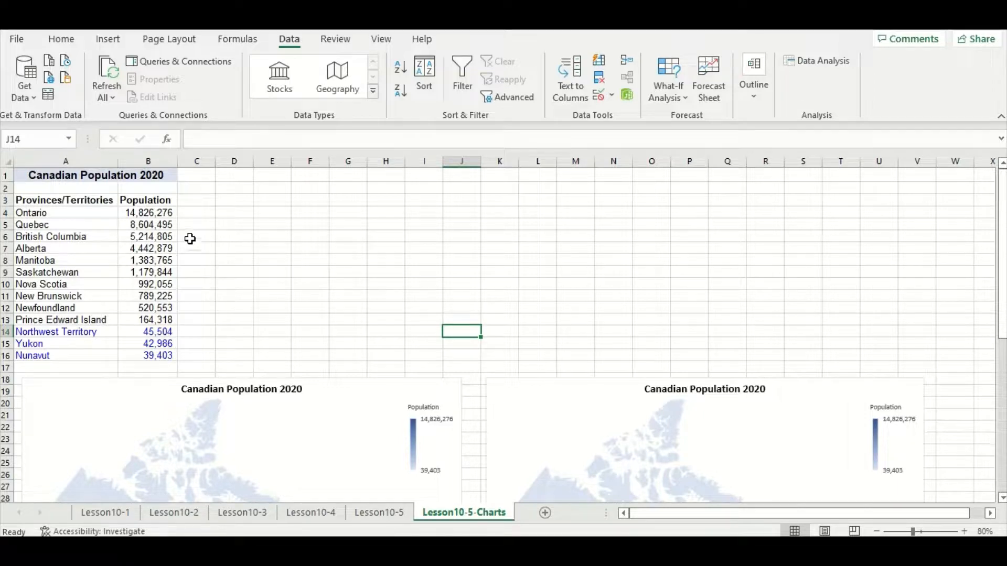
pyautogui.scroll(-3)
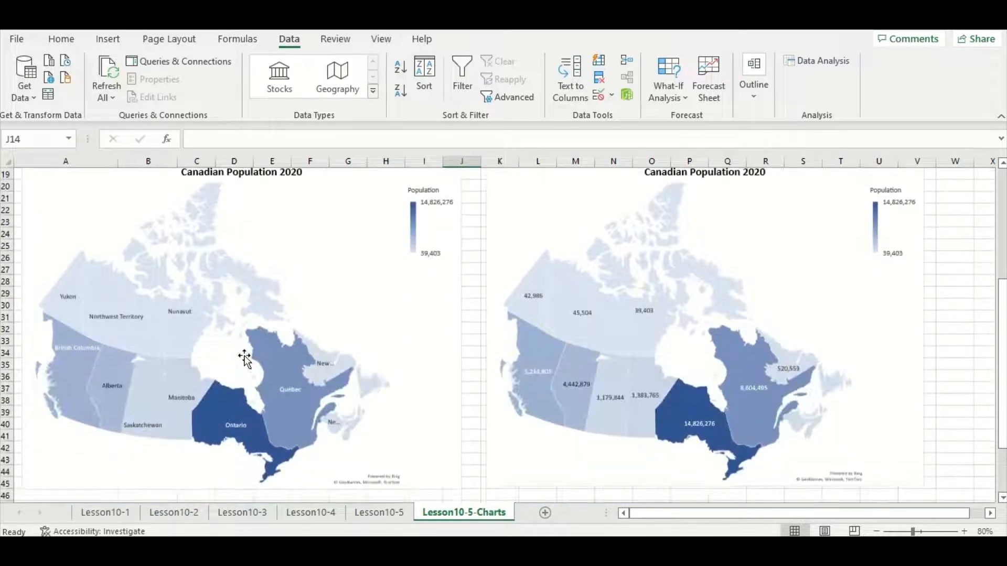
pyautogui.moveTo(41, 400)
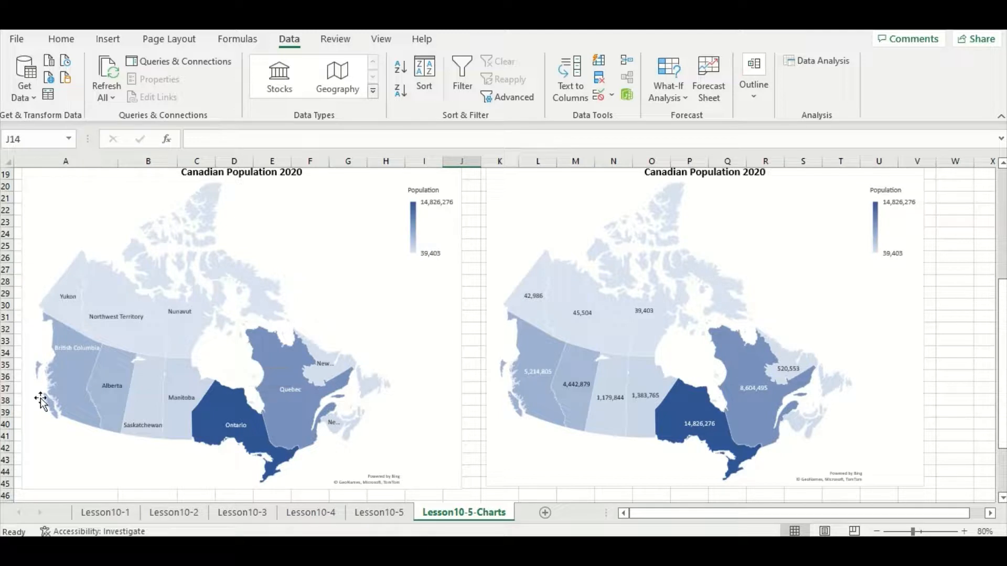